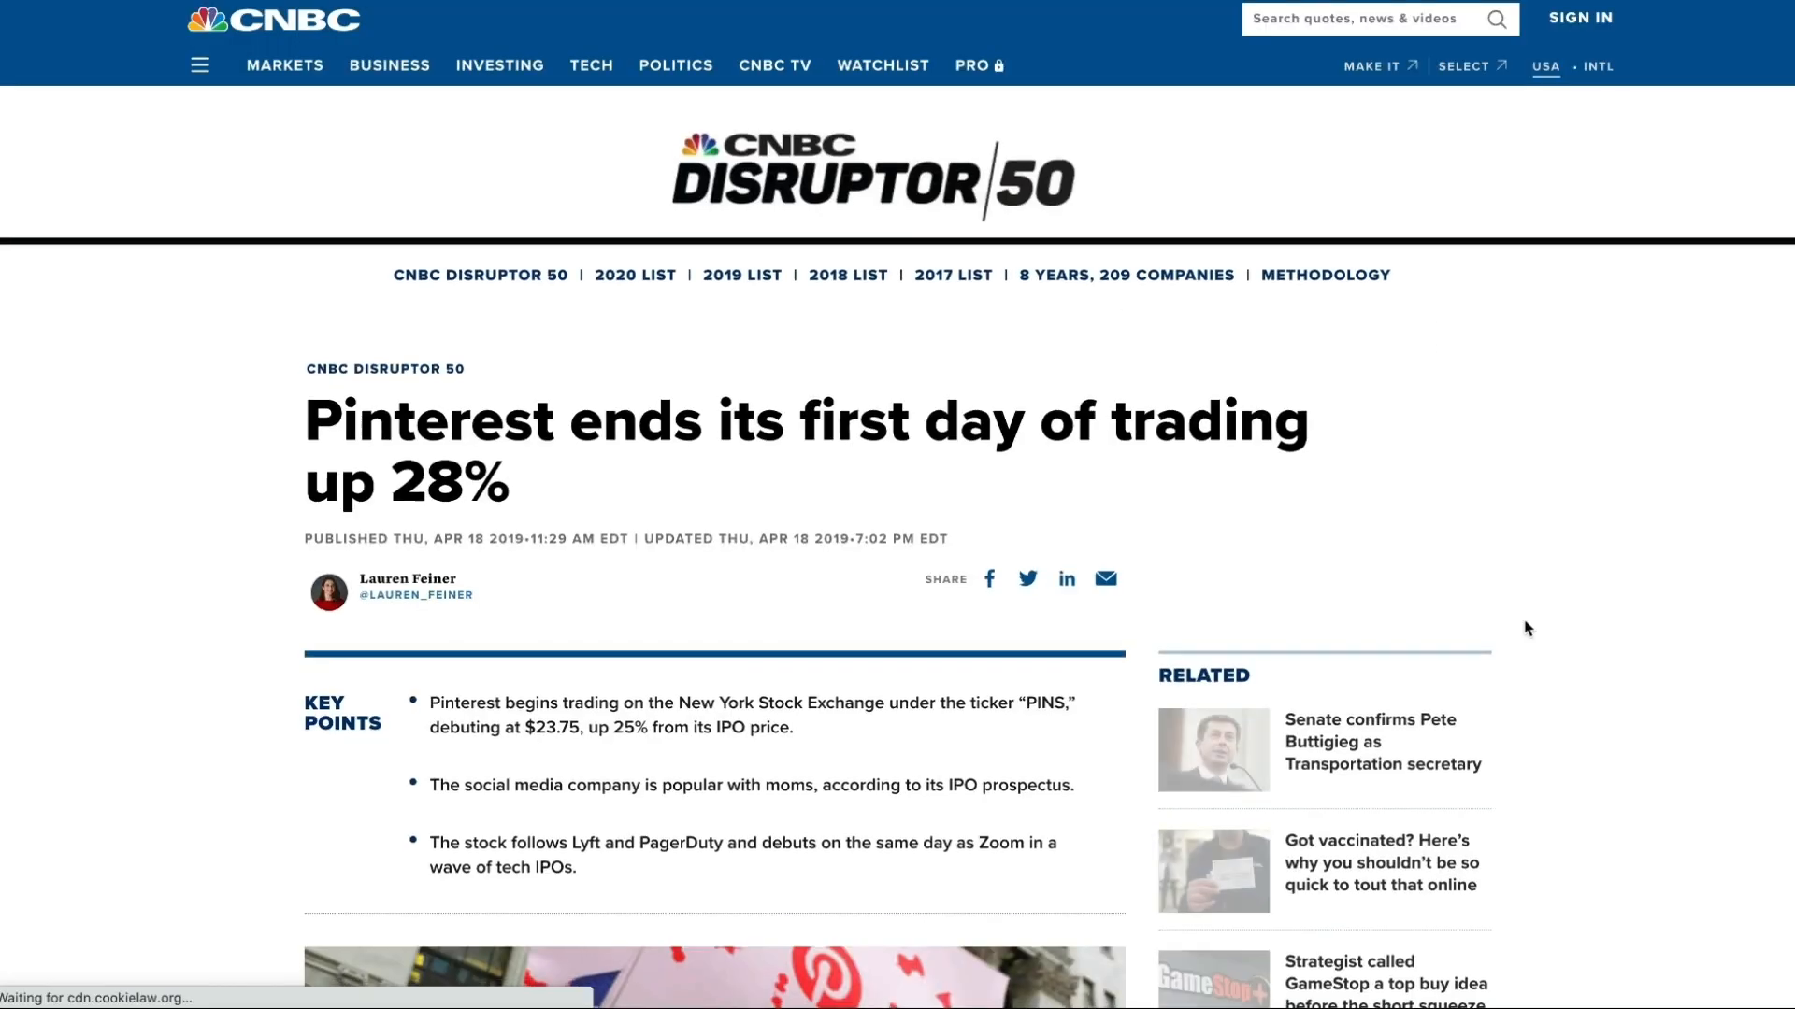
Search Pinterest for 'vegetarian' and pick the vegetarian recipes suggestion.
scroll("down", 3)
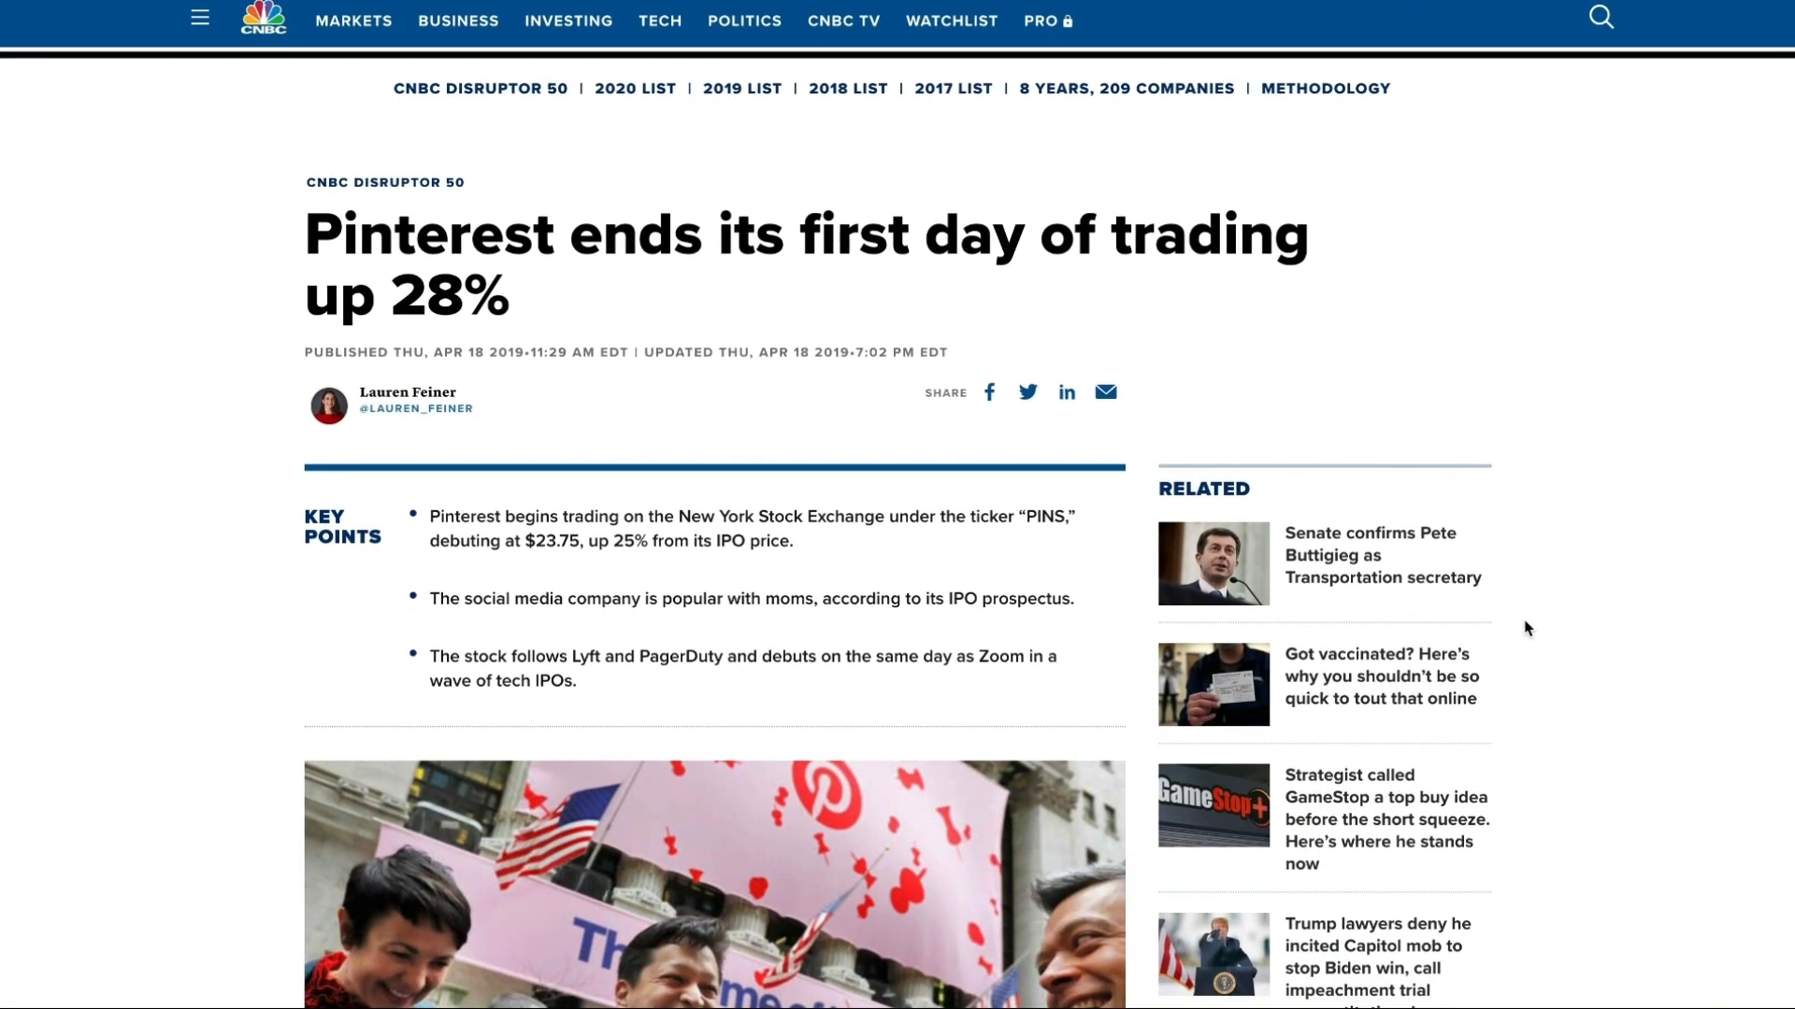
scroll("down", 3)
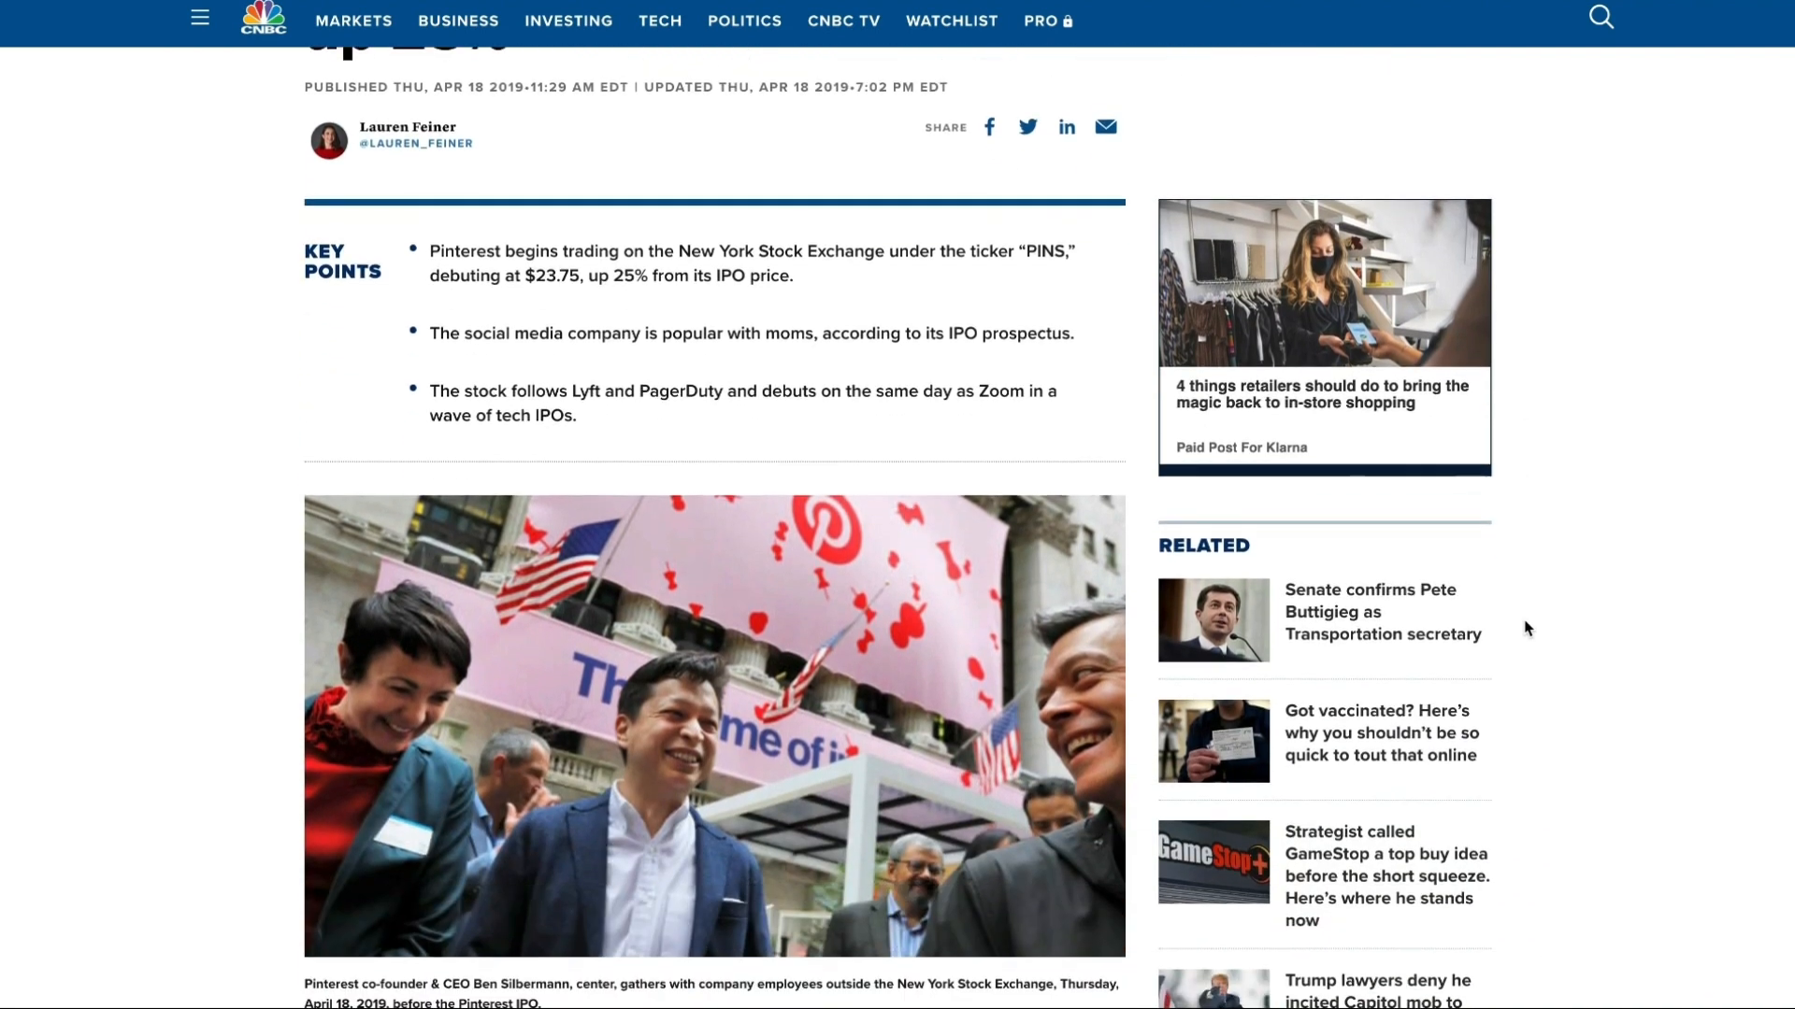
scroll("down", 3)
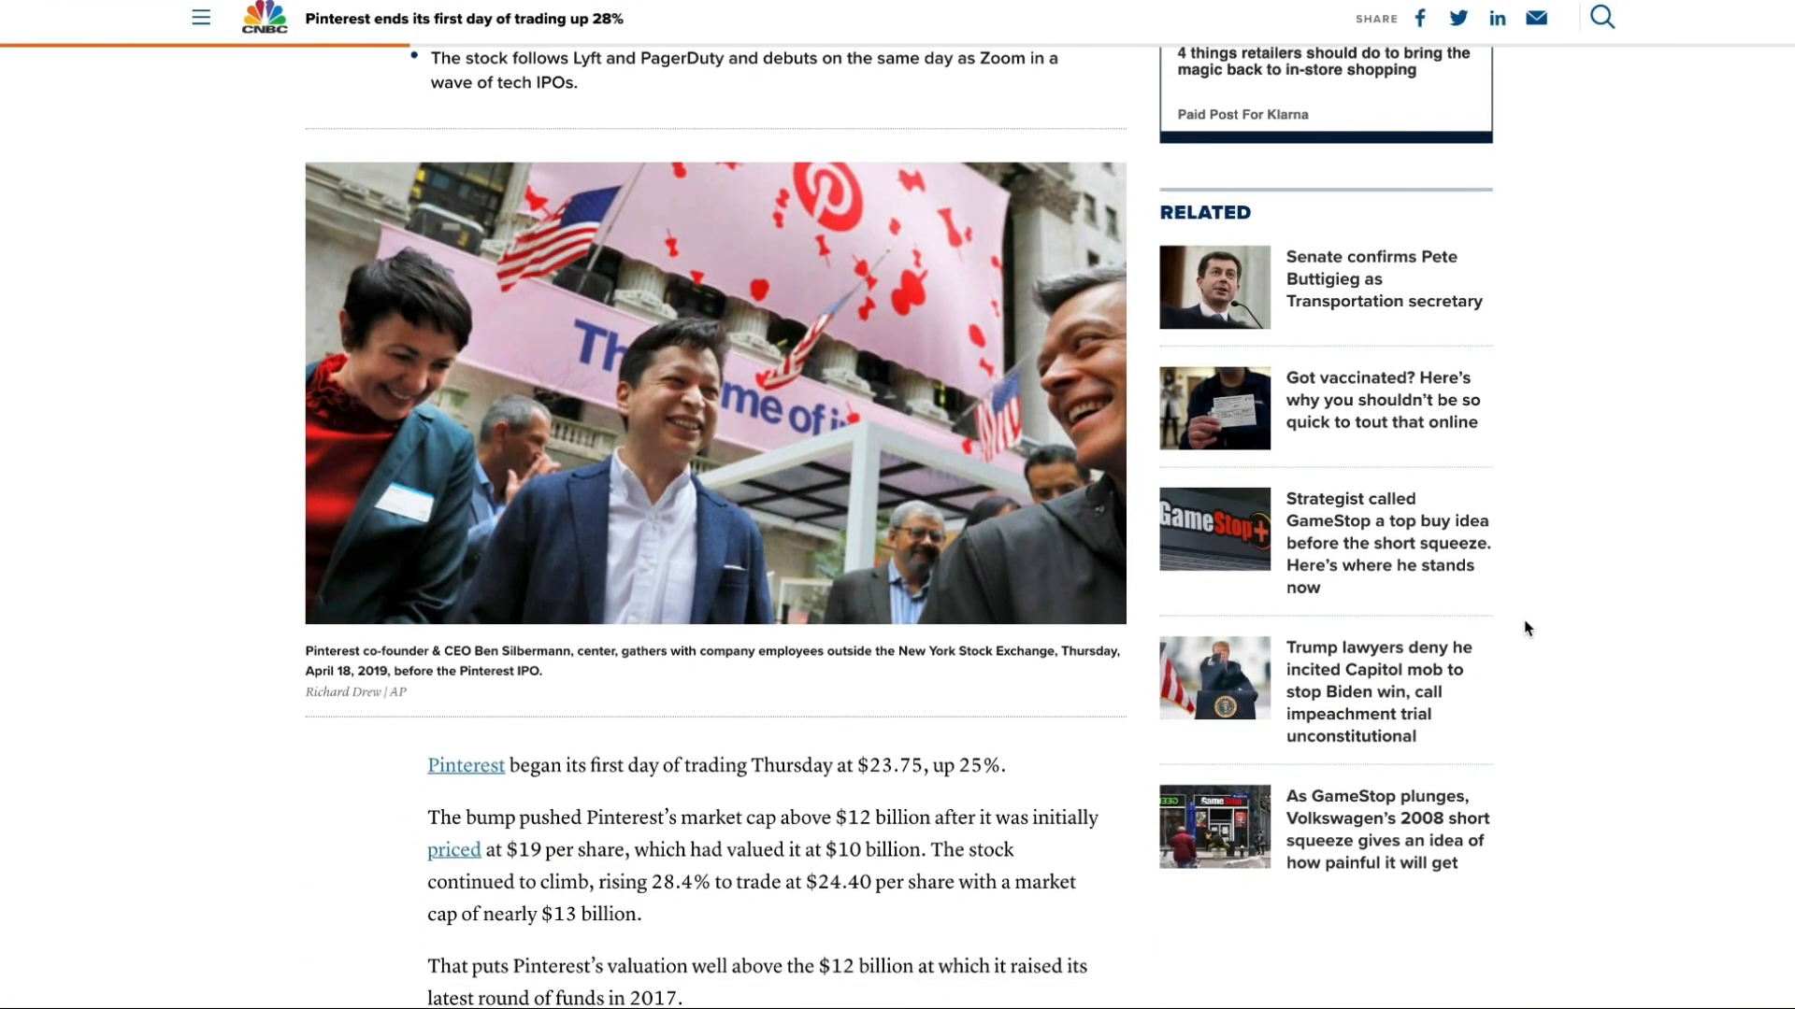
scroll("down", 3)
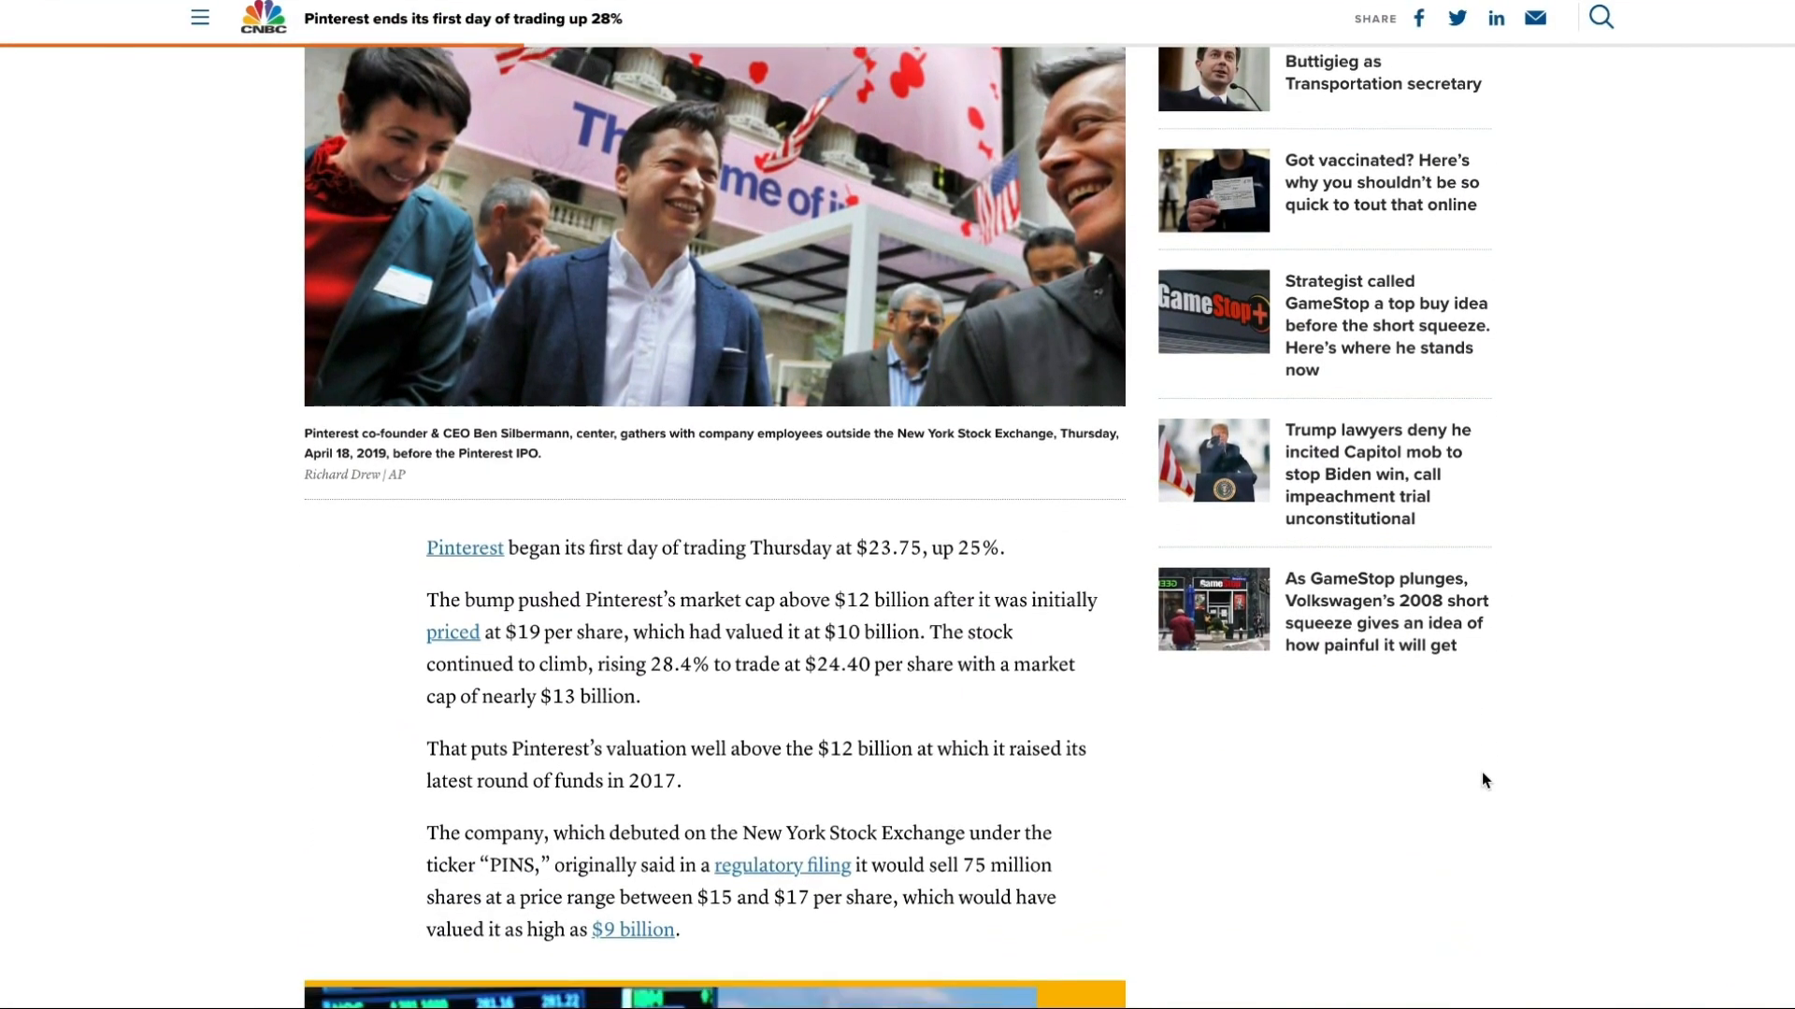
scroll("down", 3)
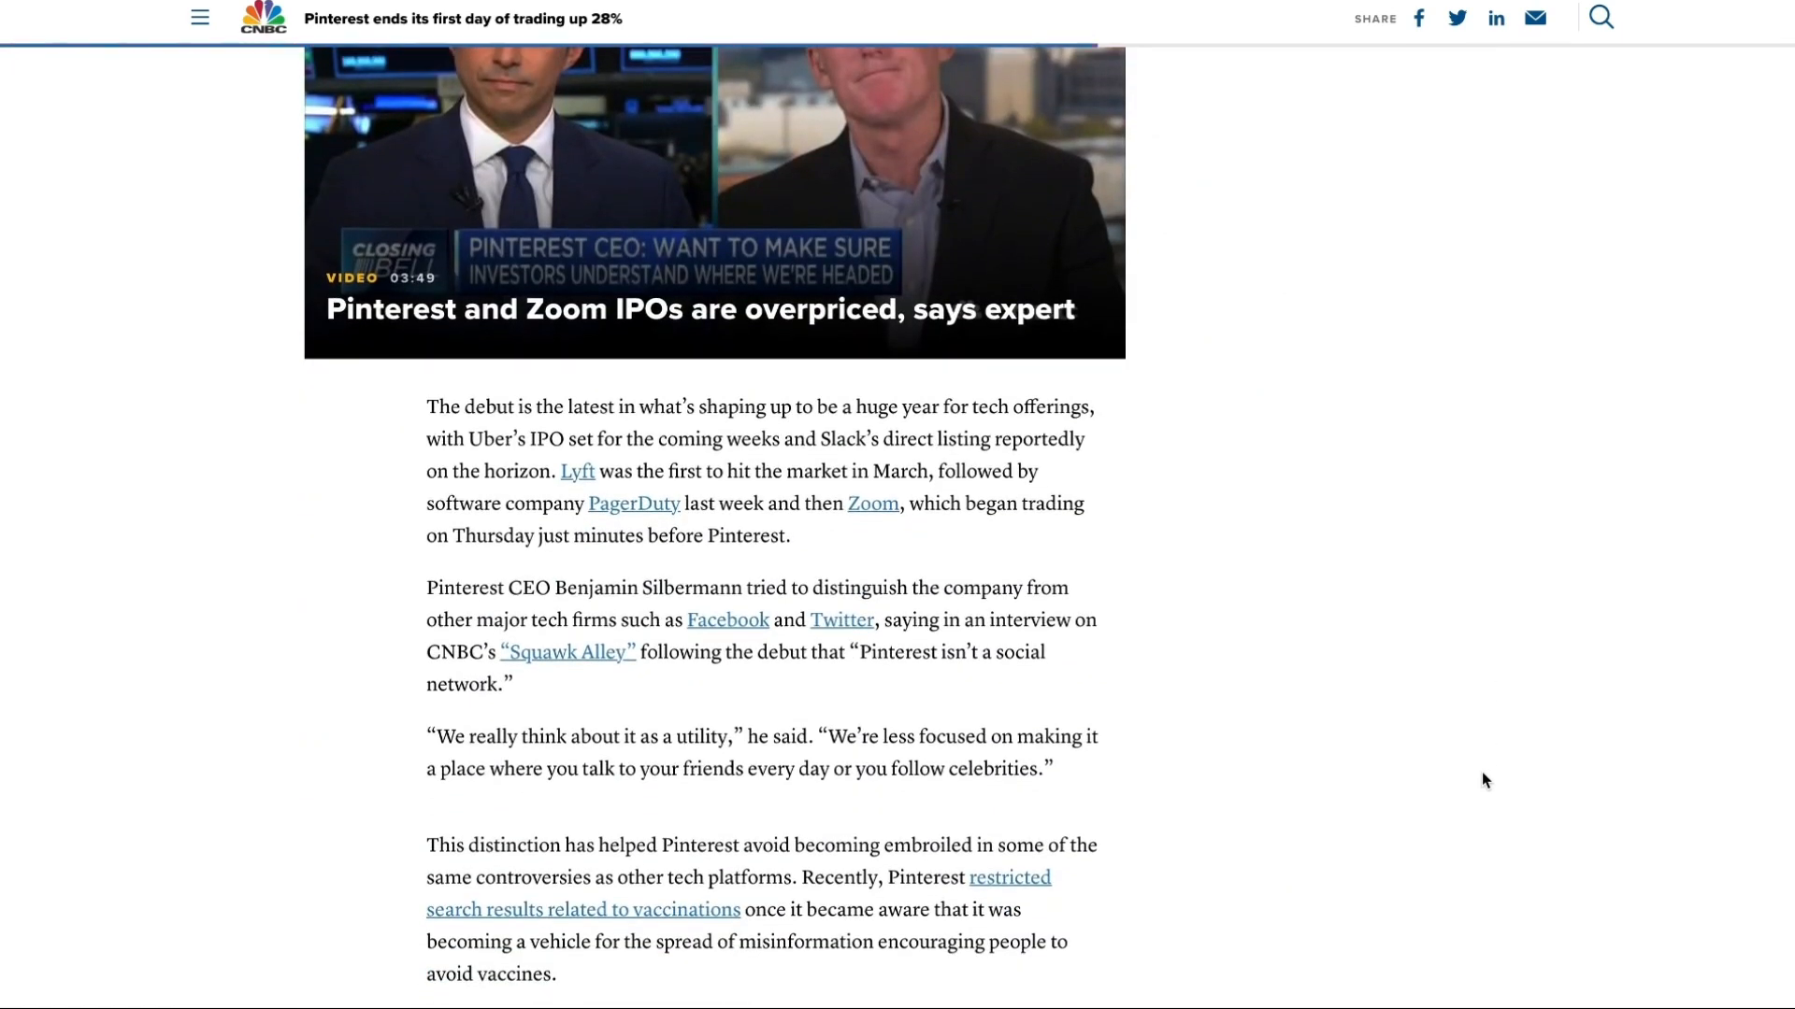
scroll("down", 3)
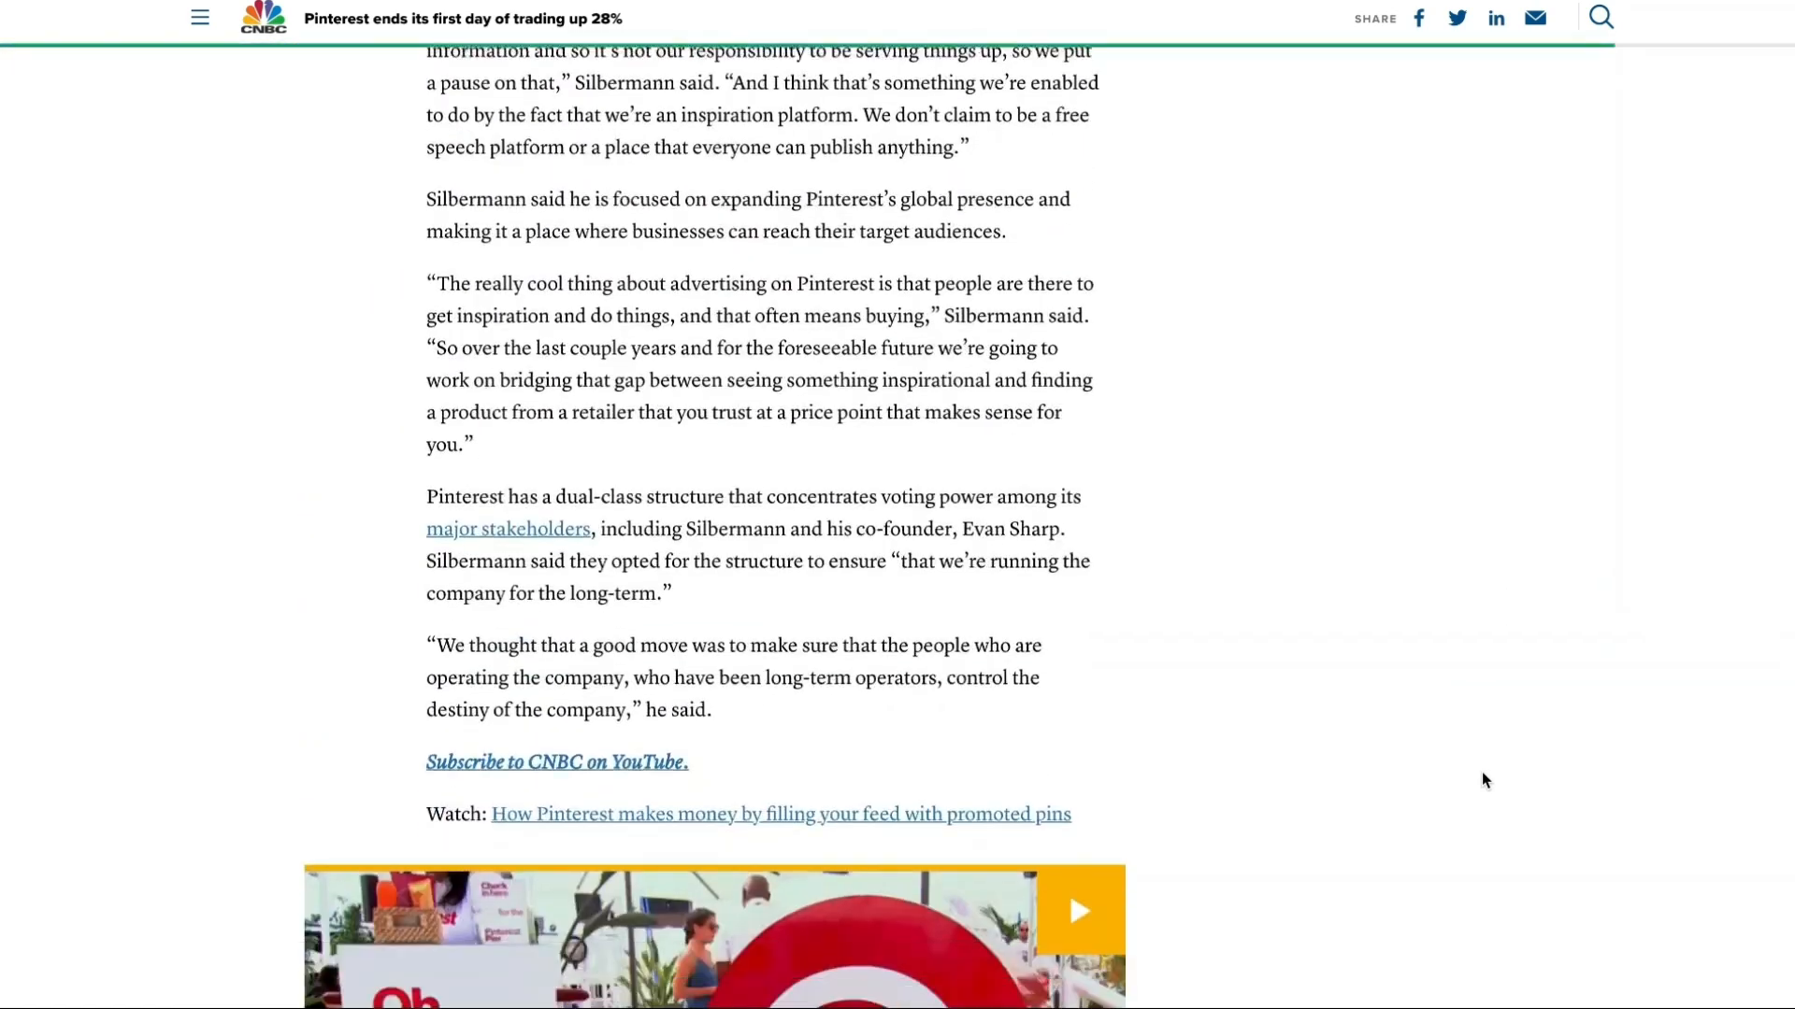
scroll("down", 3)
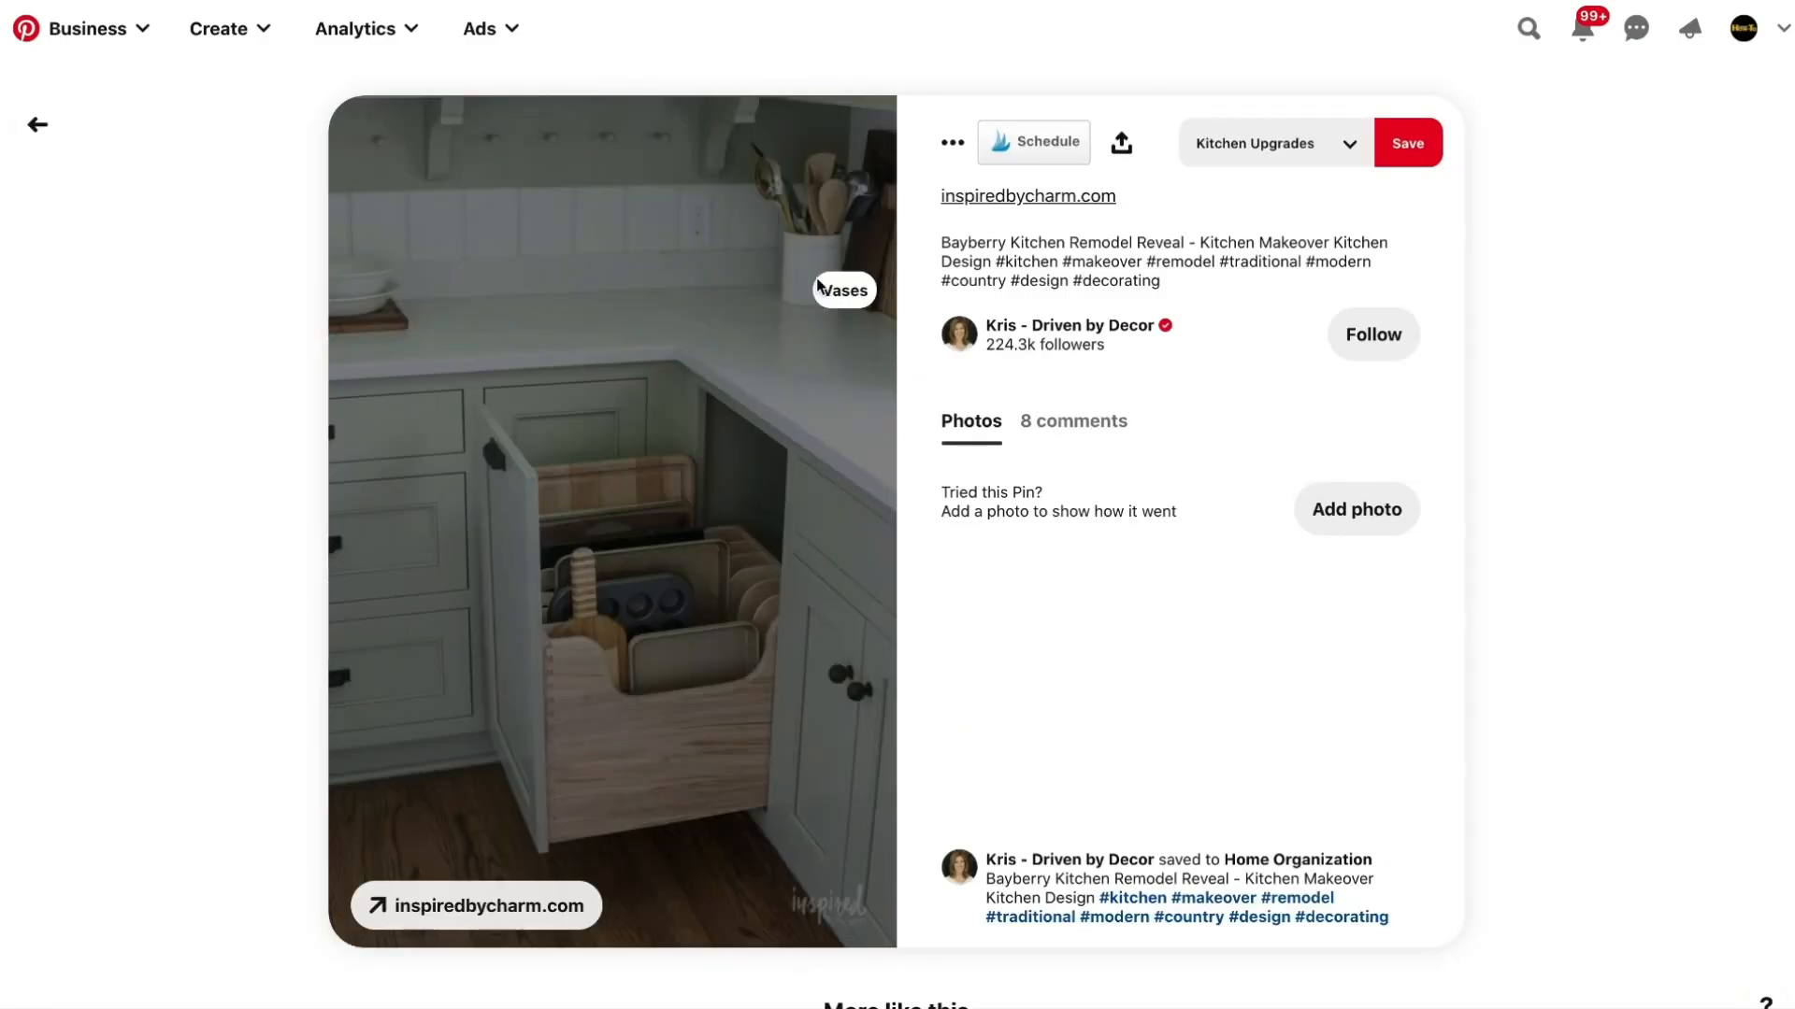
left_click(844, 289)
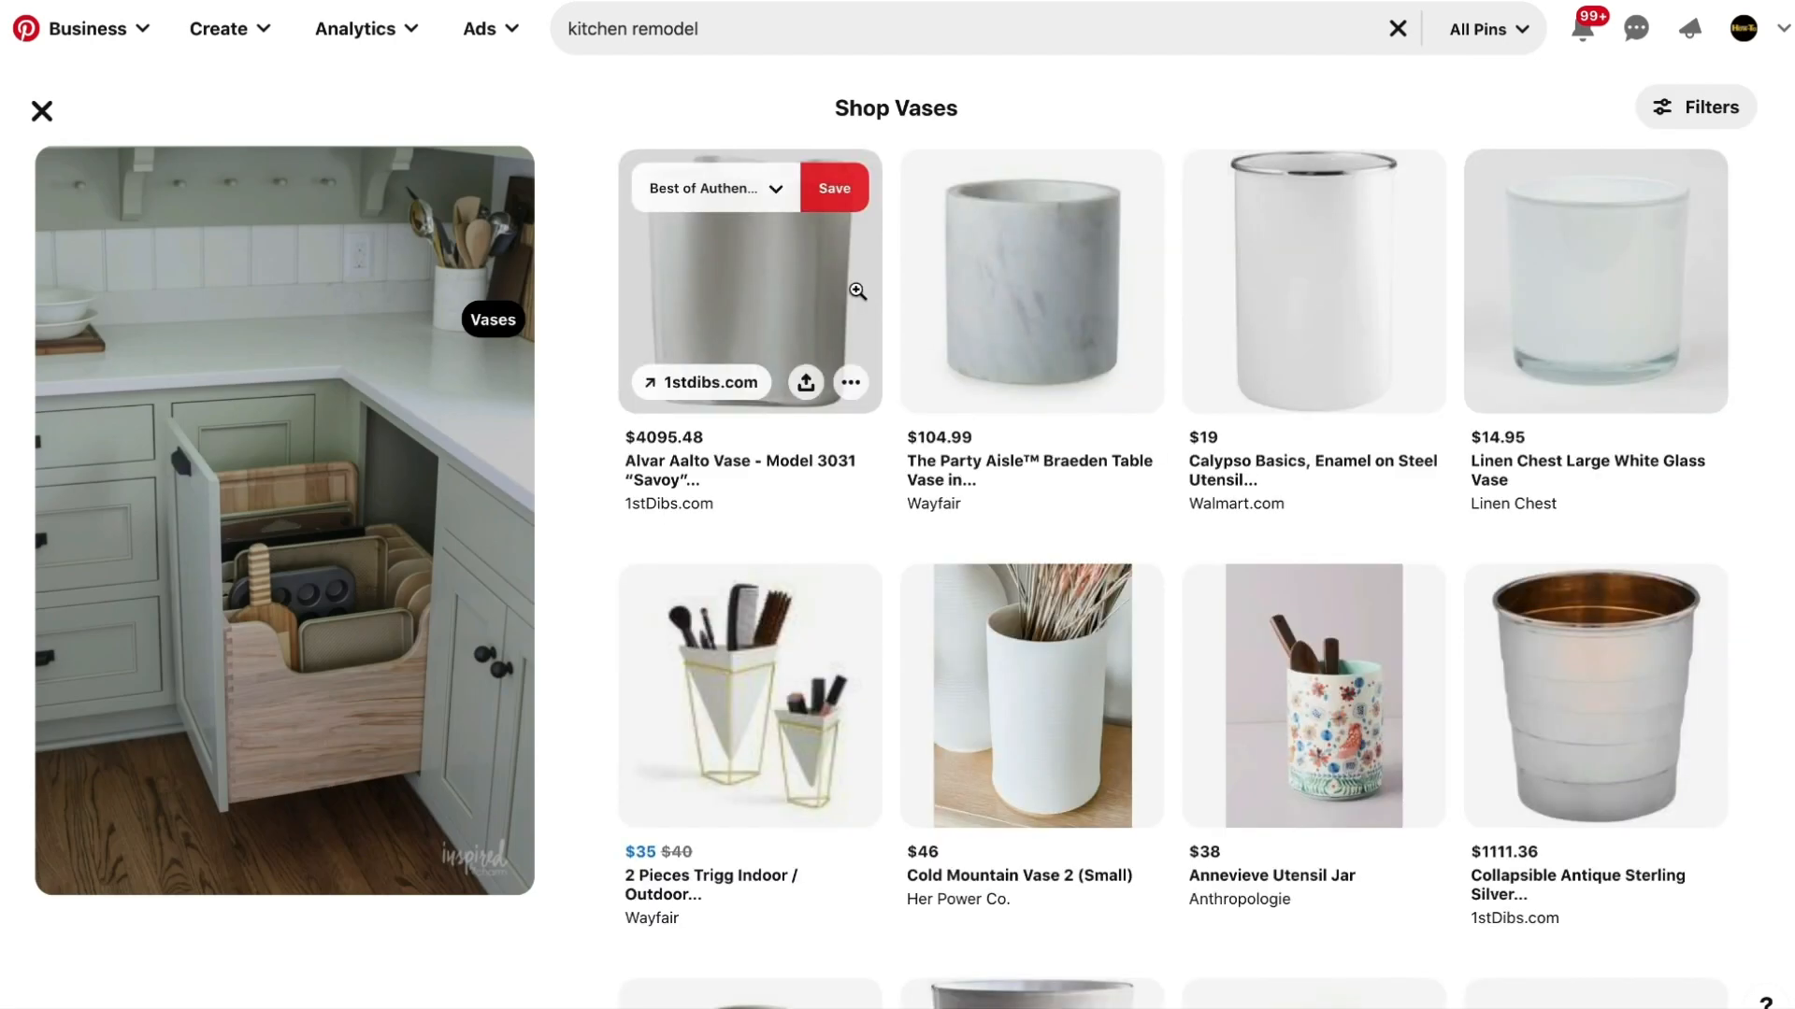
type("vegetarian")
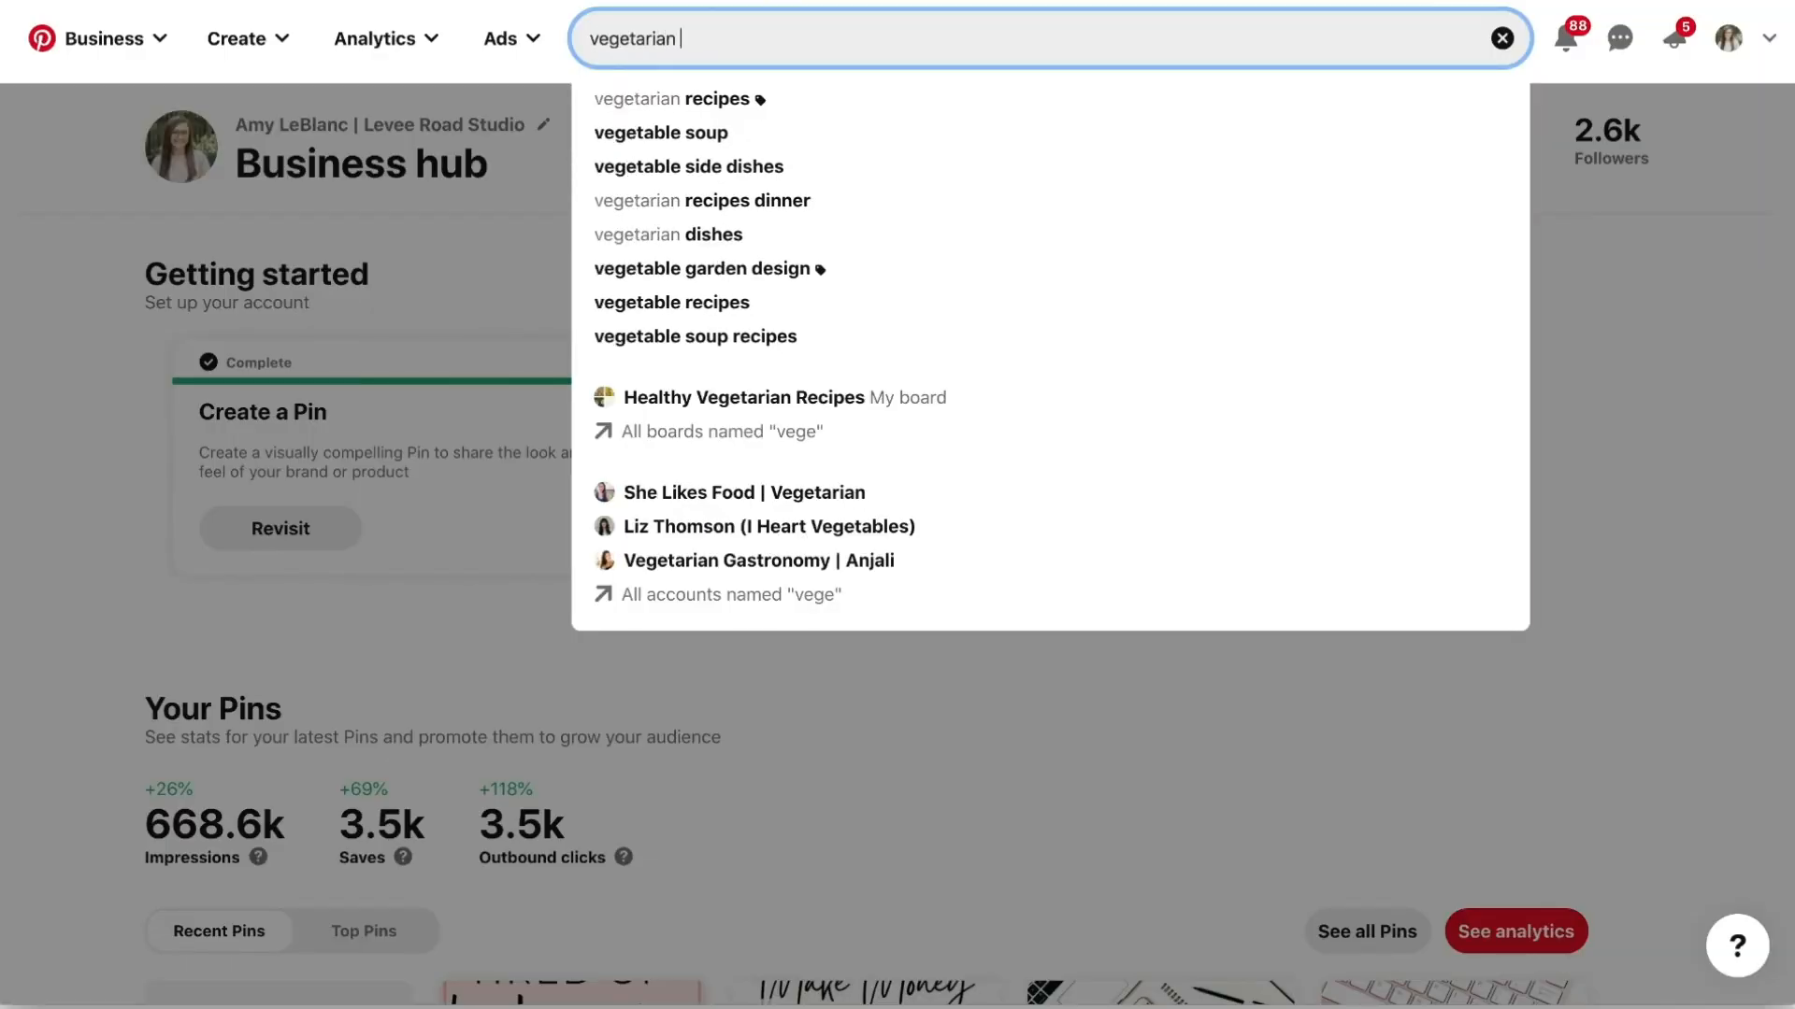
left_click(677, 99)
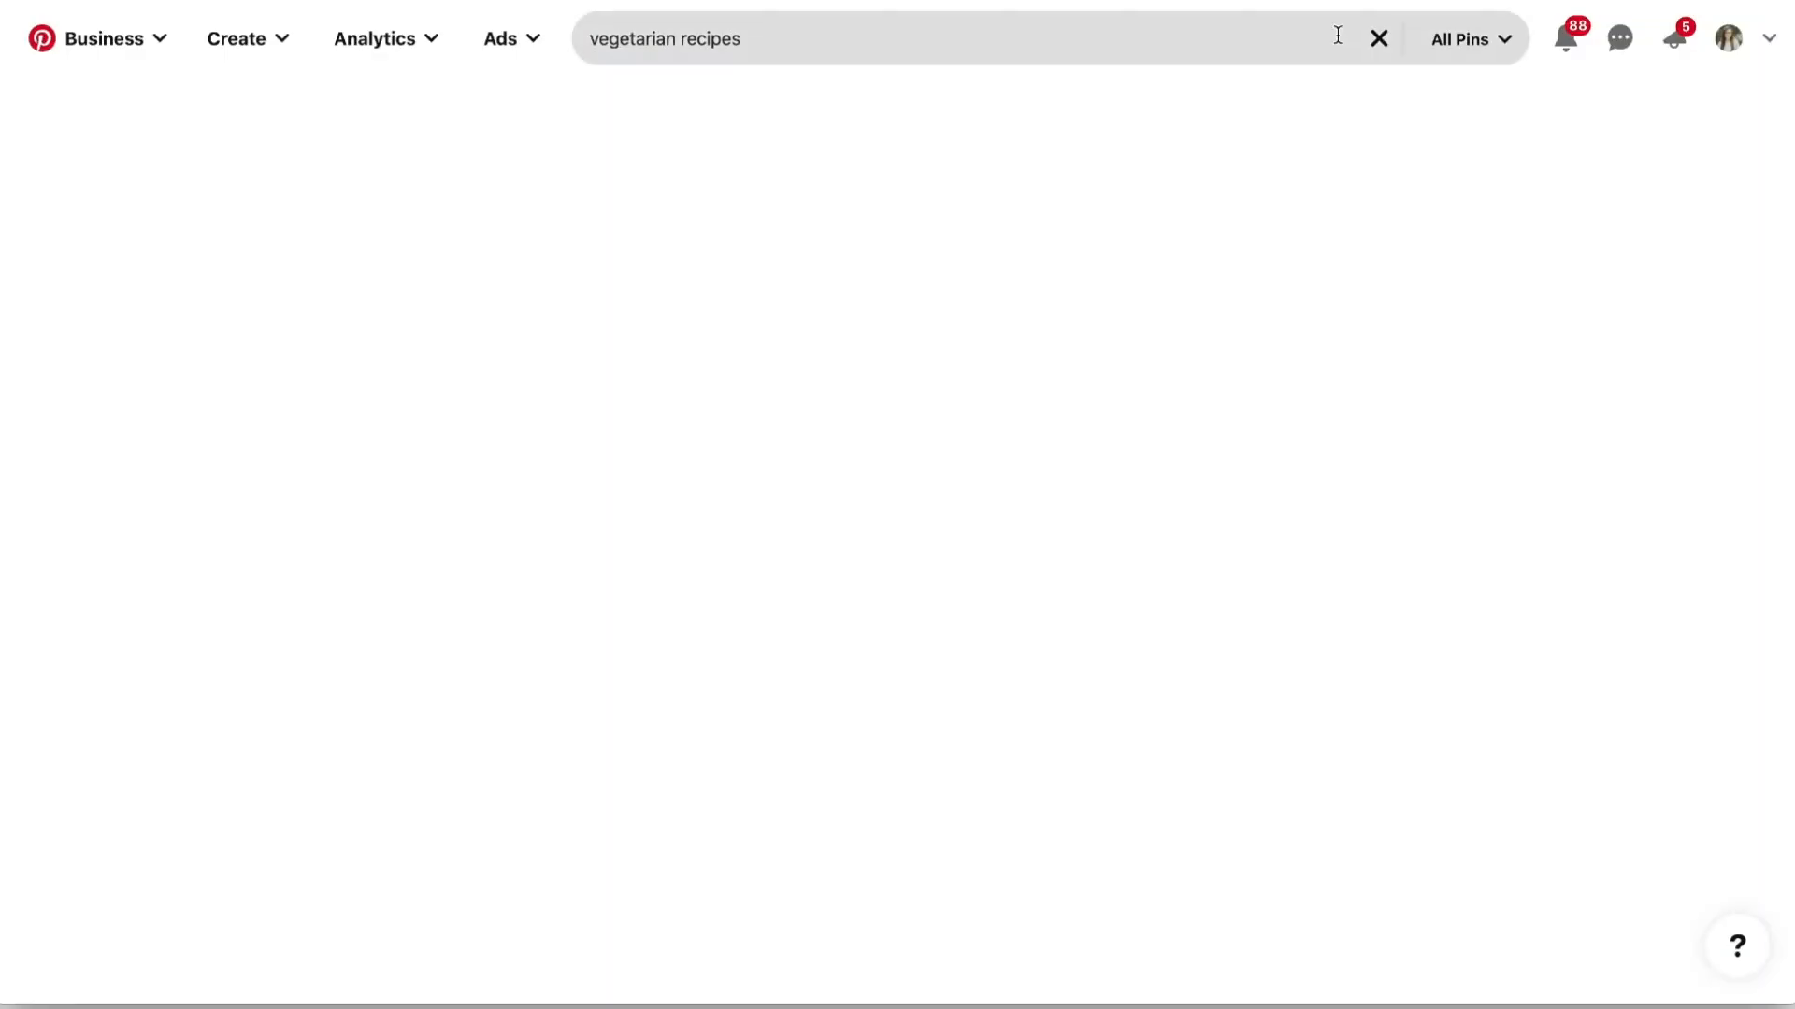
Return home and enter 'vege' to view vegetarian and vegan autocomplete suggestions.
left_click(1469, 38)
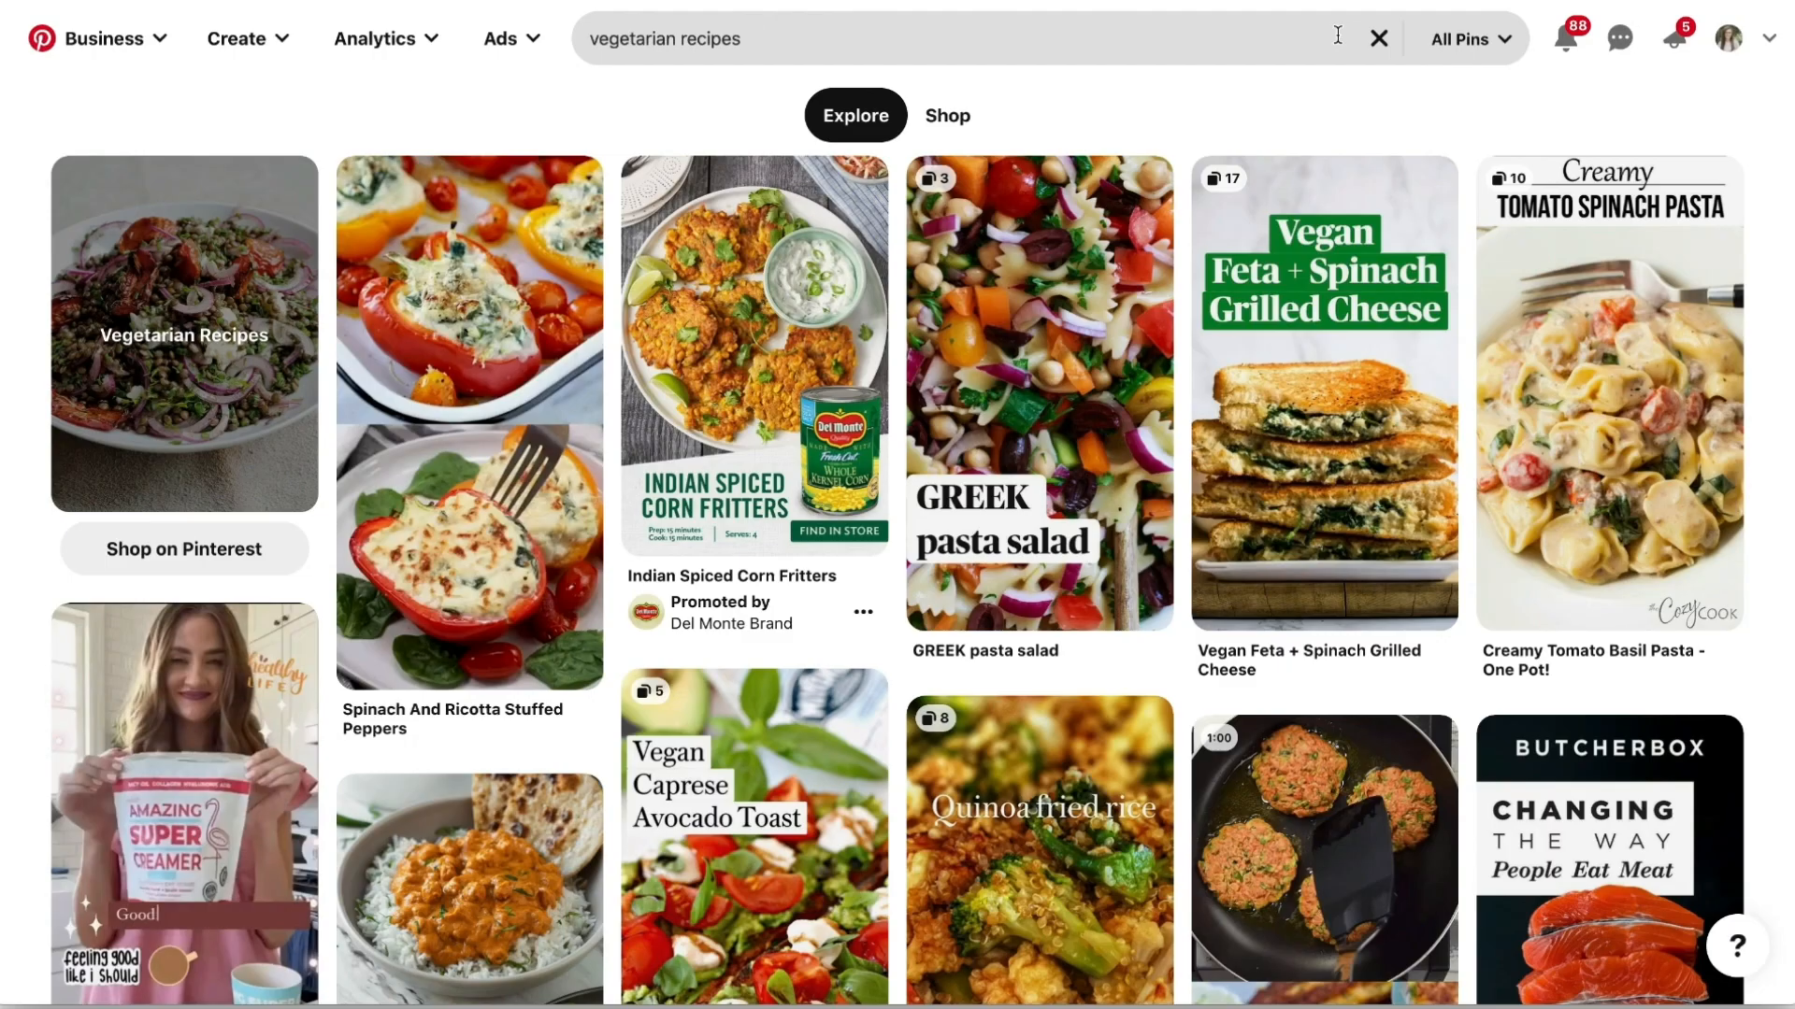
left_click(854, 116)
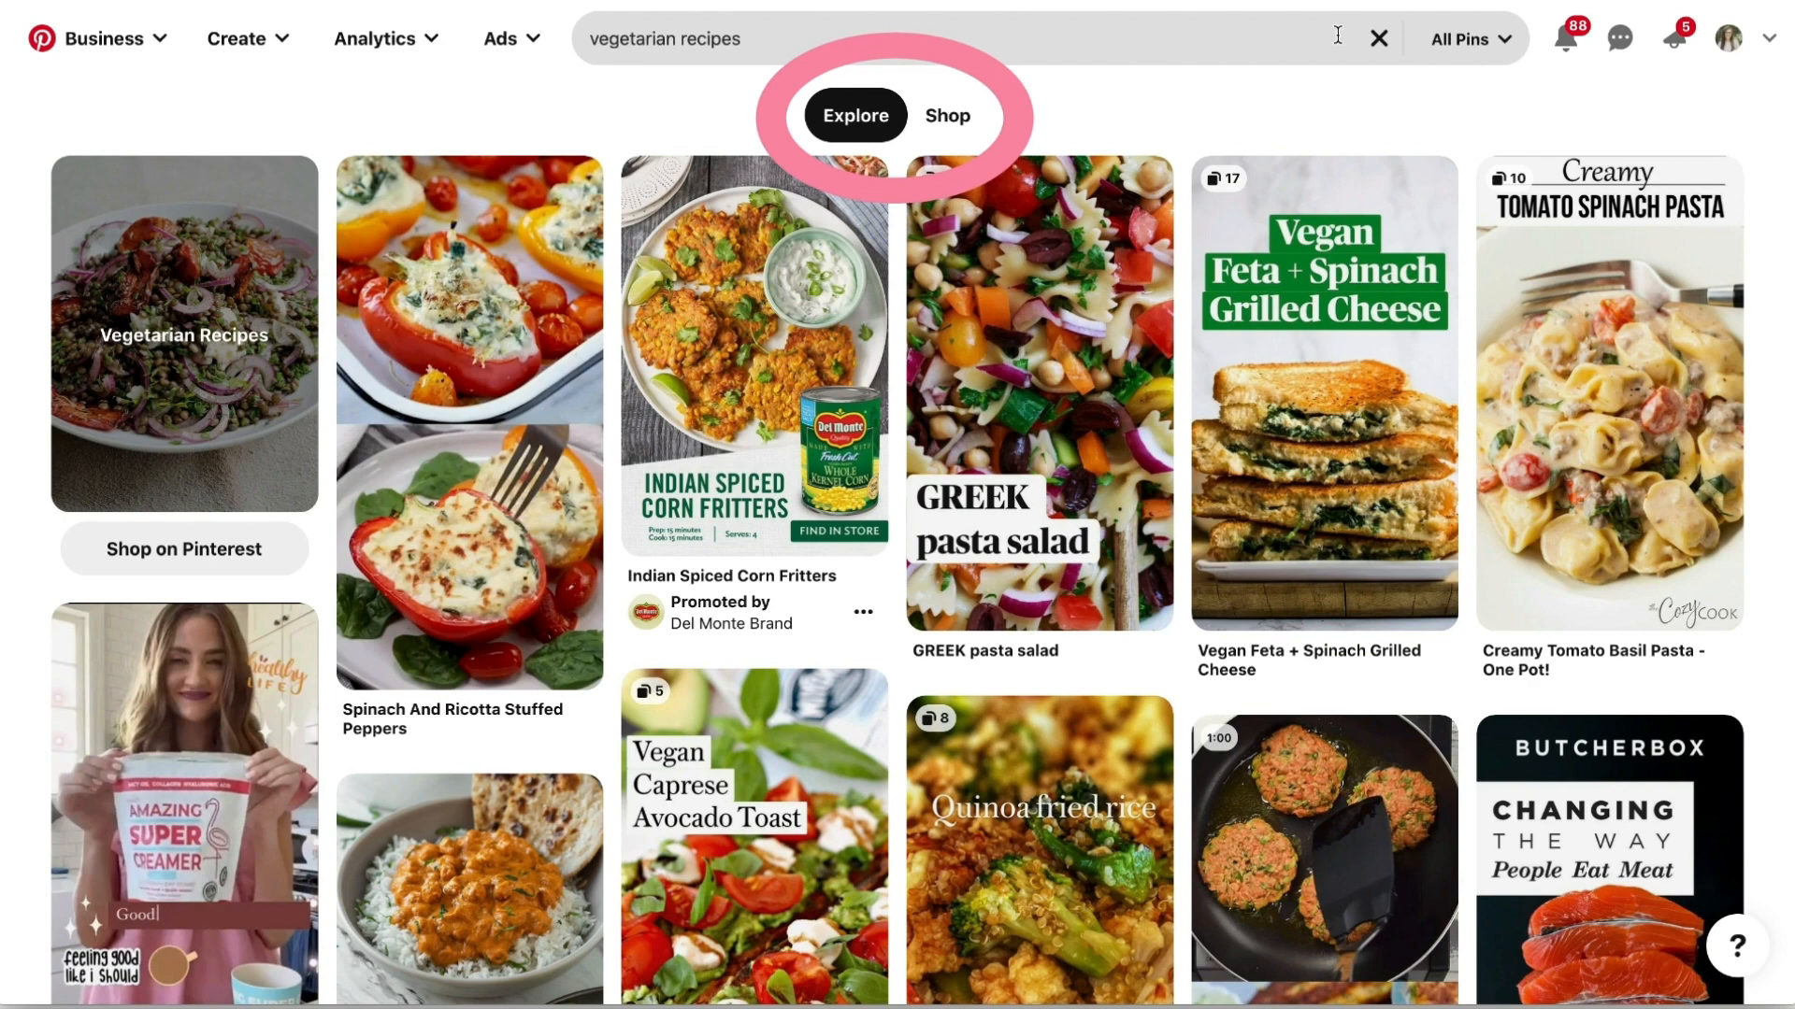
type("vege")
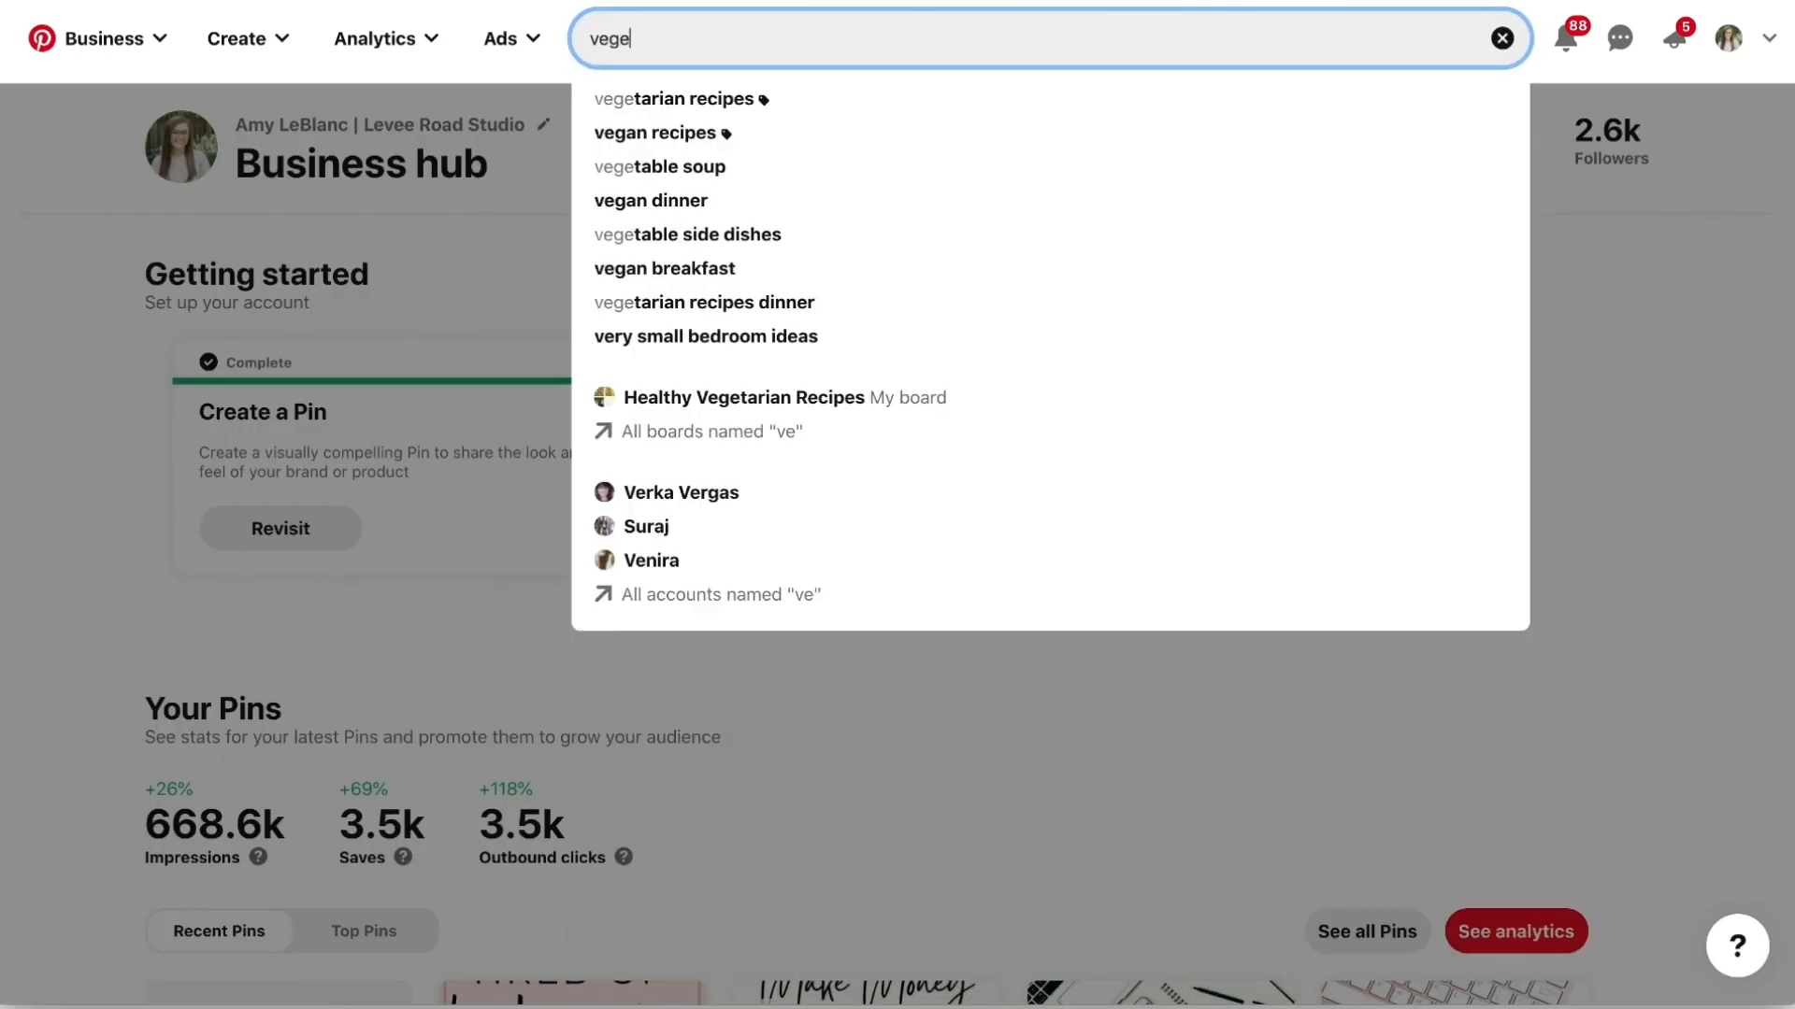
left_click(677, 99)
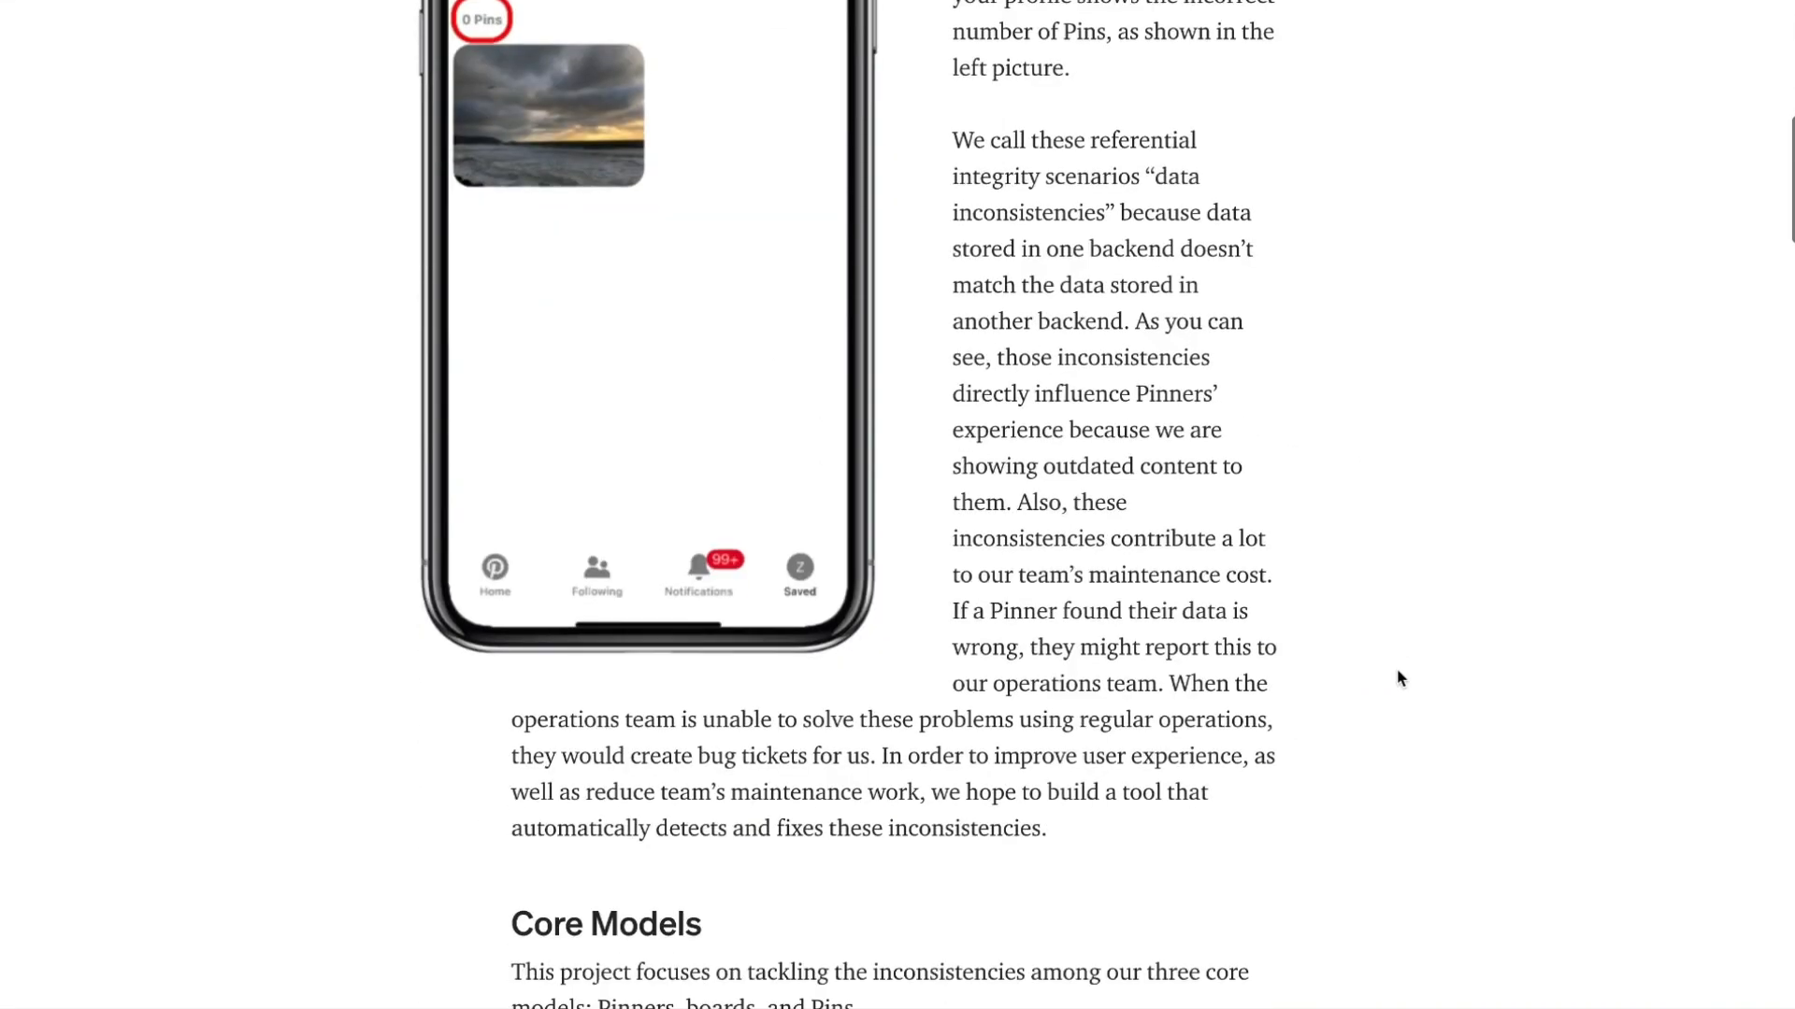
scroll("down", 3)
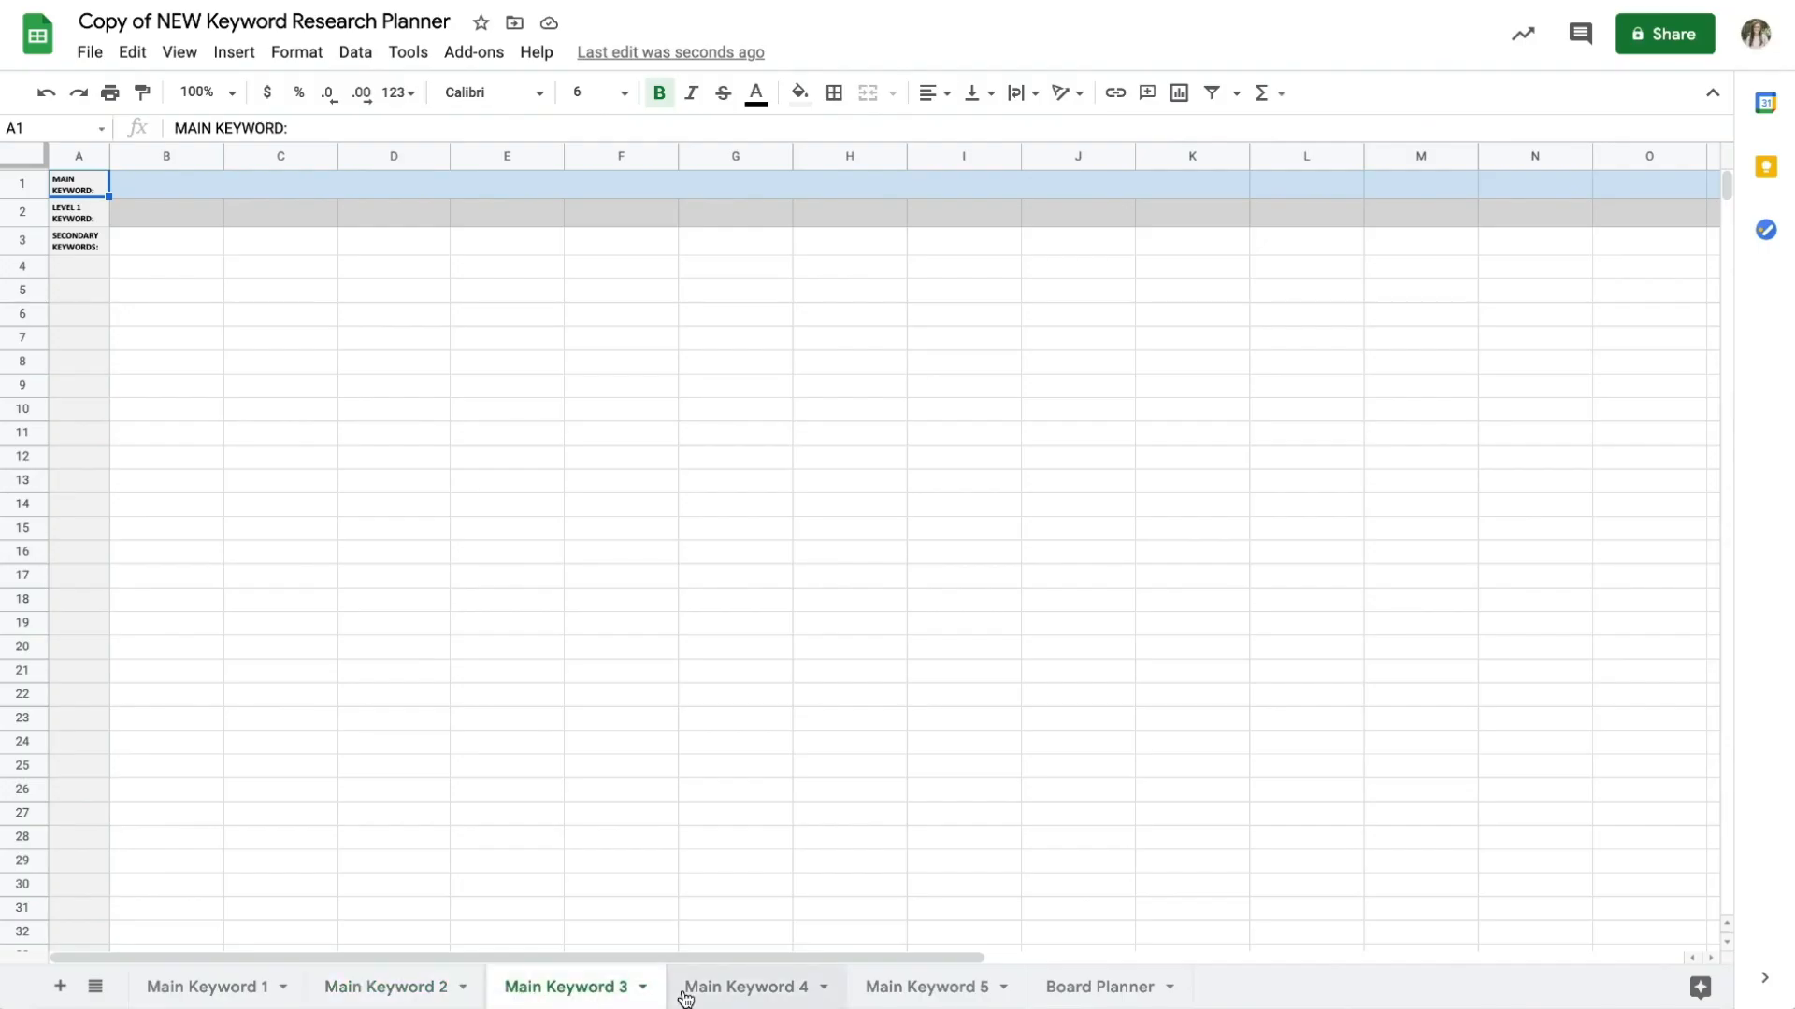
Enter 'Vegetarian Recipes' as the main keyword in B1 of the Main Keyword 2 sheet.
left_click(922, 987)
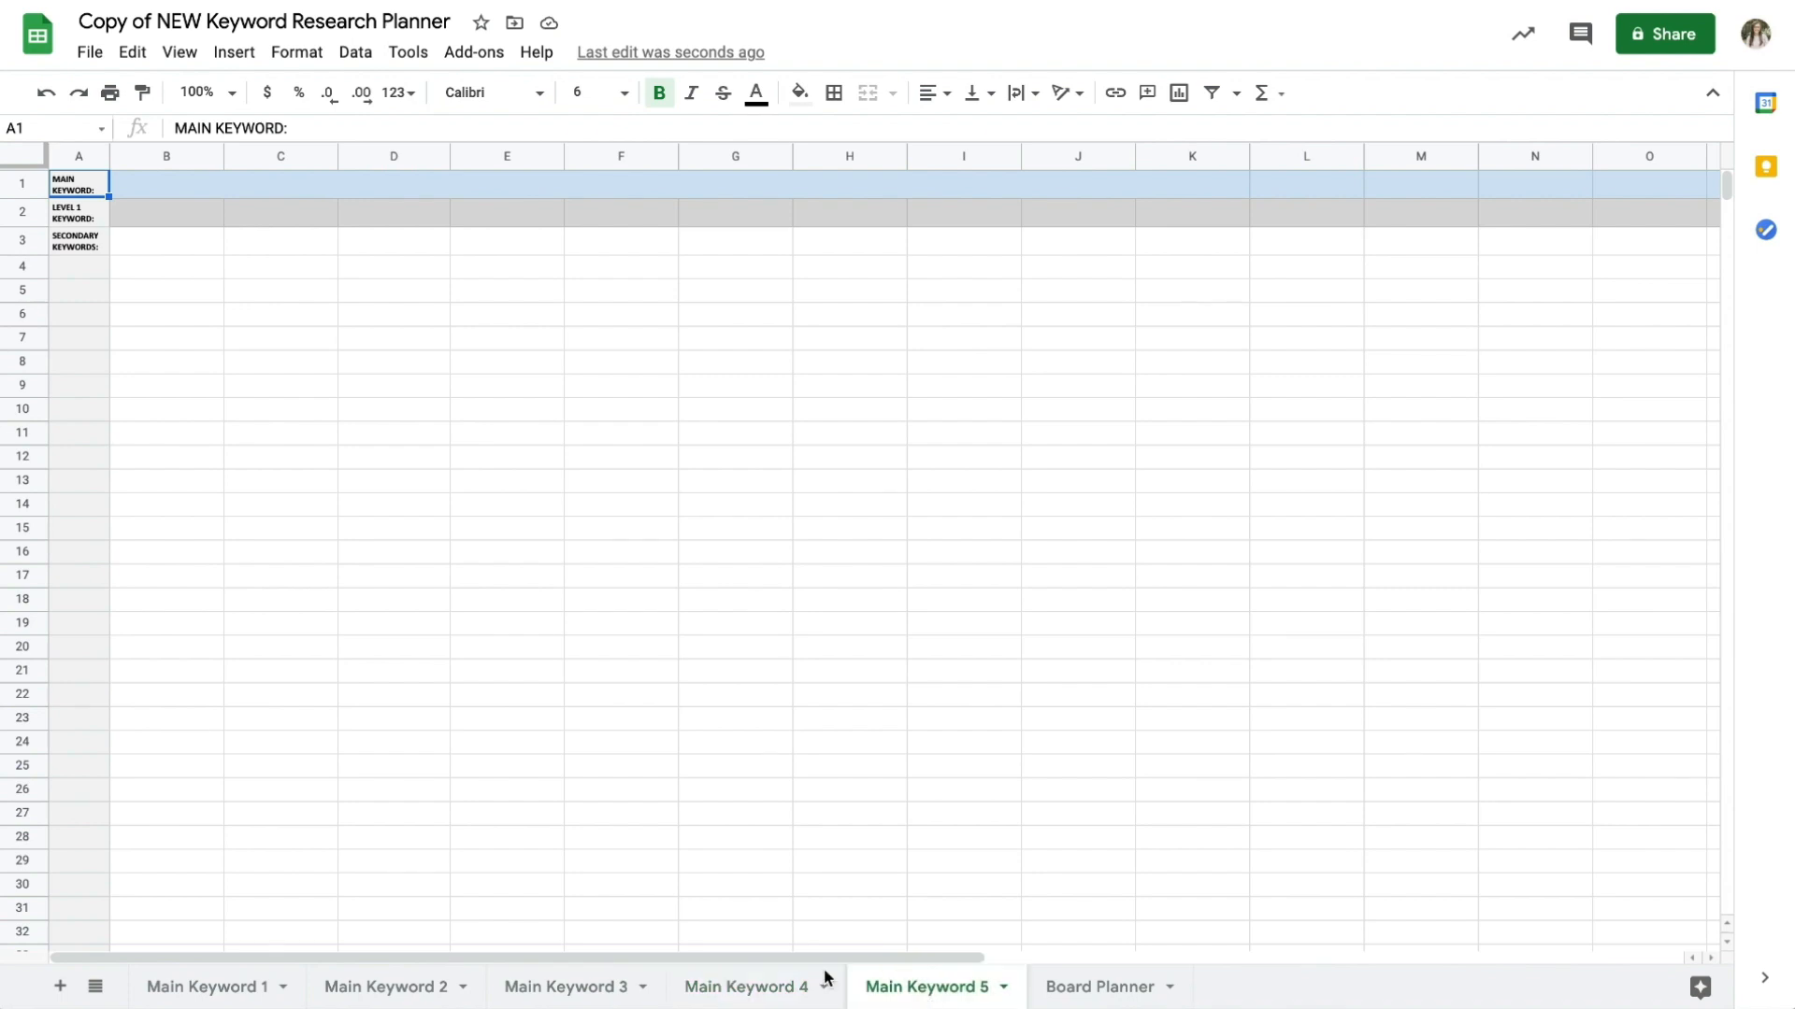
left_click(381, 985)
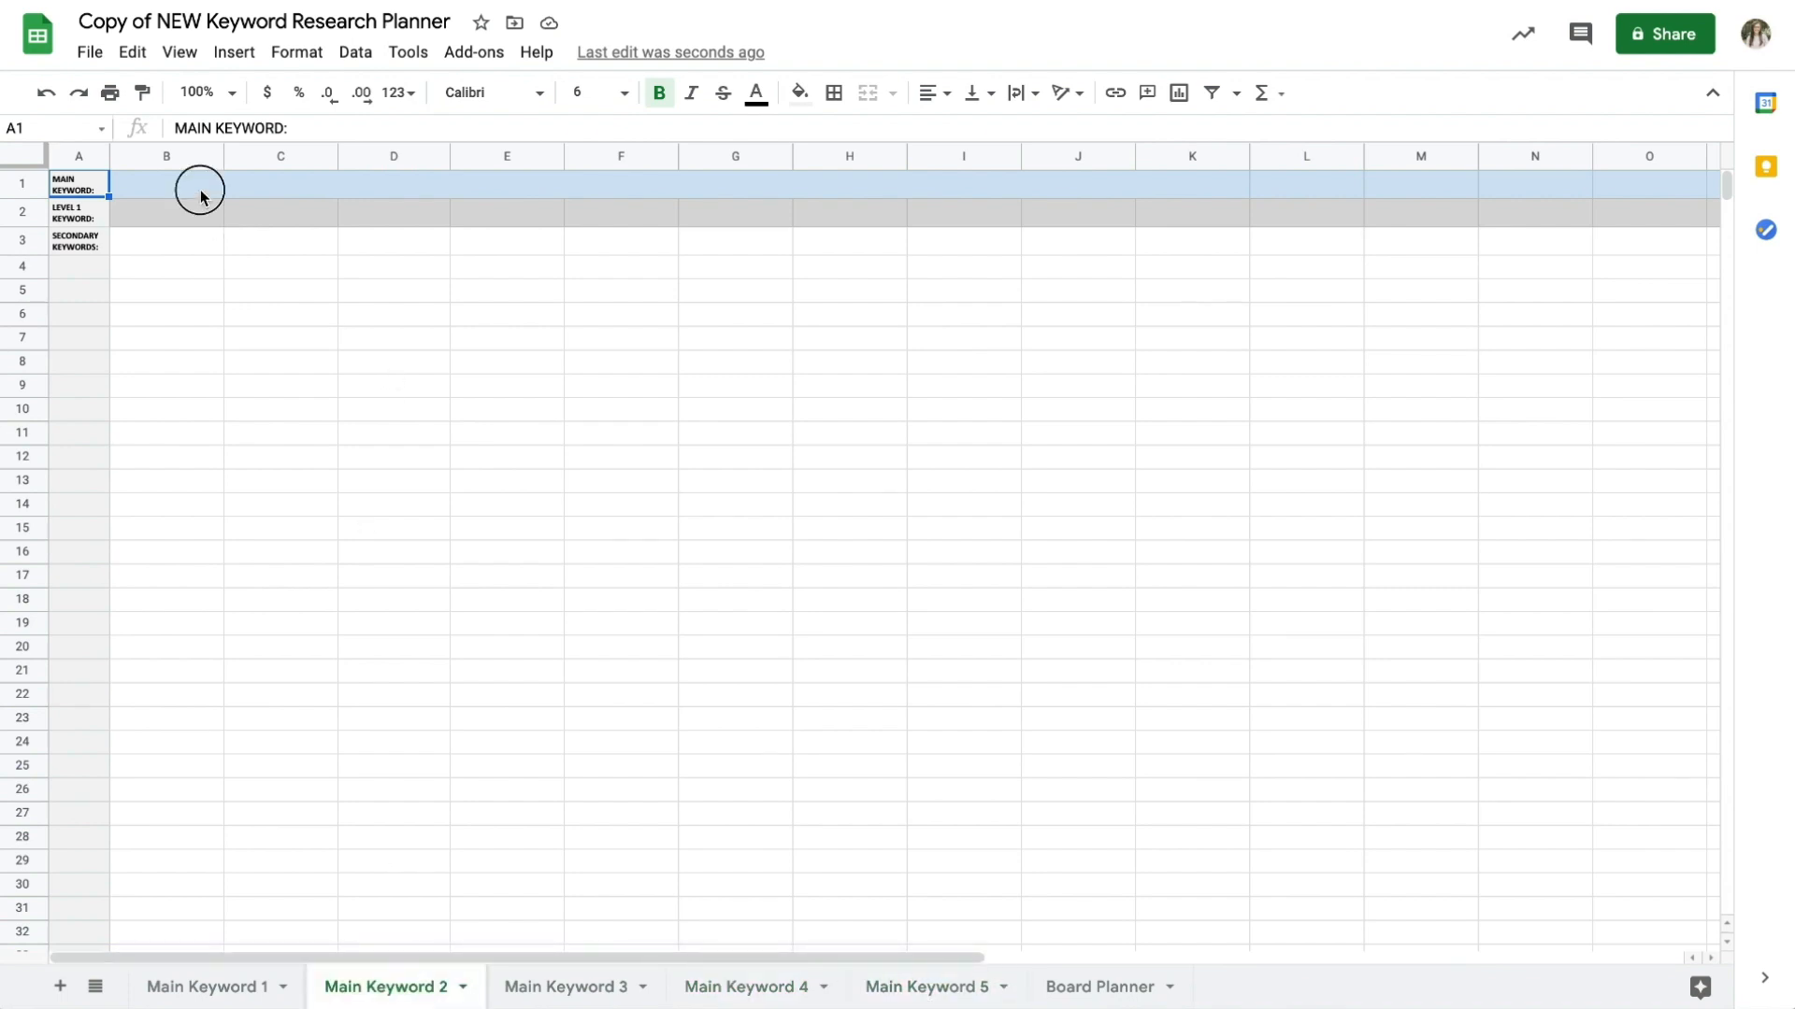
type("Vegeta")
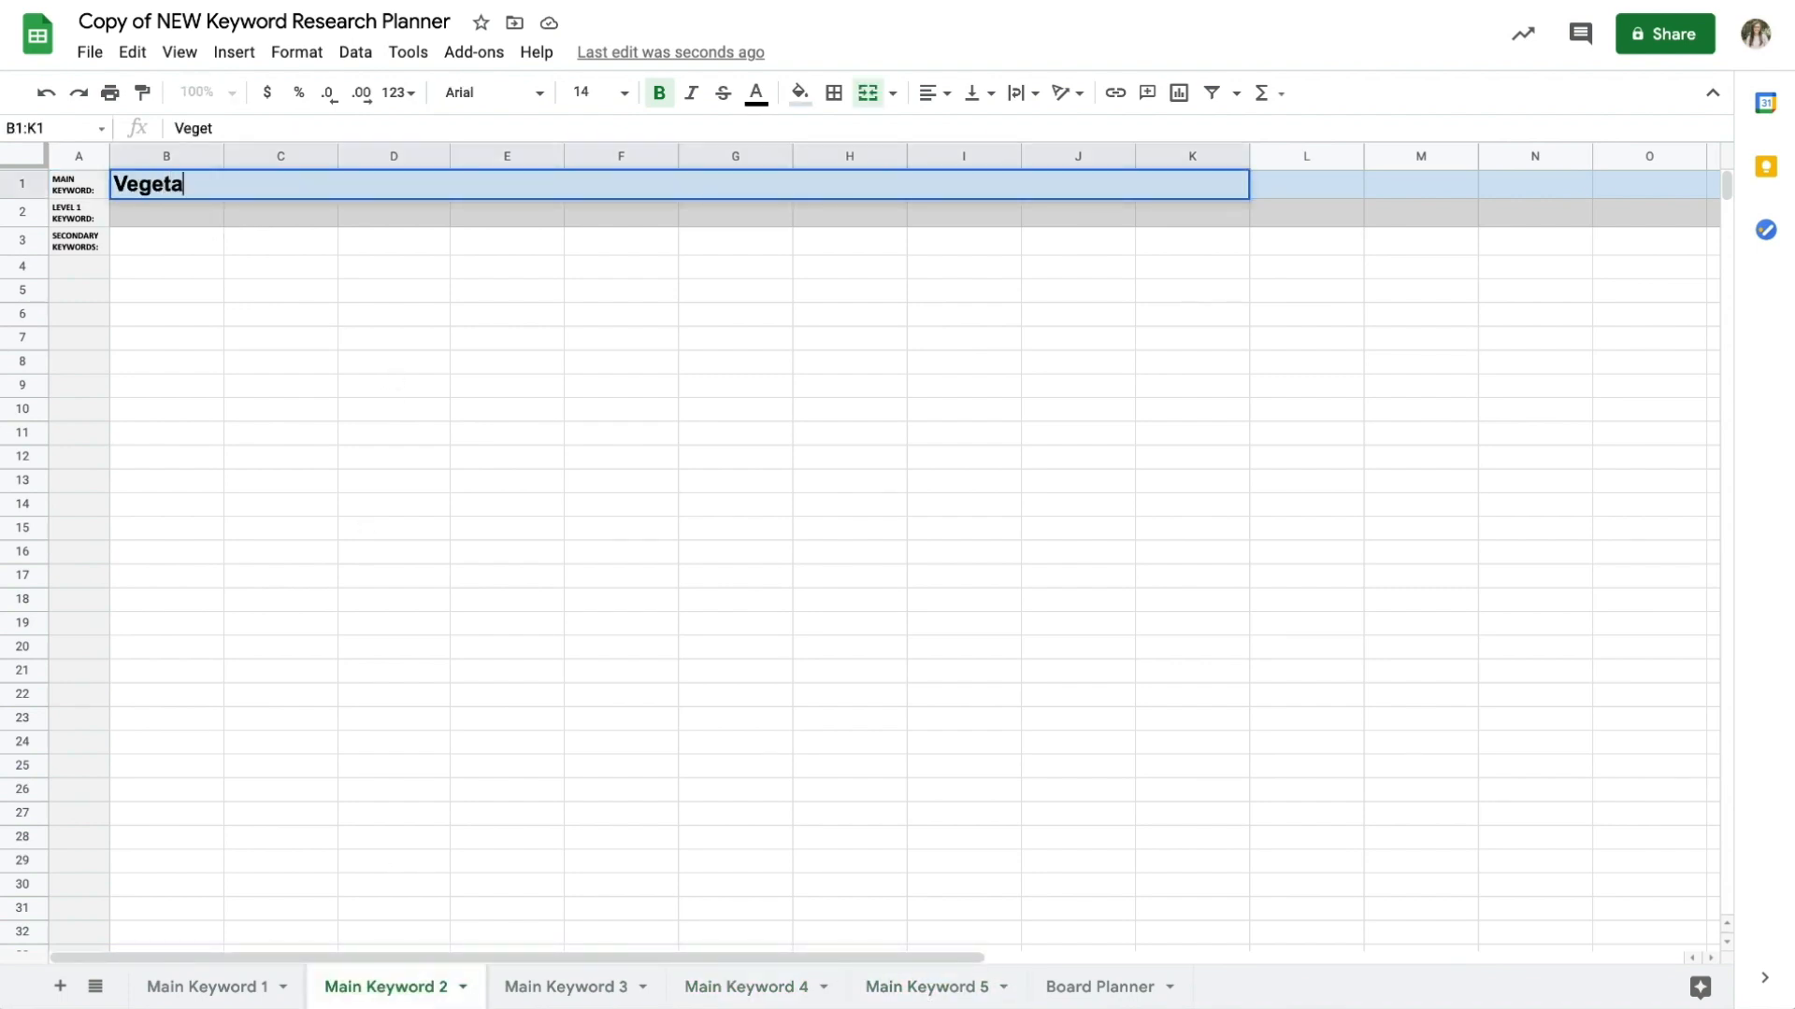
type("arian Recipes")
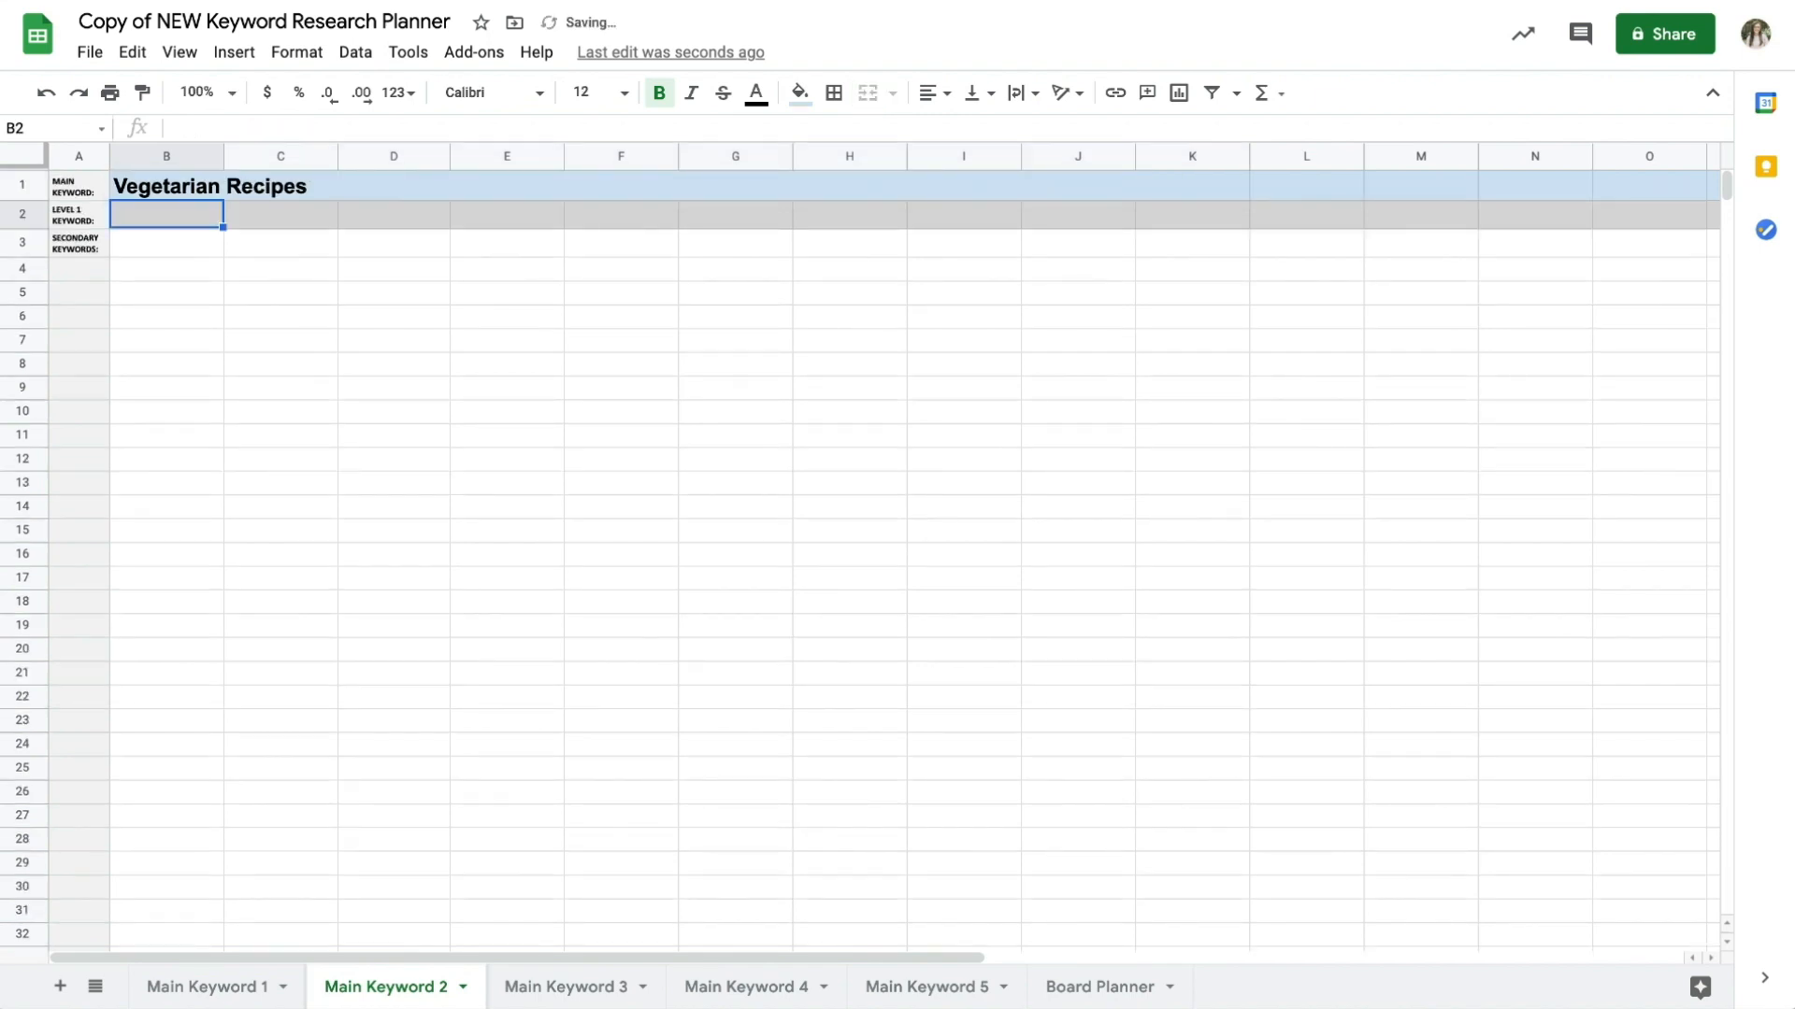
type("vegetarian recipes")
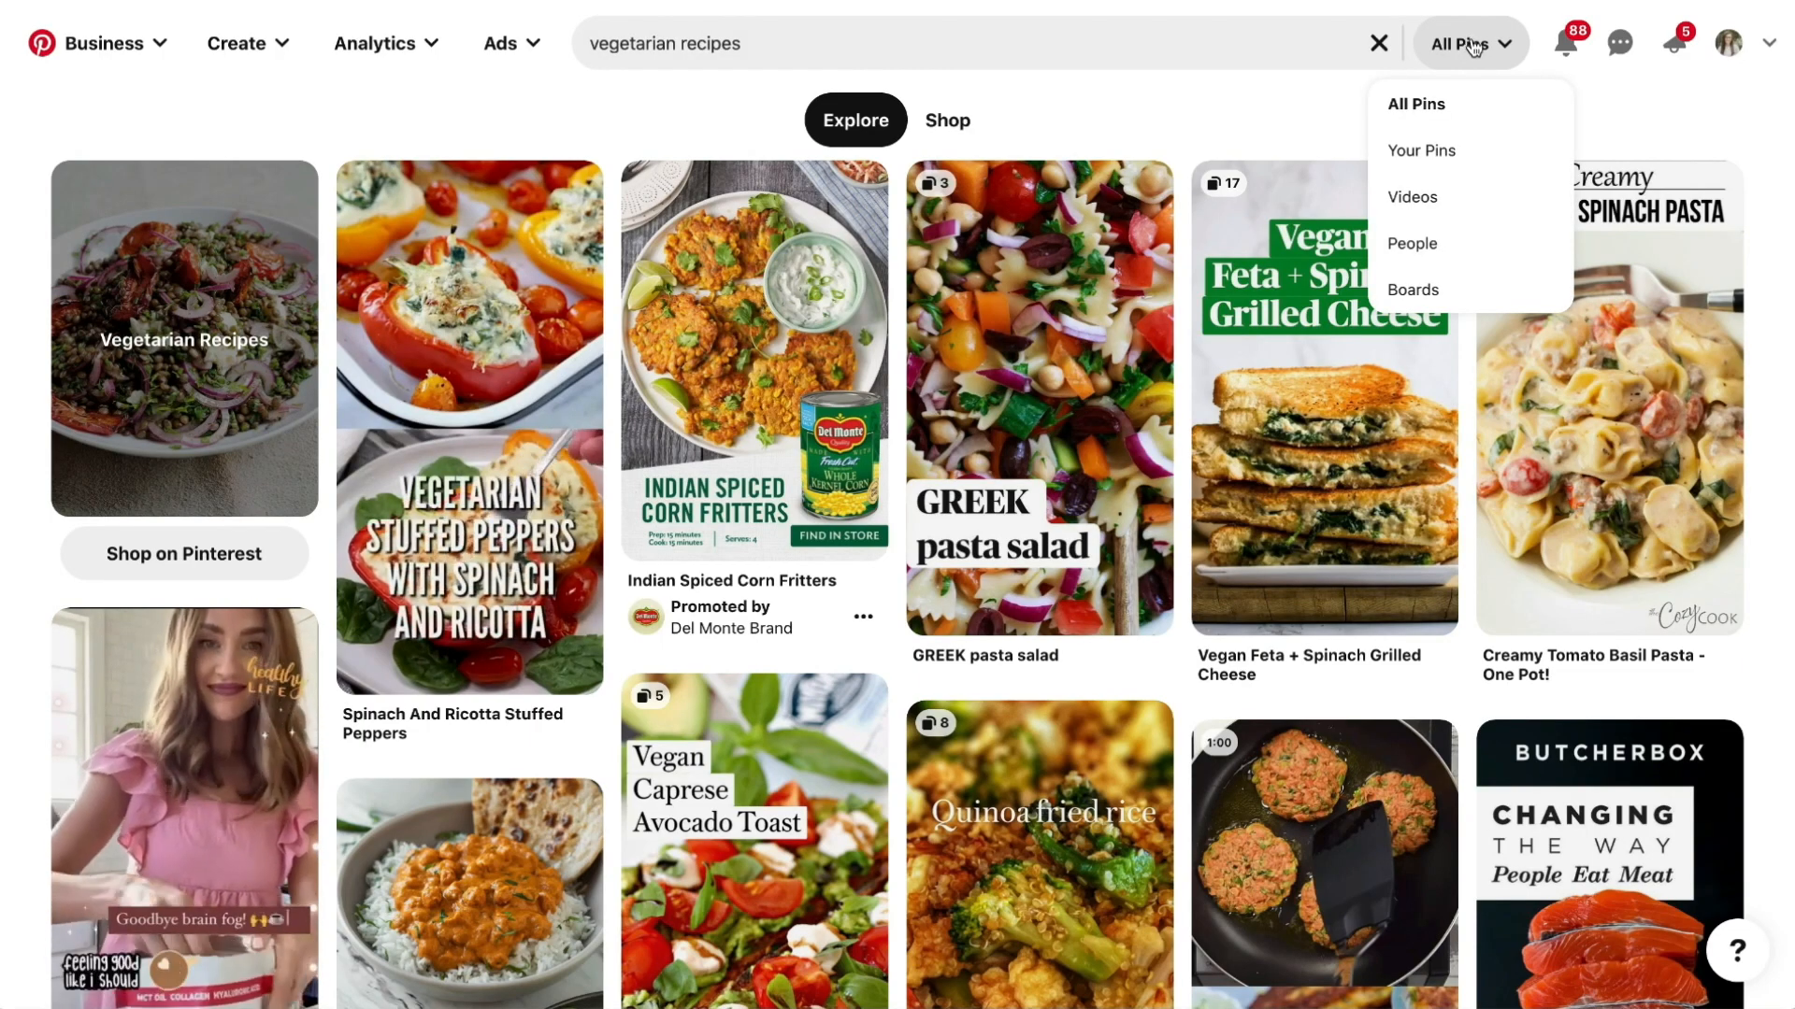
Show Pinterest autocomplete phrases extending 'vegetarian recipes' (dinner, healthy, easy, breakfast).
left_click(1411, 197)
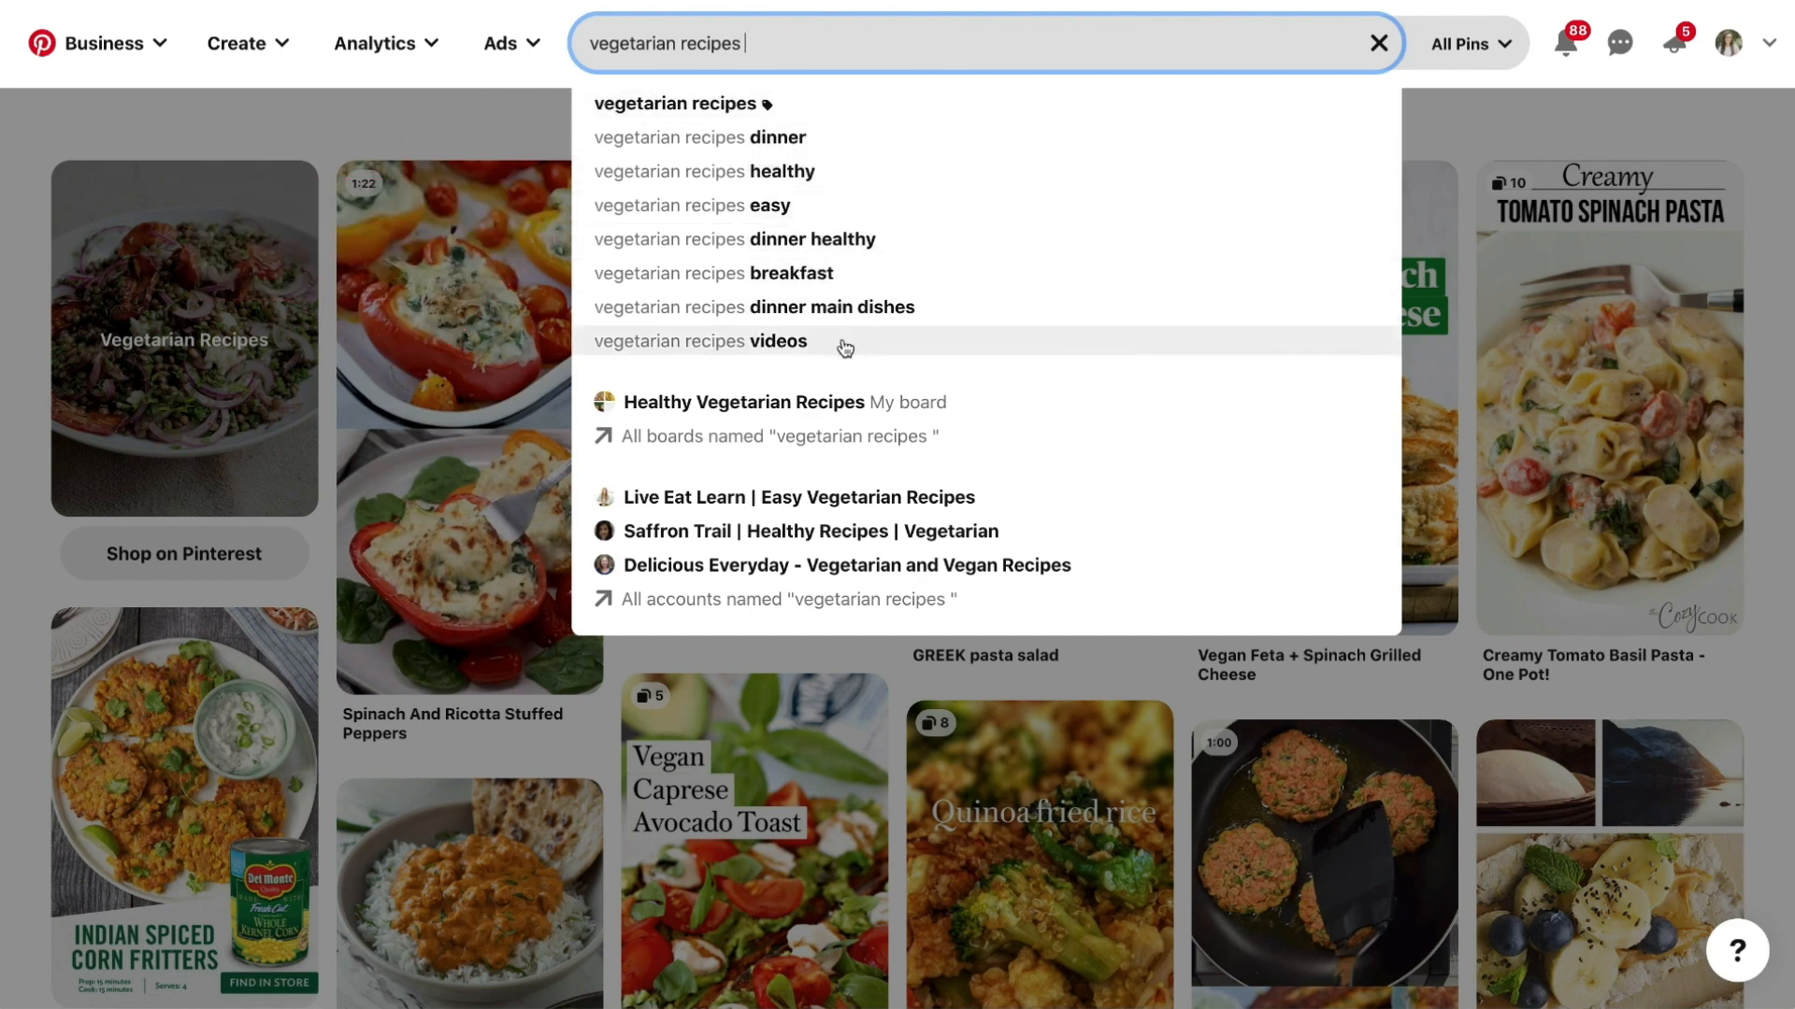
mouse_move(844, 347)
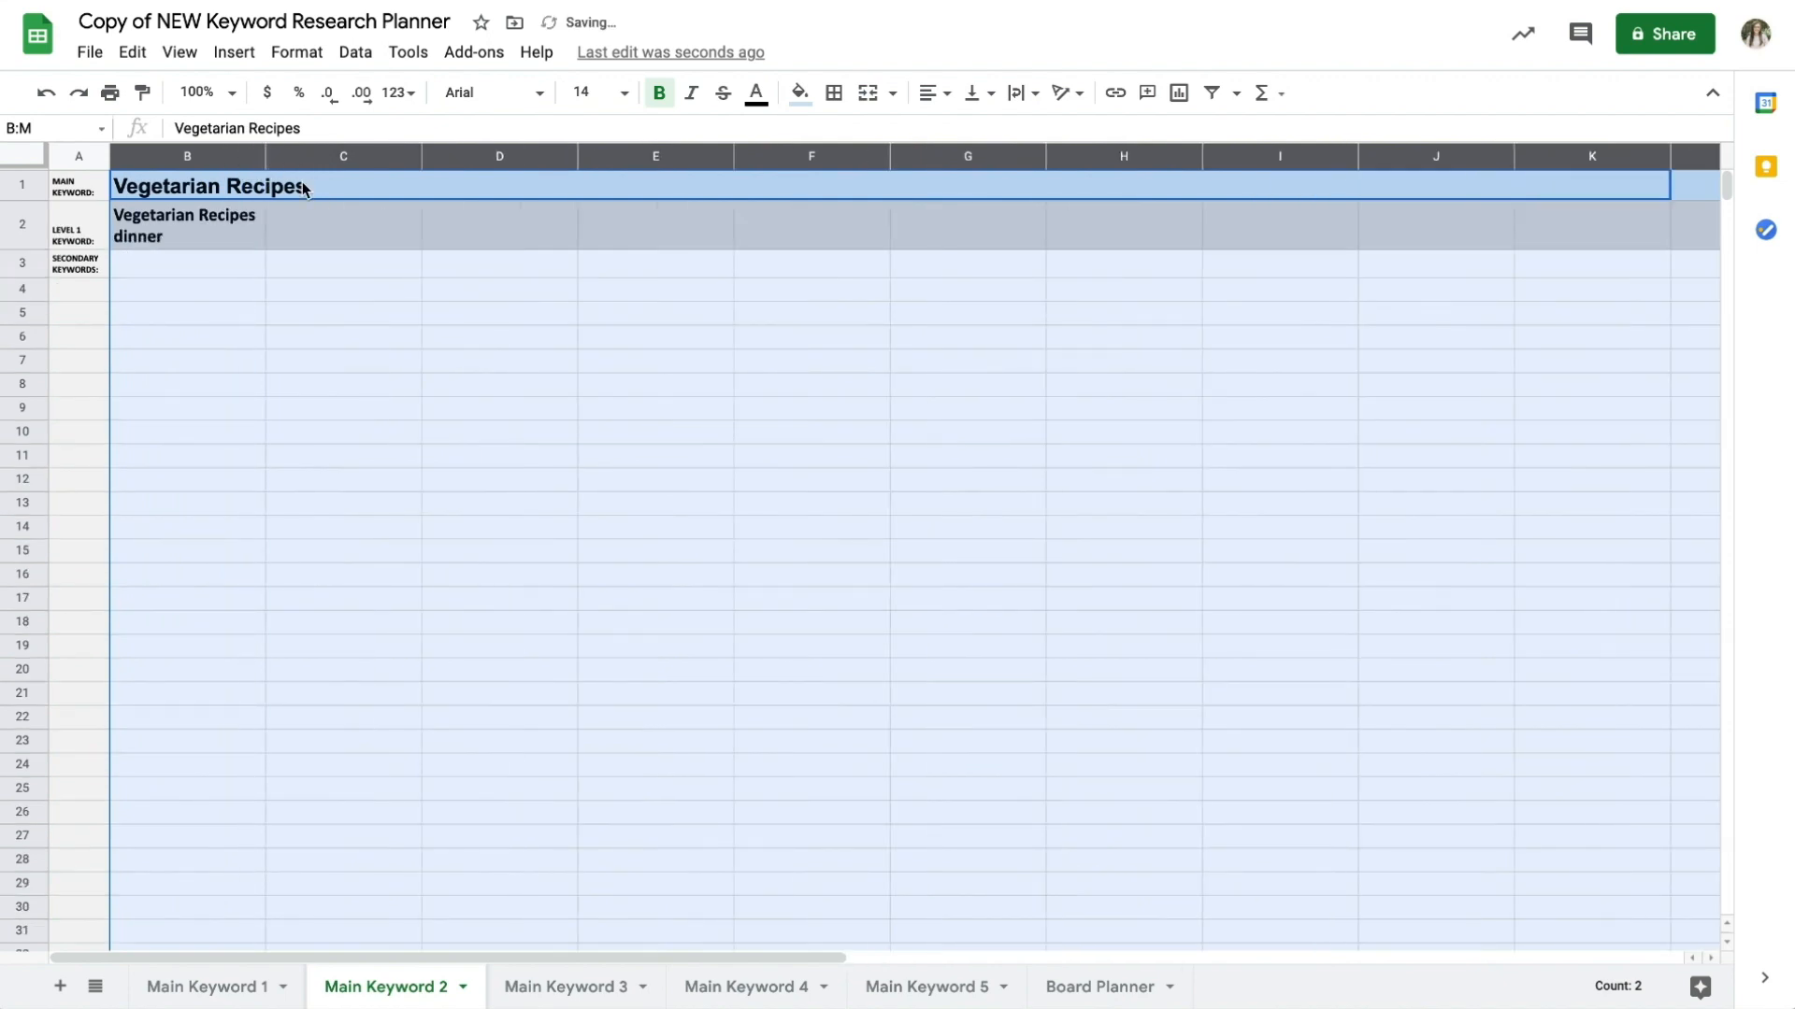
Add level 1 headings healthy, easy, dinner healthy and dinner main dishes across row 2.
type("Vegetarian Recipes h")
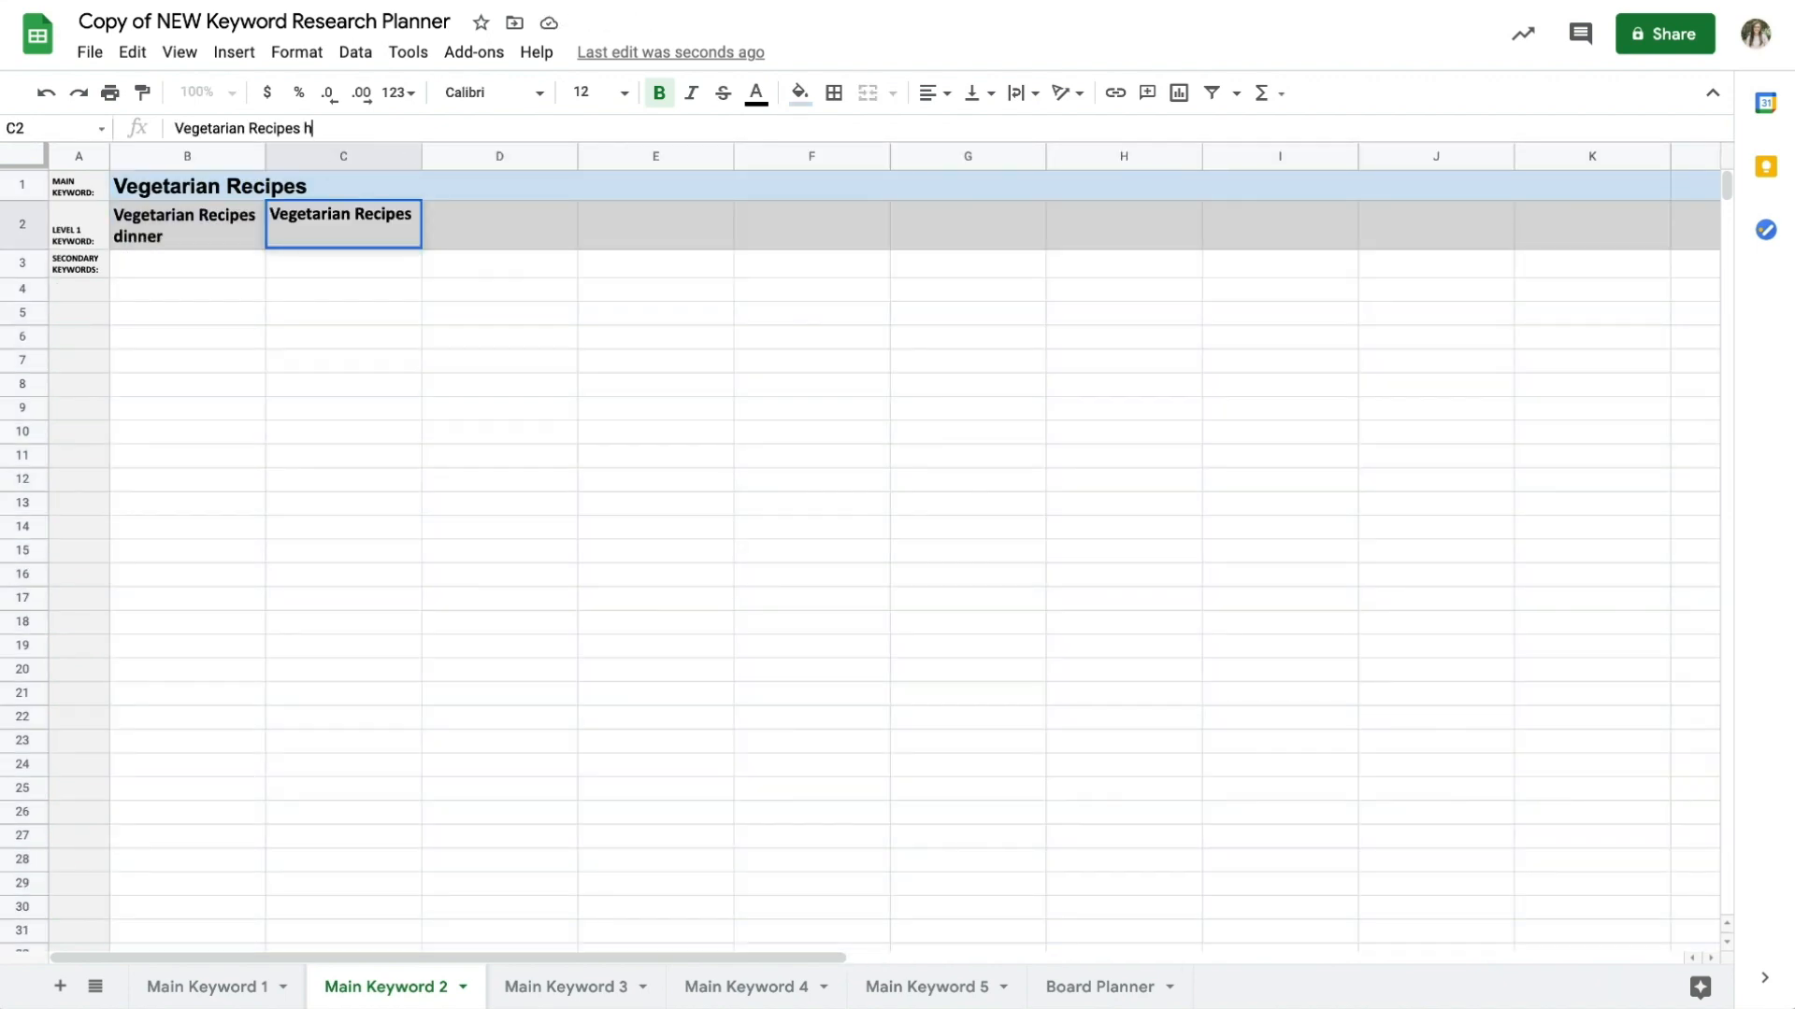
type("Vegetarian Recipes easy")
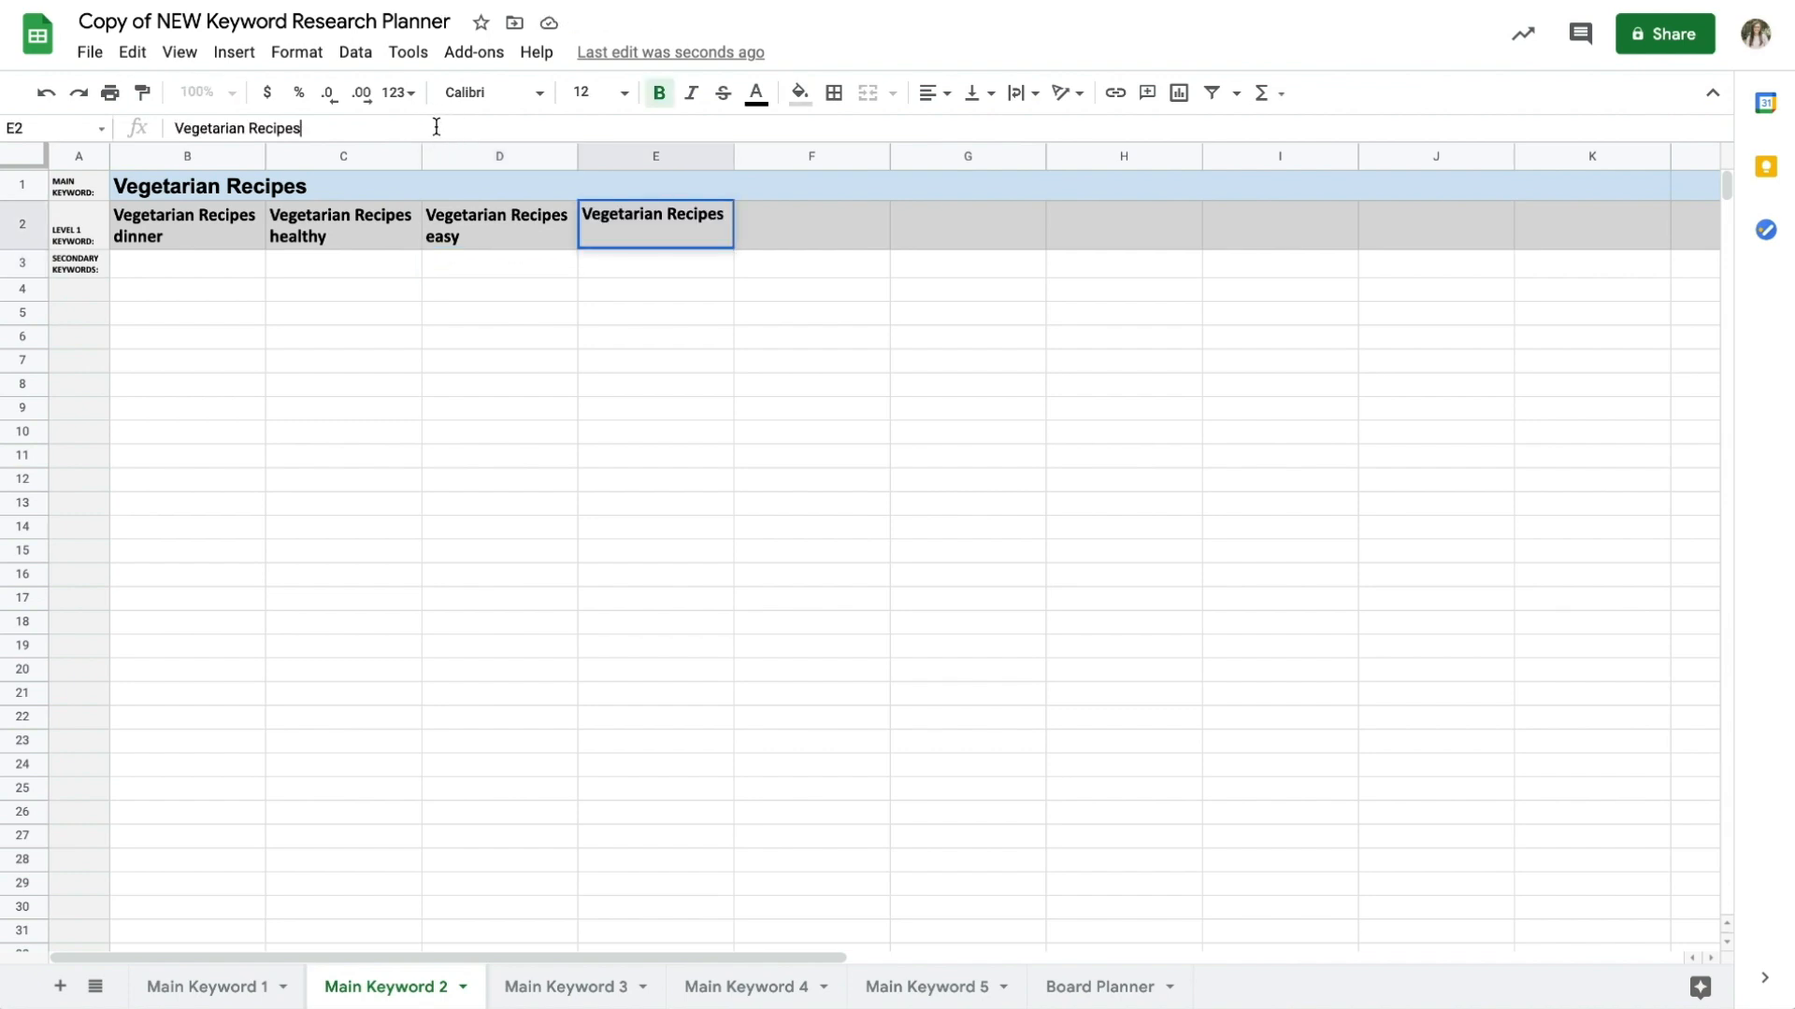
type("dinner healthy")
left_click(811, 224)
type("Vegetarian Recipes breakfast")
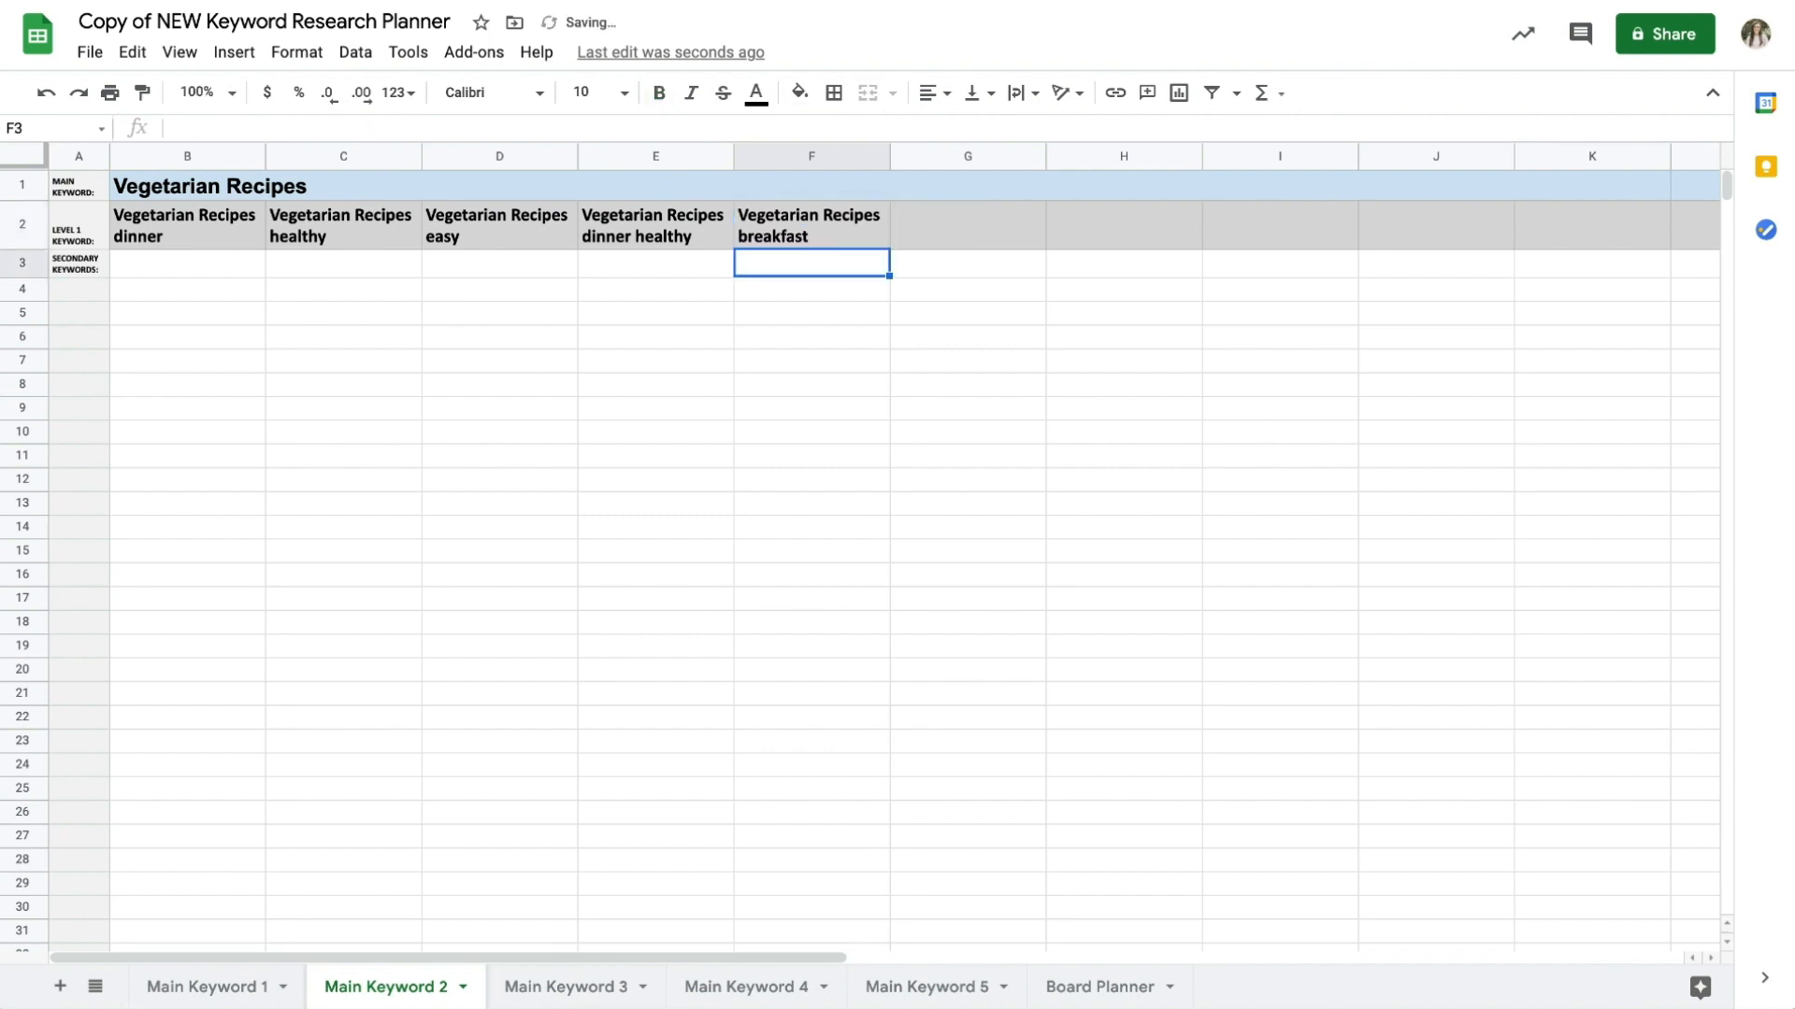
left_click(965, 223)
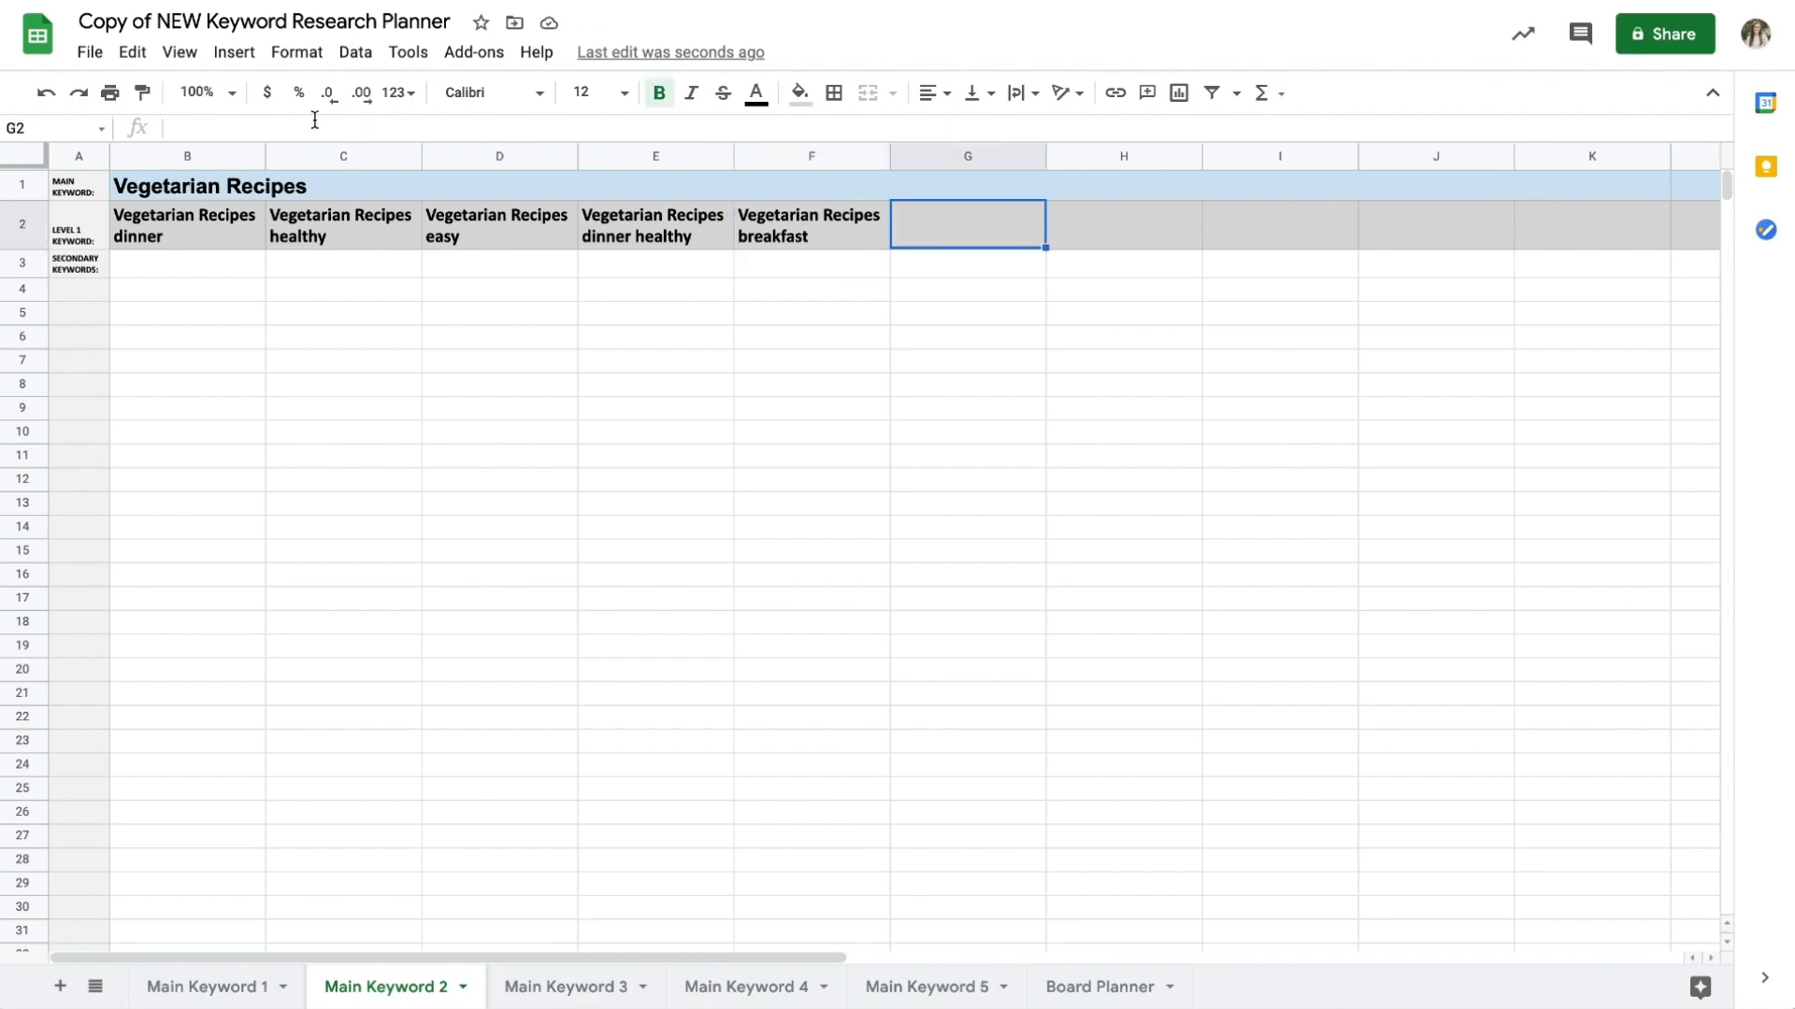
type("Vegetarian Recipes din")
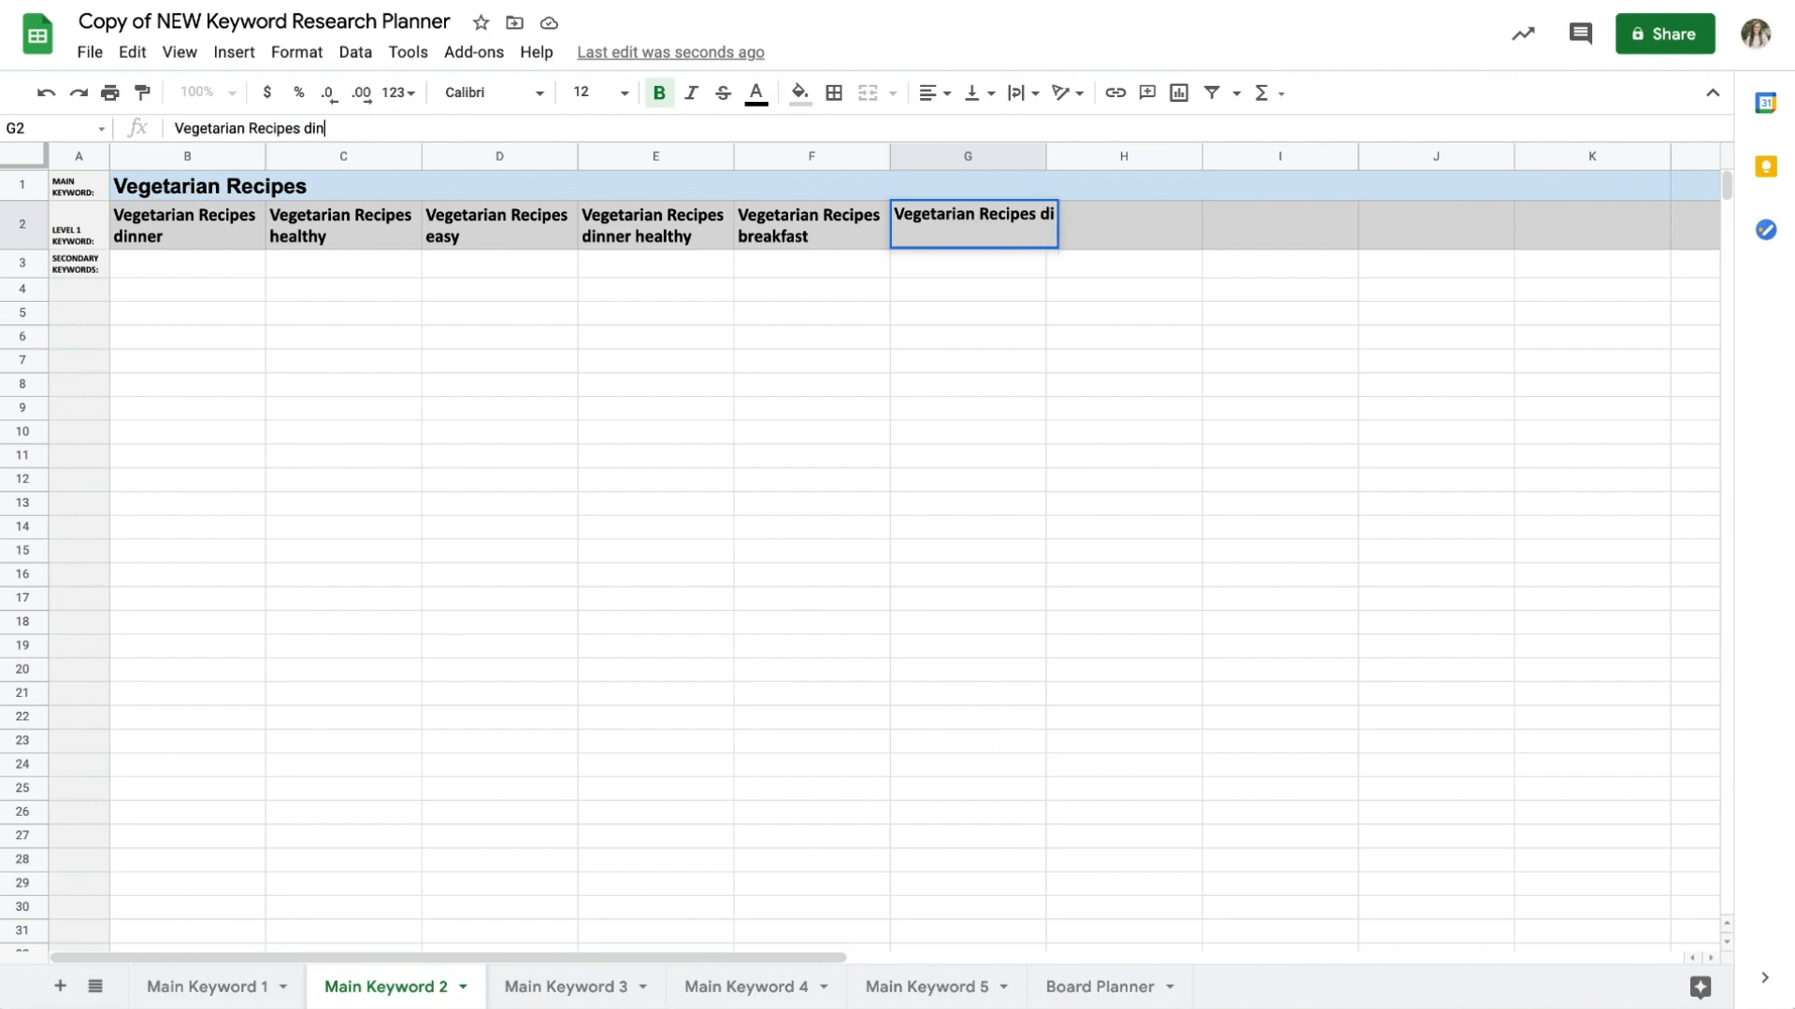
key("enter")
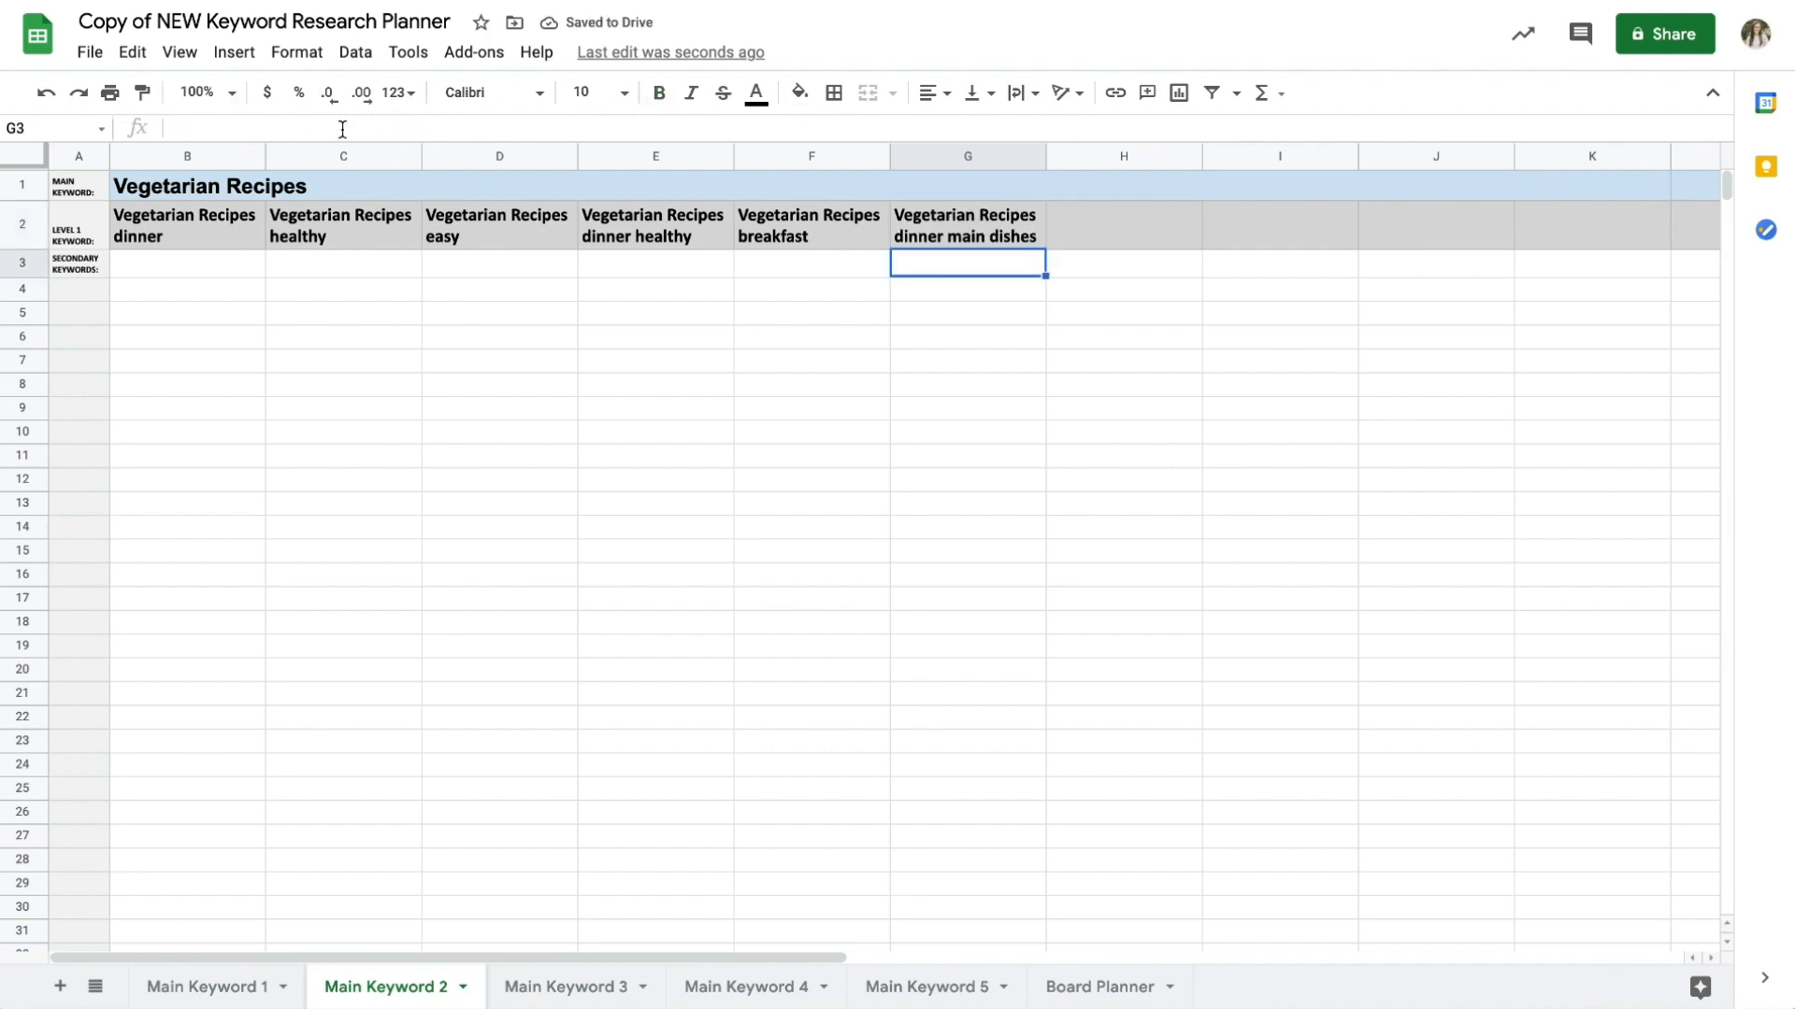
Enter 'Vegetarian Recipes Videos' in H2, then remove it and move to an empty cell.
type("Vegetarian Recipes Videos")
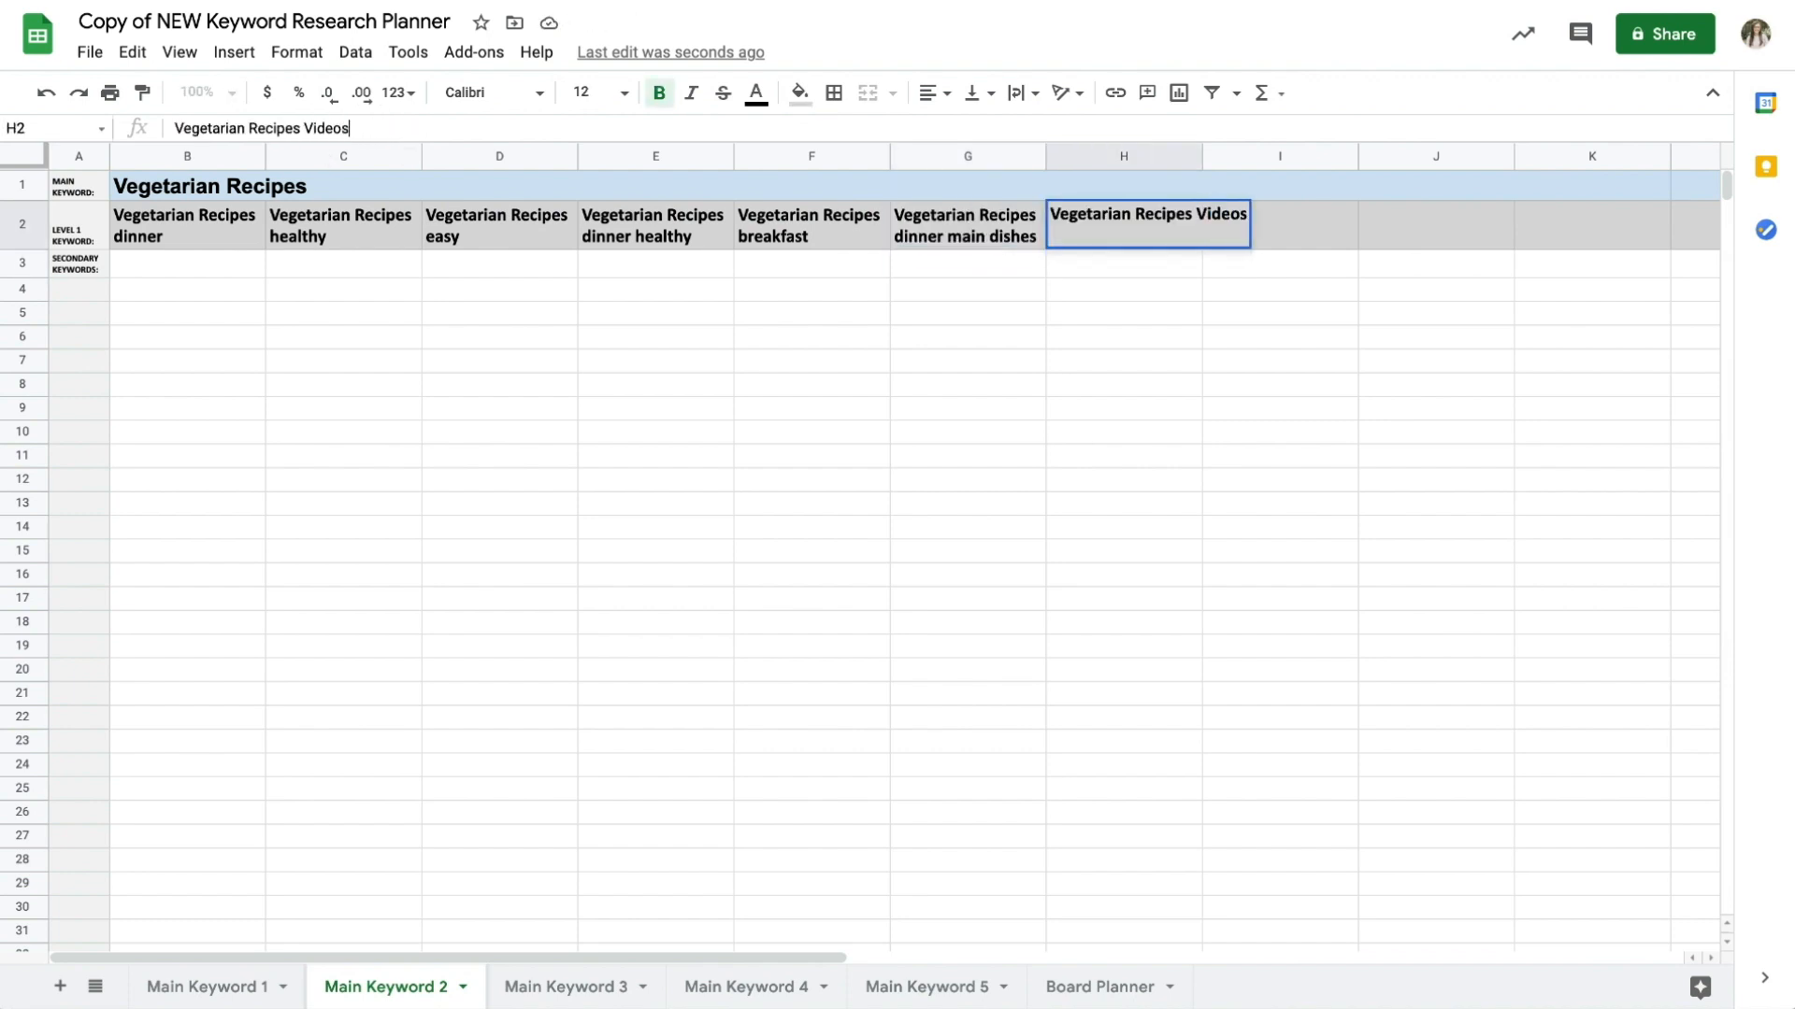
key("enter")
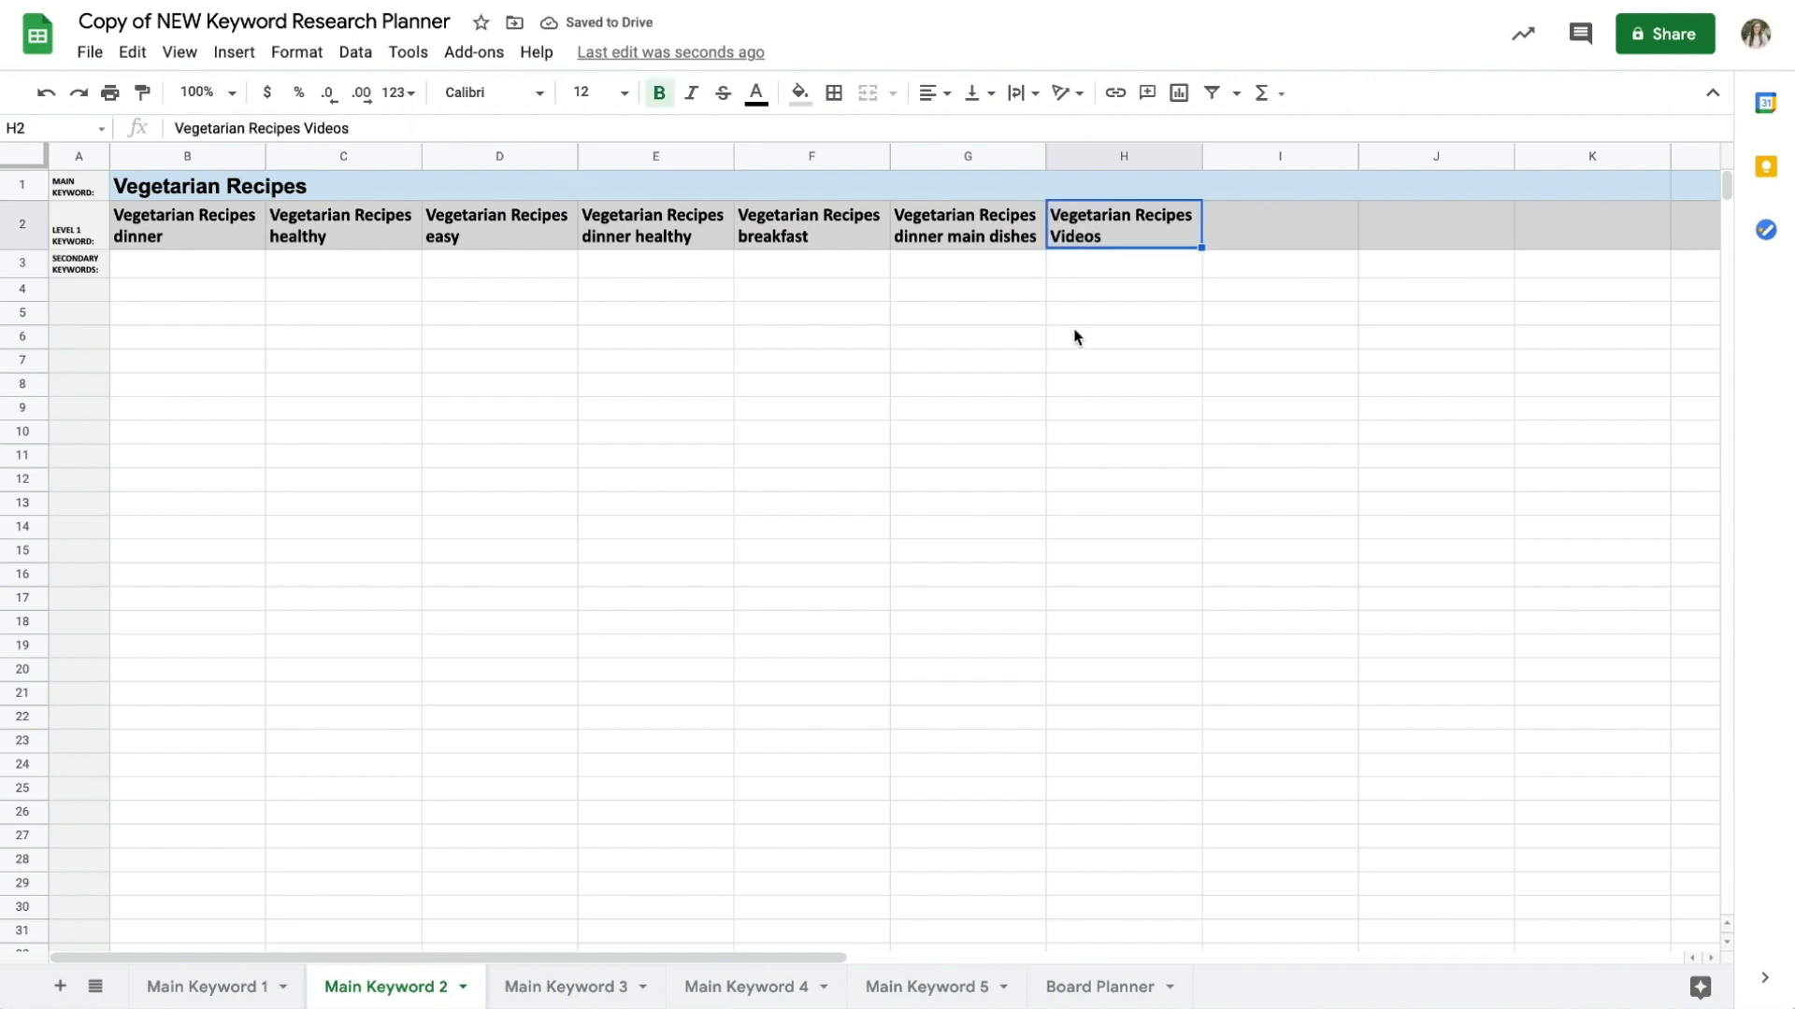
left_click(967, 336)
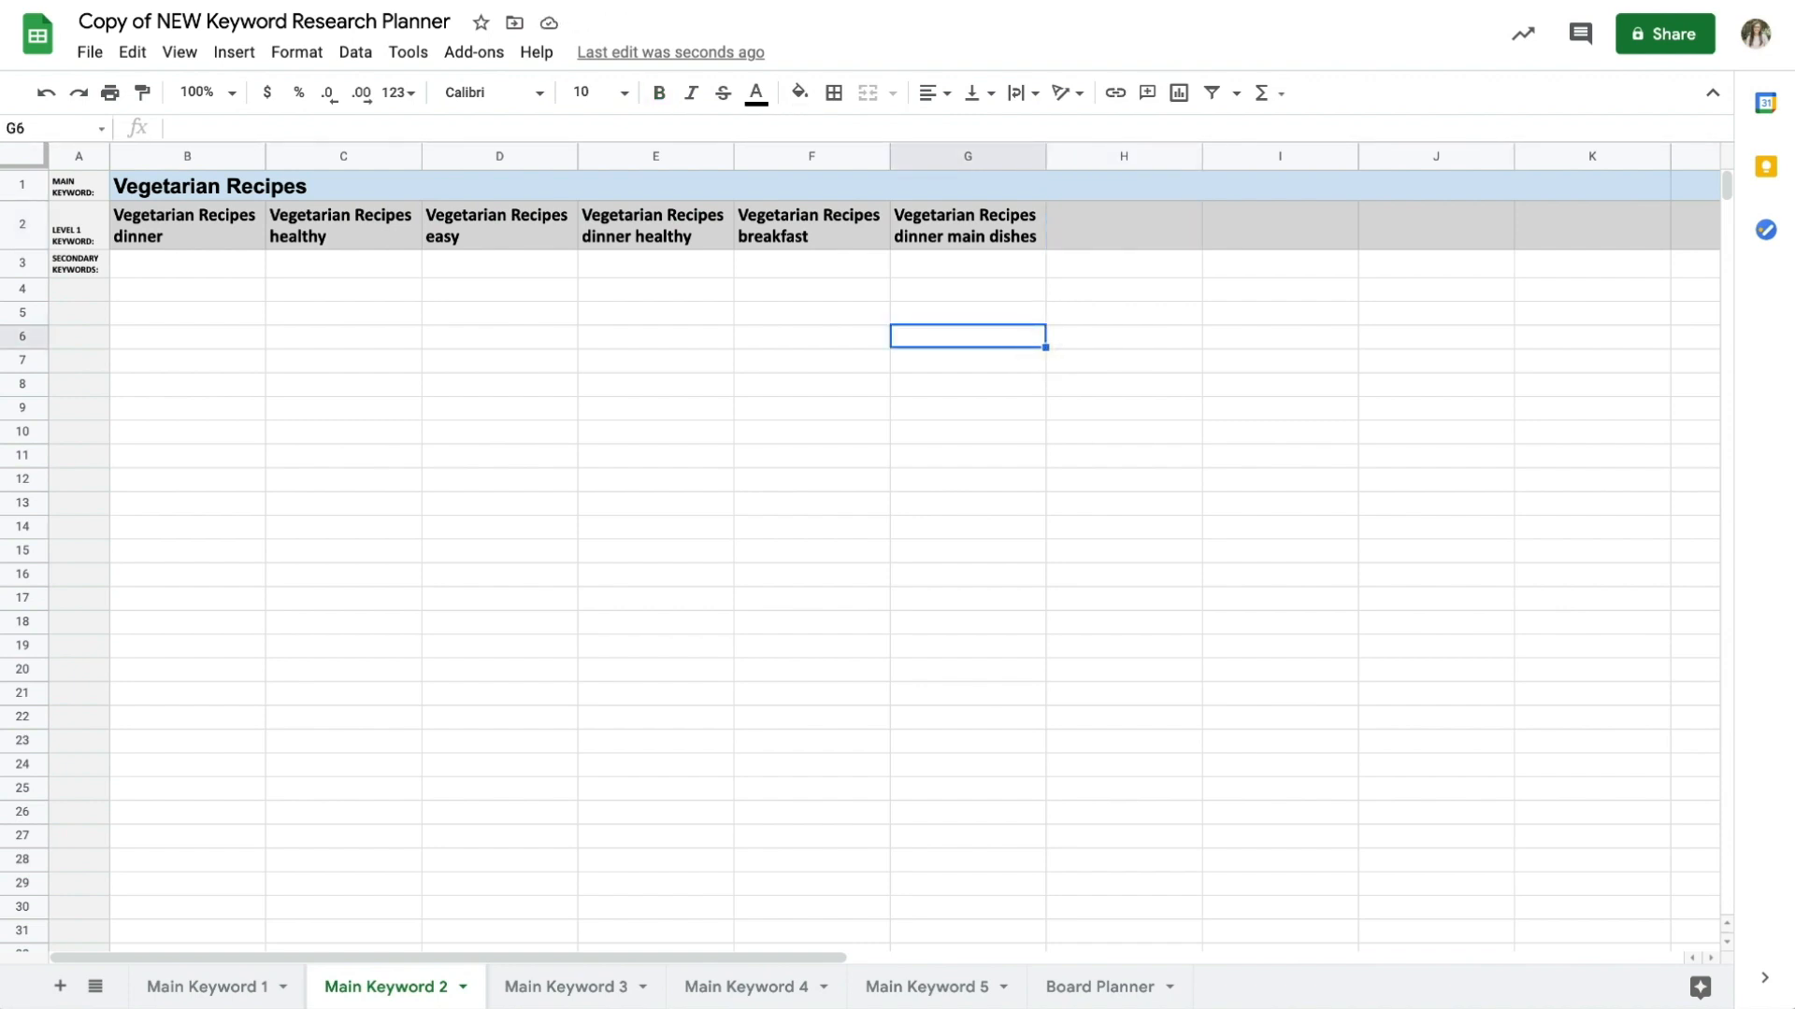
Start secondary keywords under the dinner heading with main dishes and crockpot entries.
type("main dis")
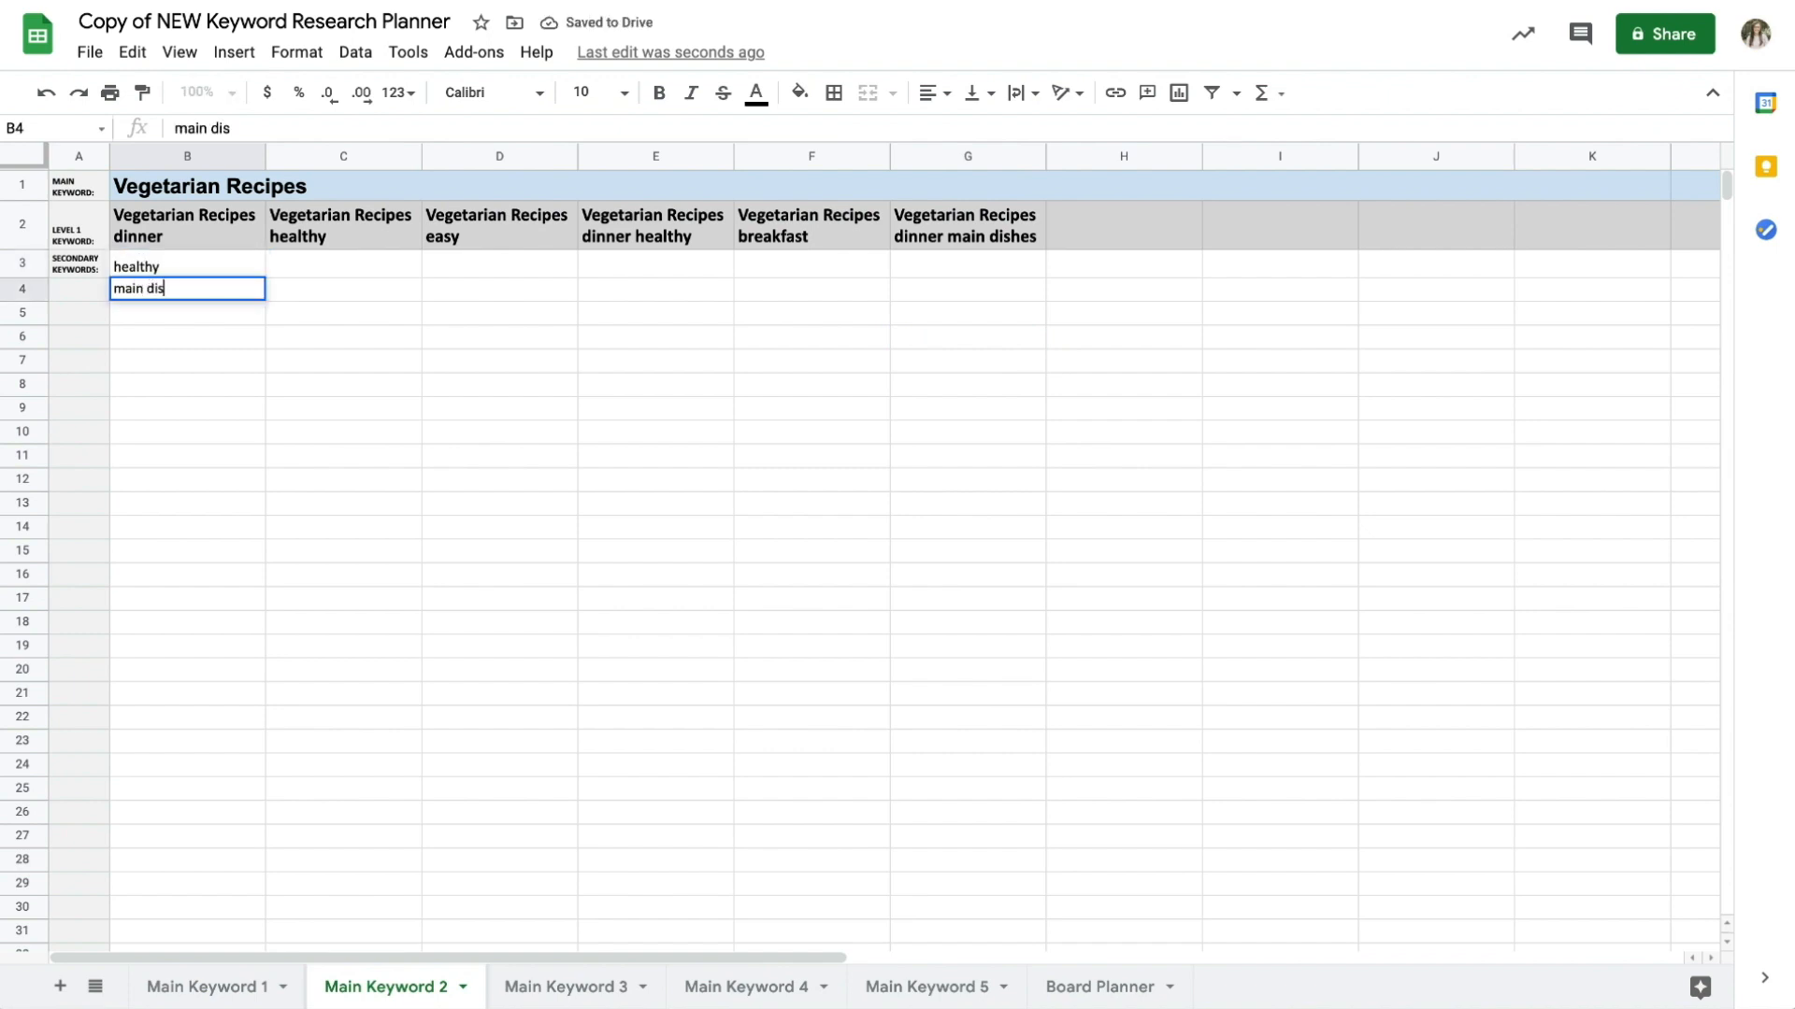
type("cr")
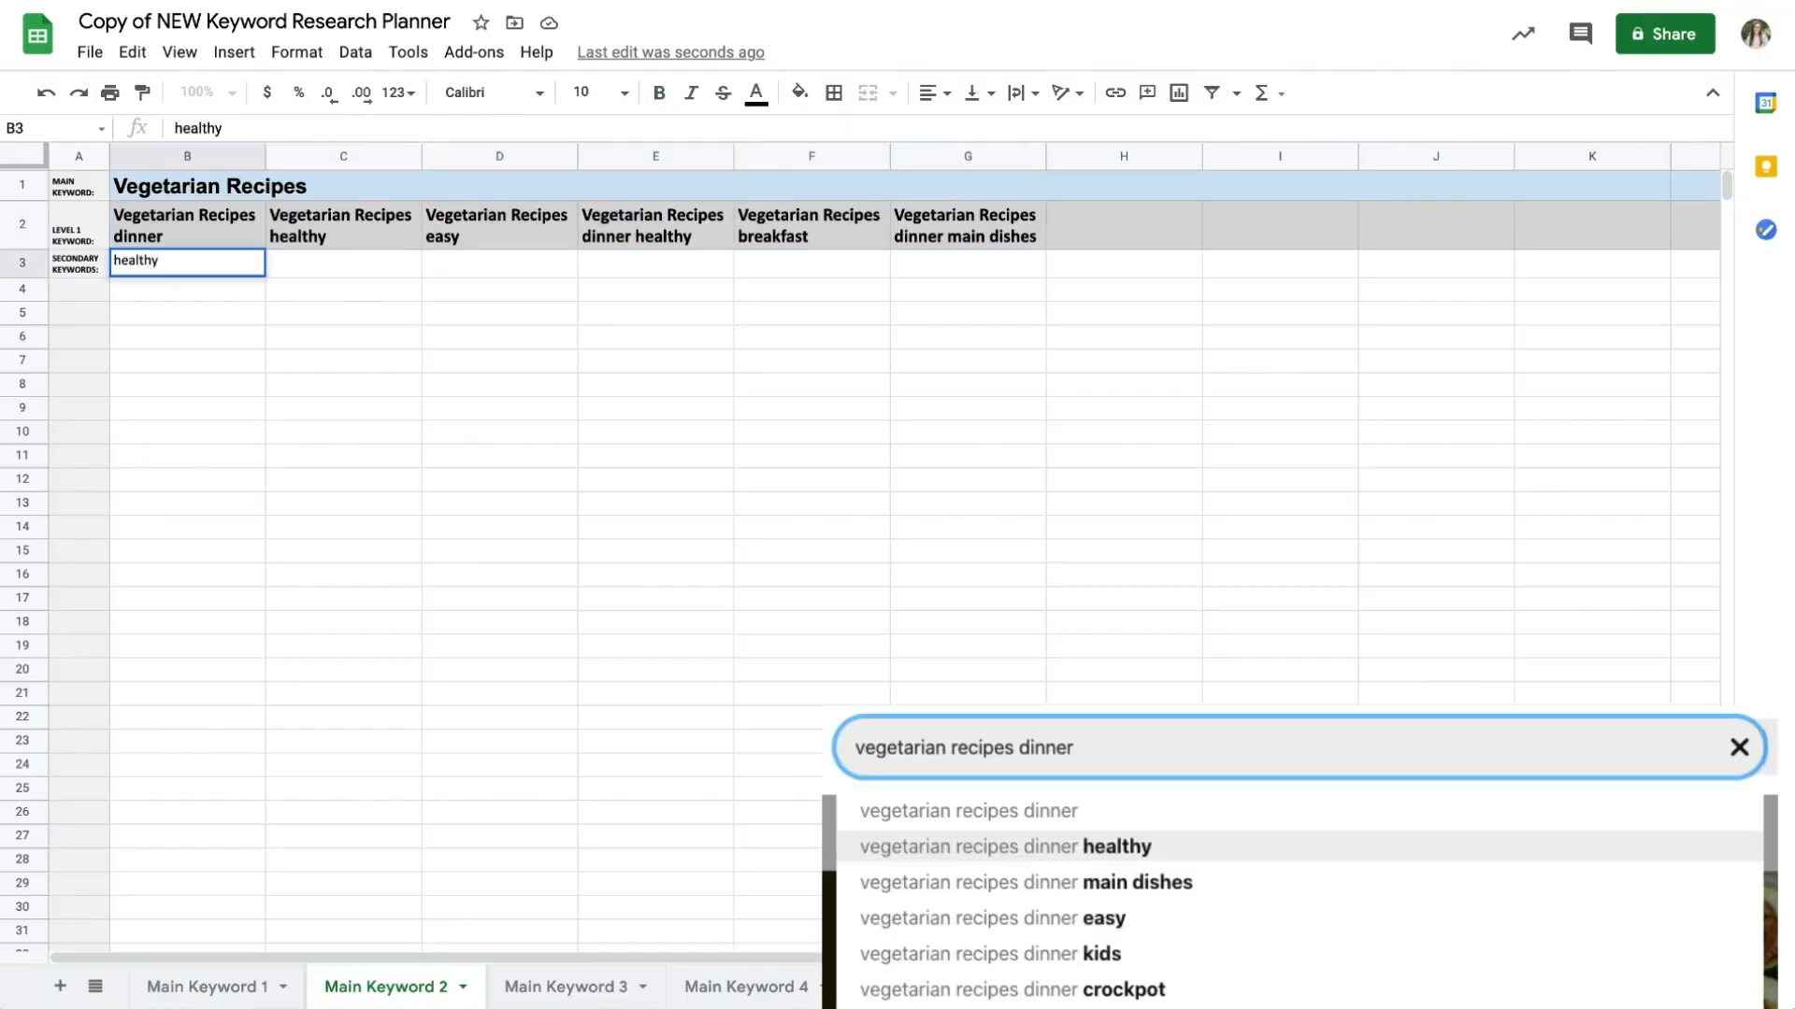
type("cro")
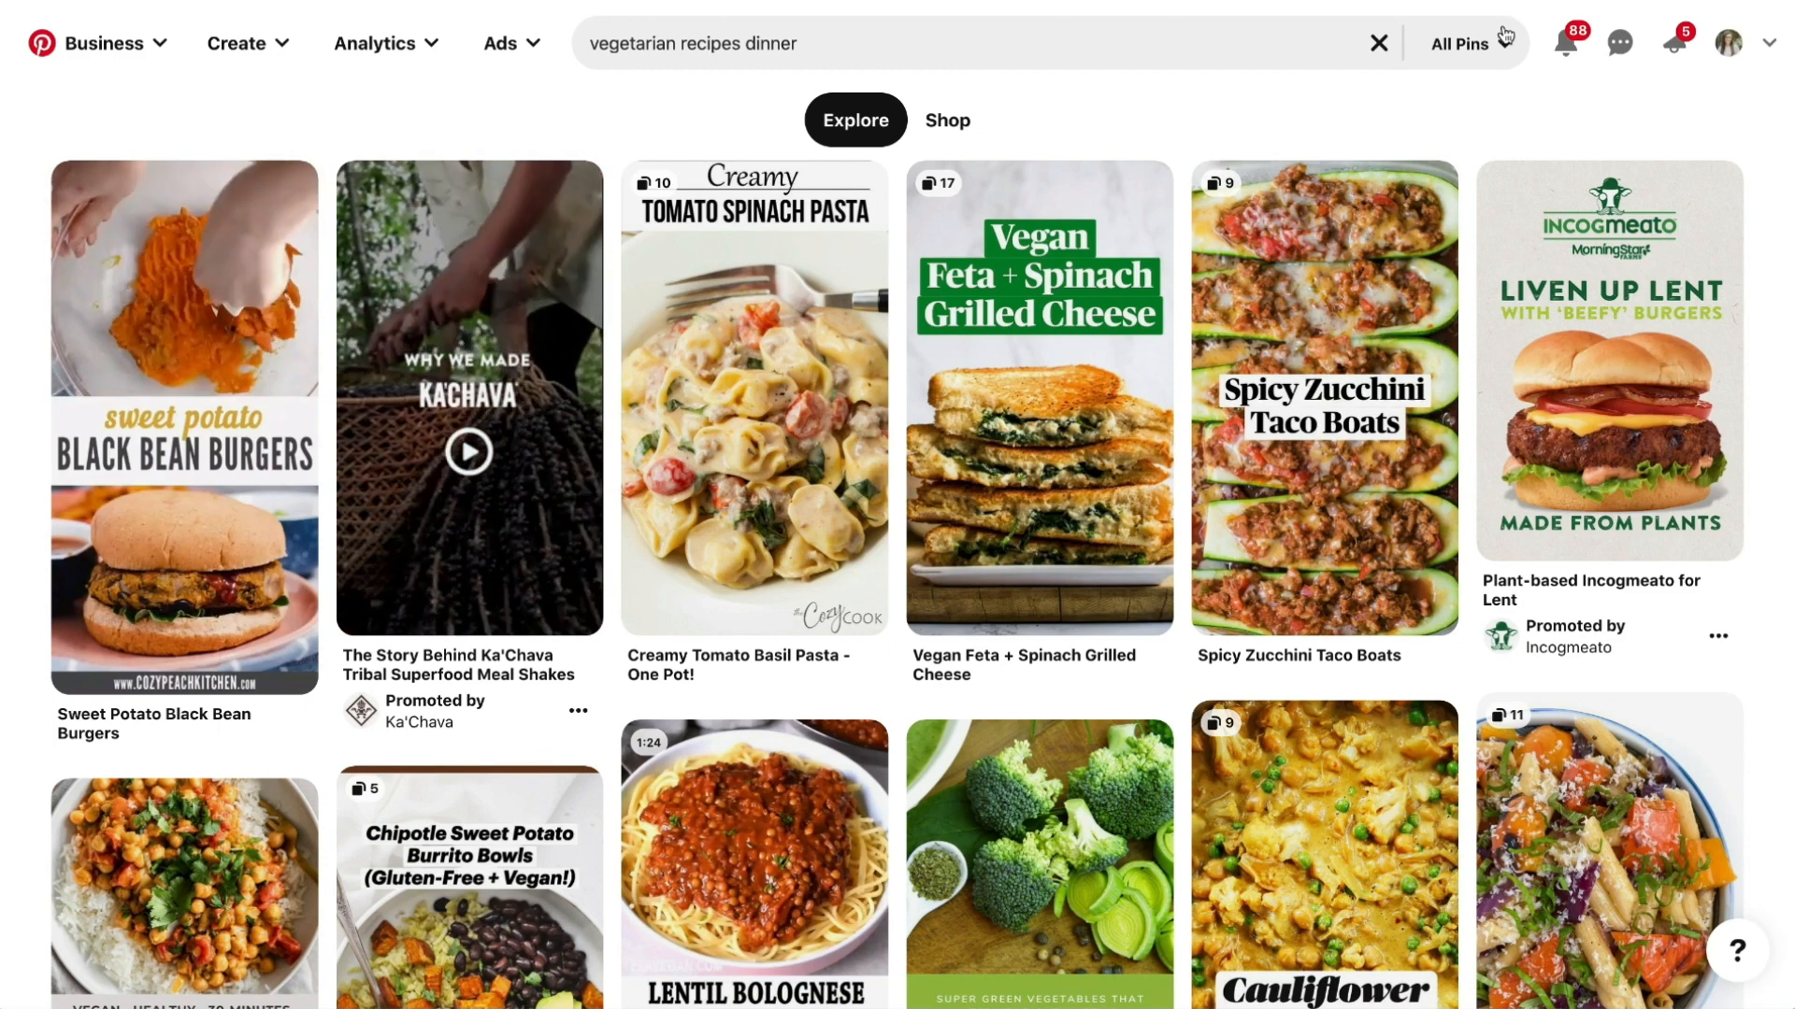
Filter the vegetarian recipes dinner search to Videos, then return to the spreadsheet.
left_click(1470, 43)
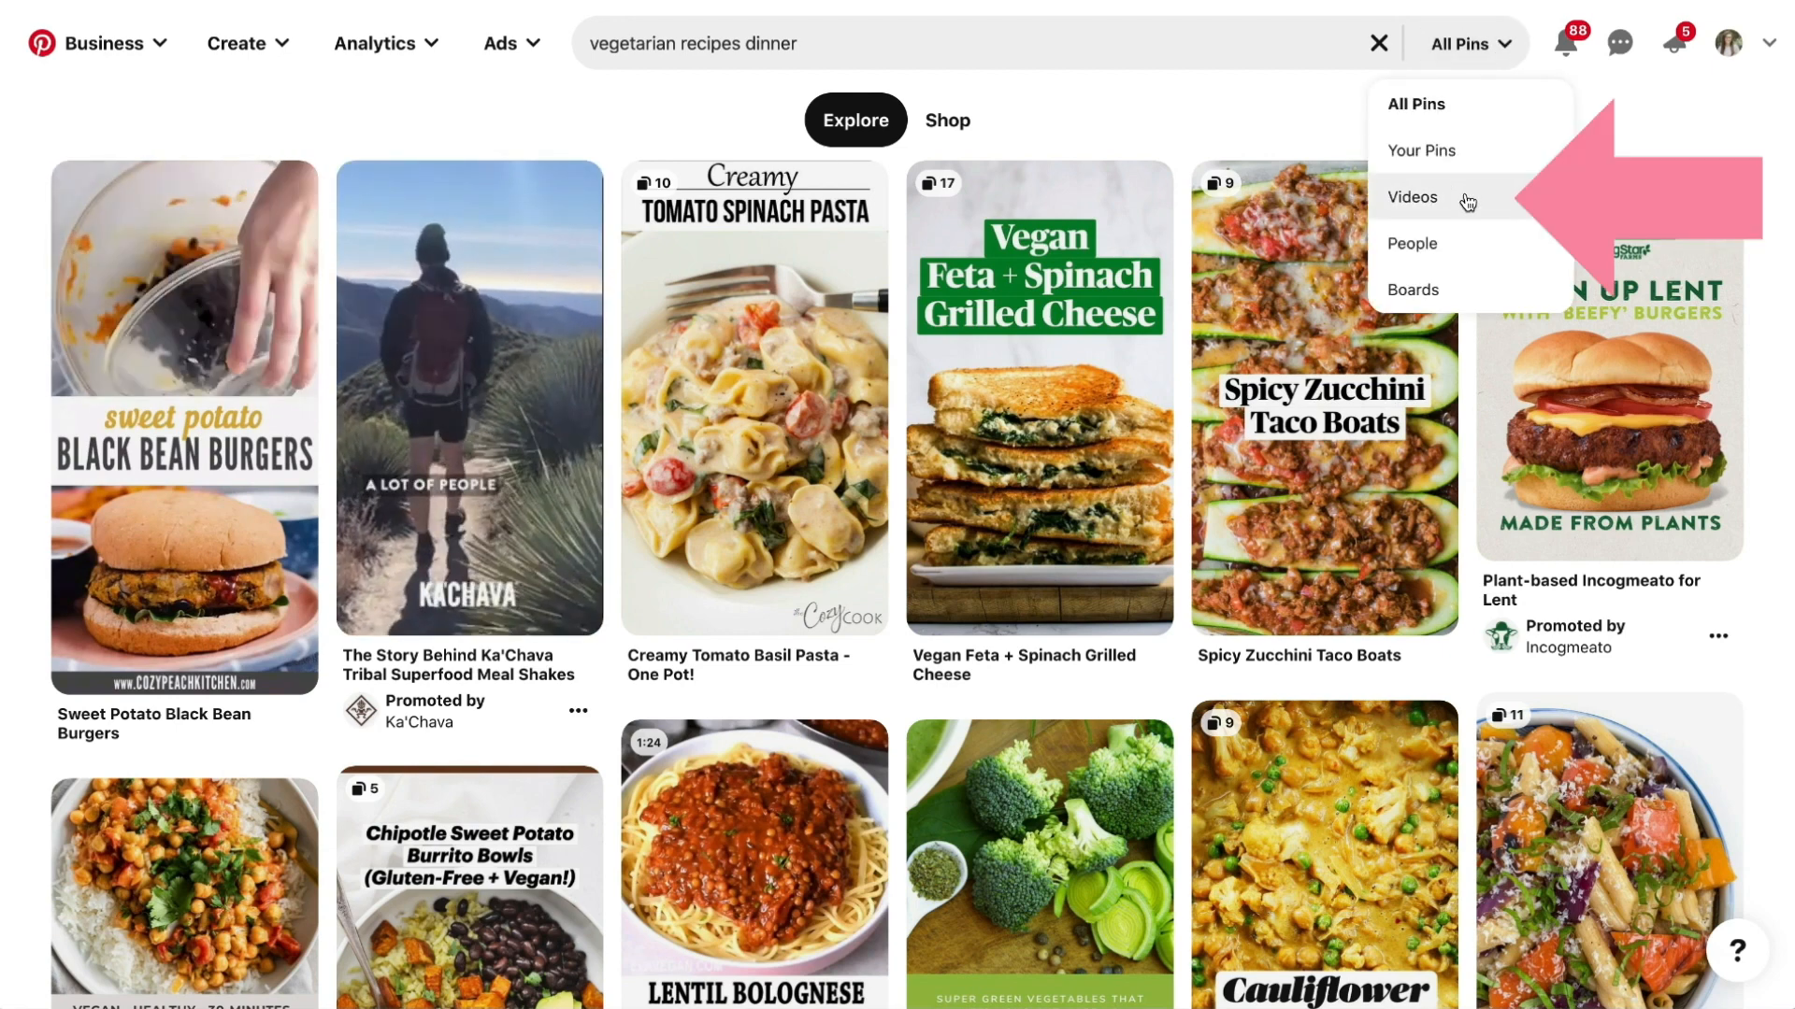
left_click(1413, 196)
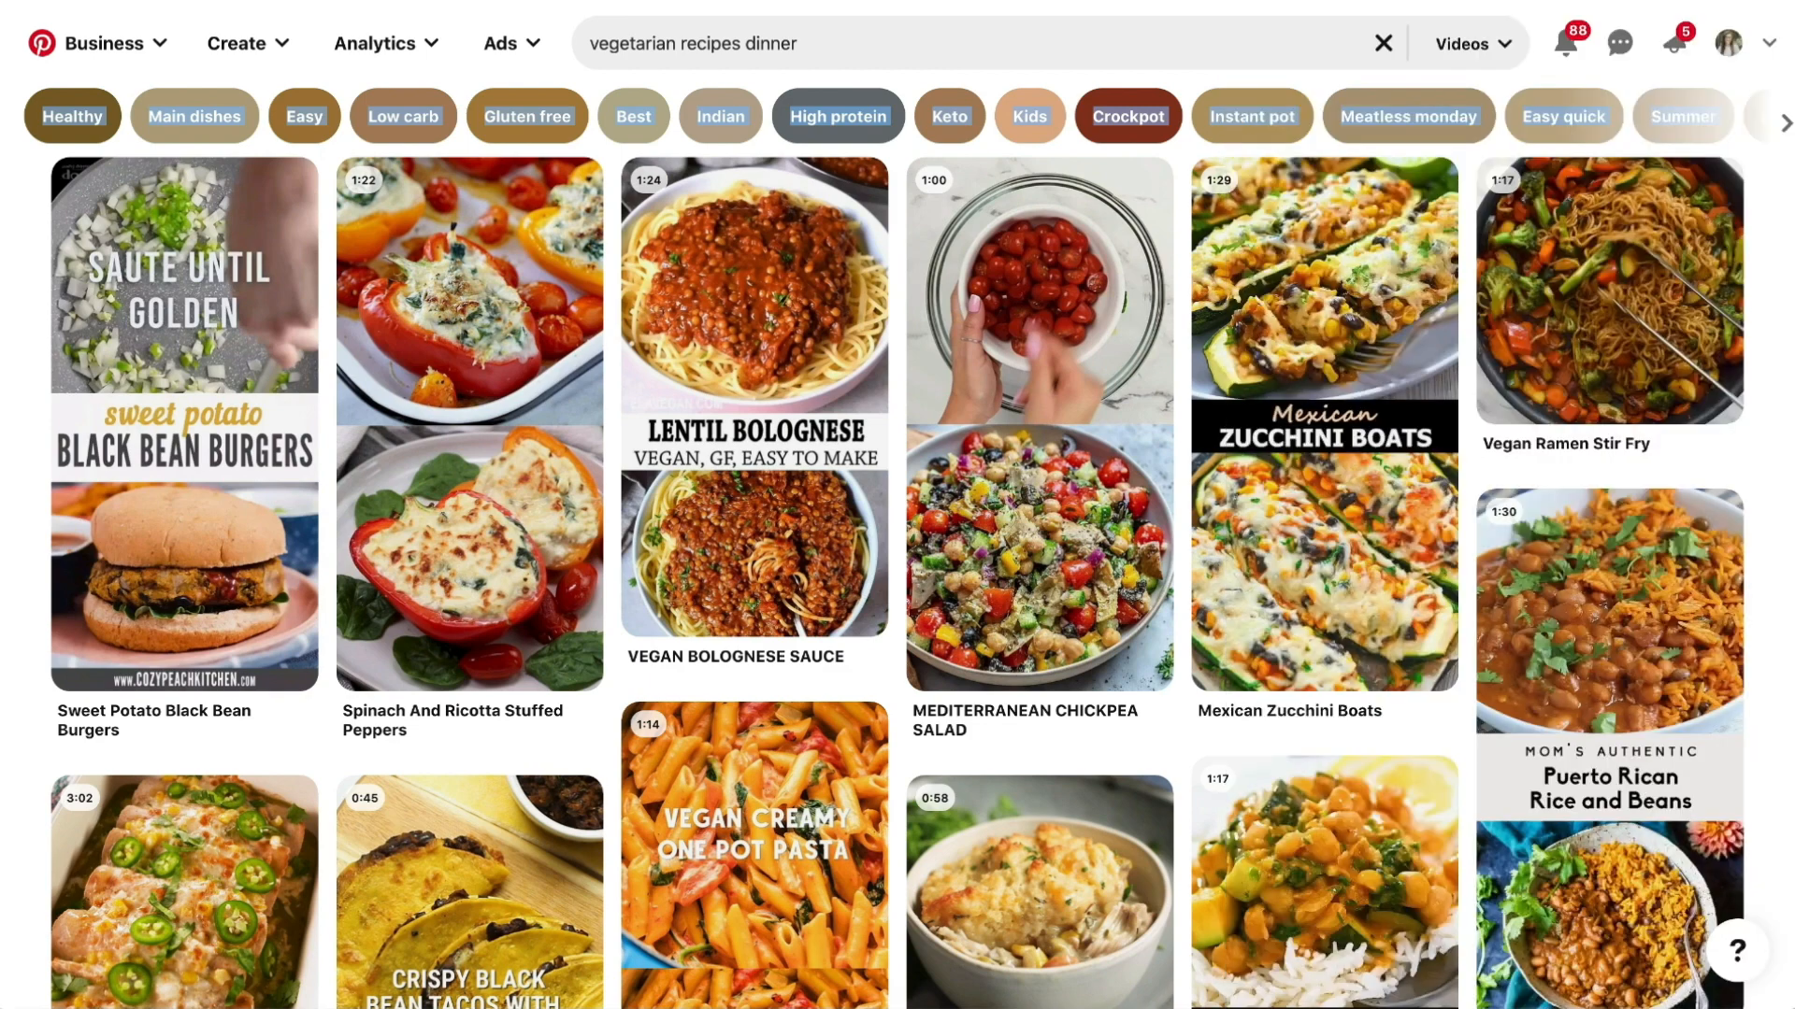
left_click(240, 13)
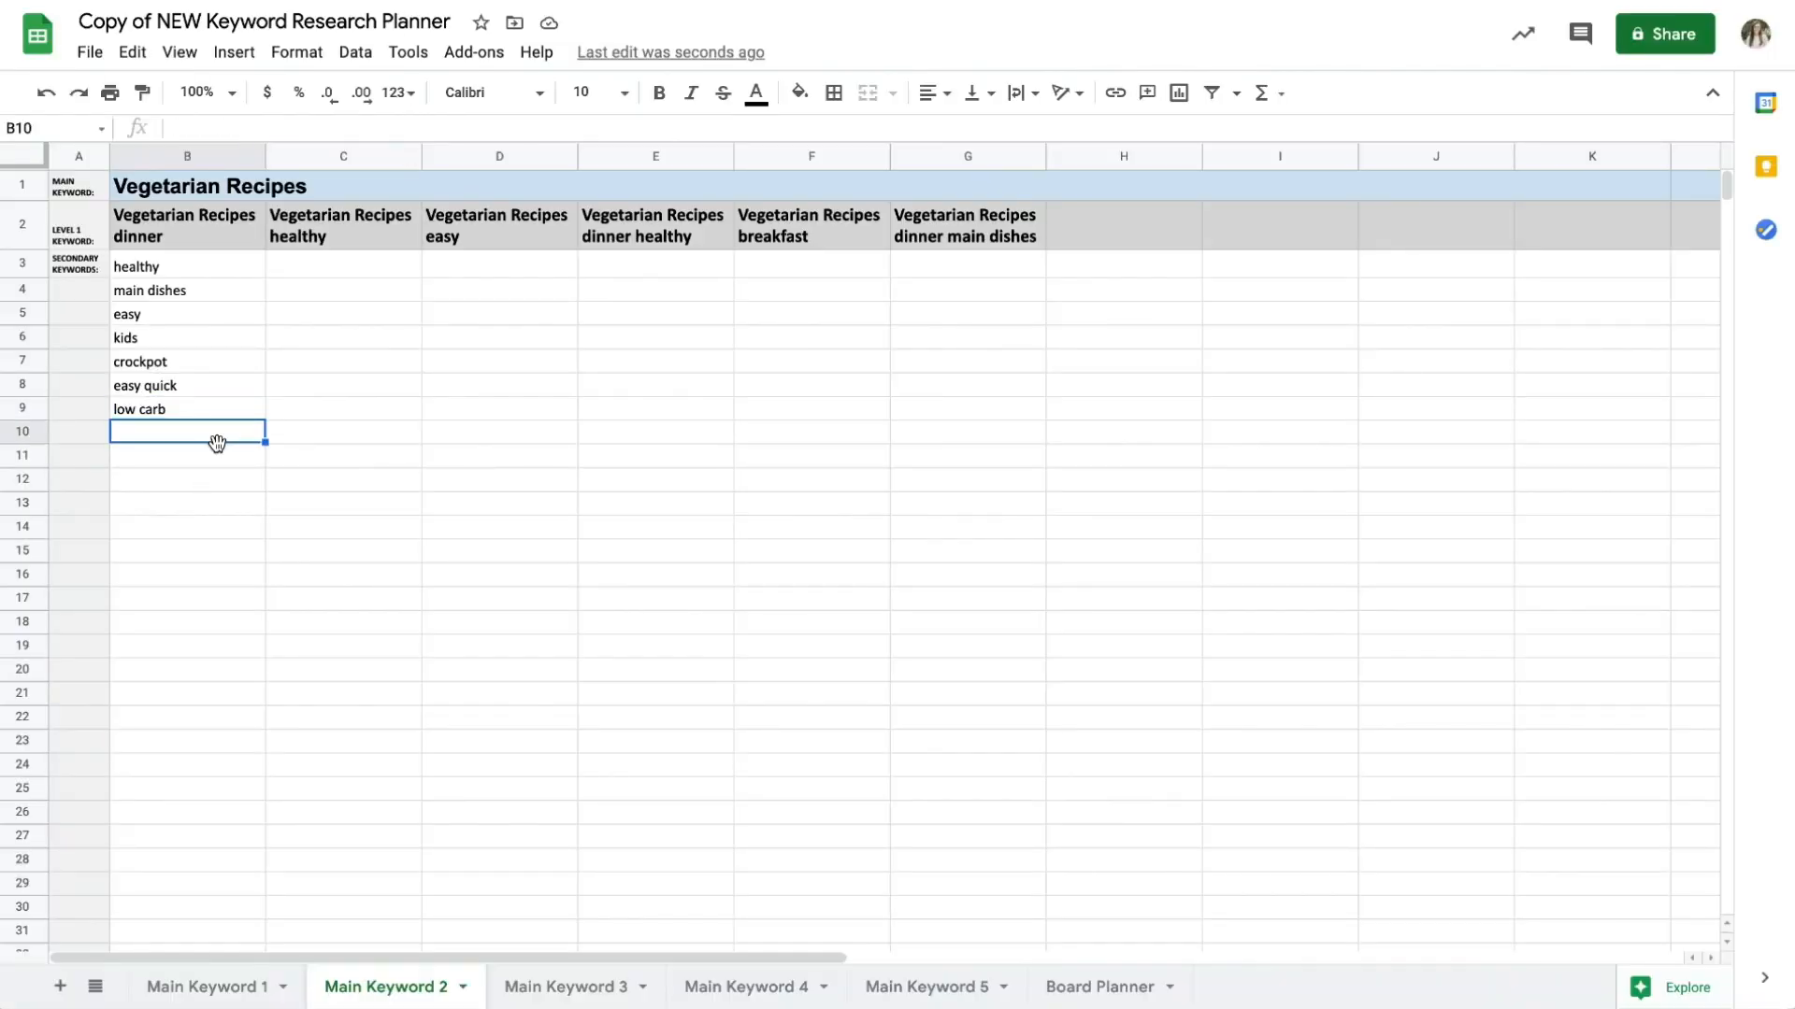
Paste the dinner secondary keywords healthy through low carb into B3:B9.
key("ctrl+v")
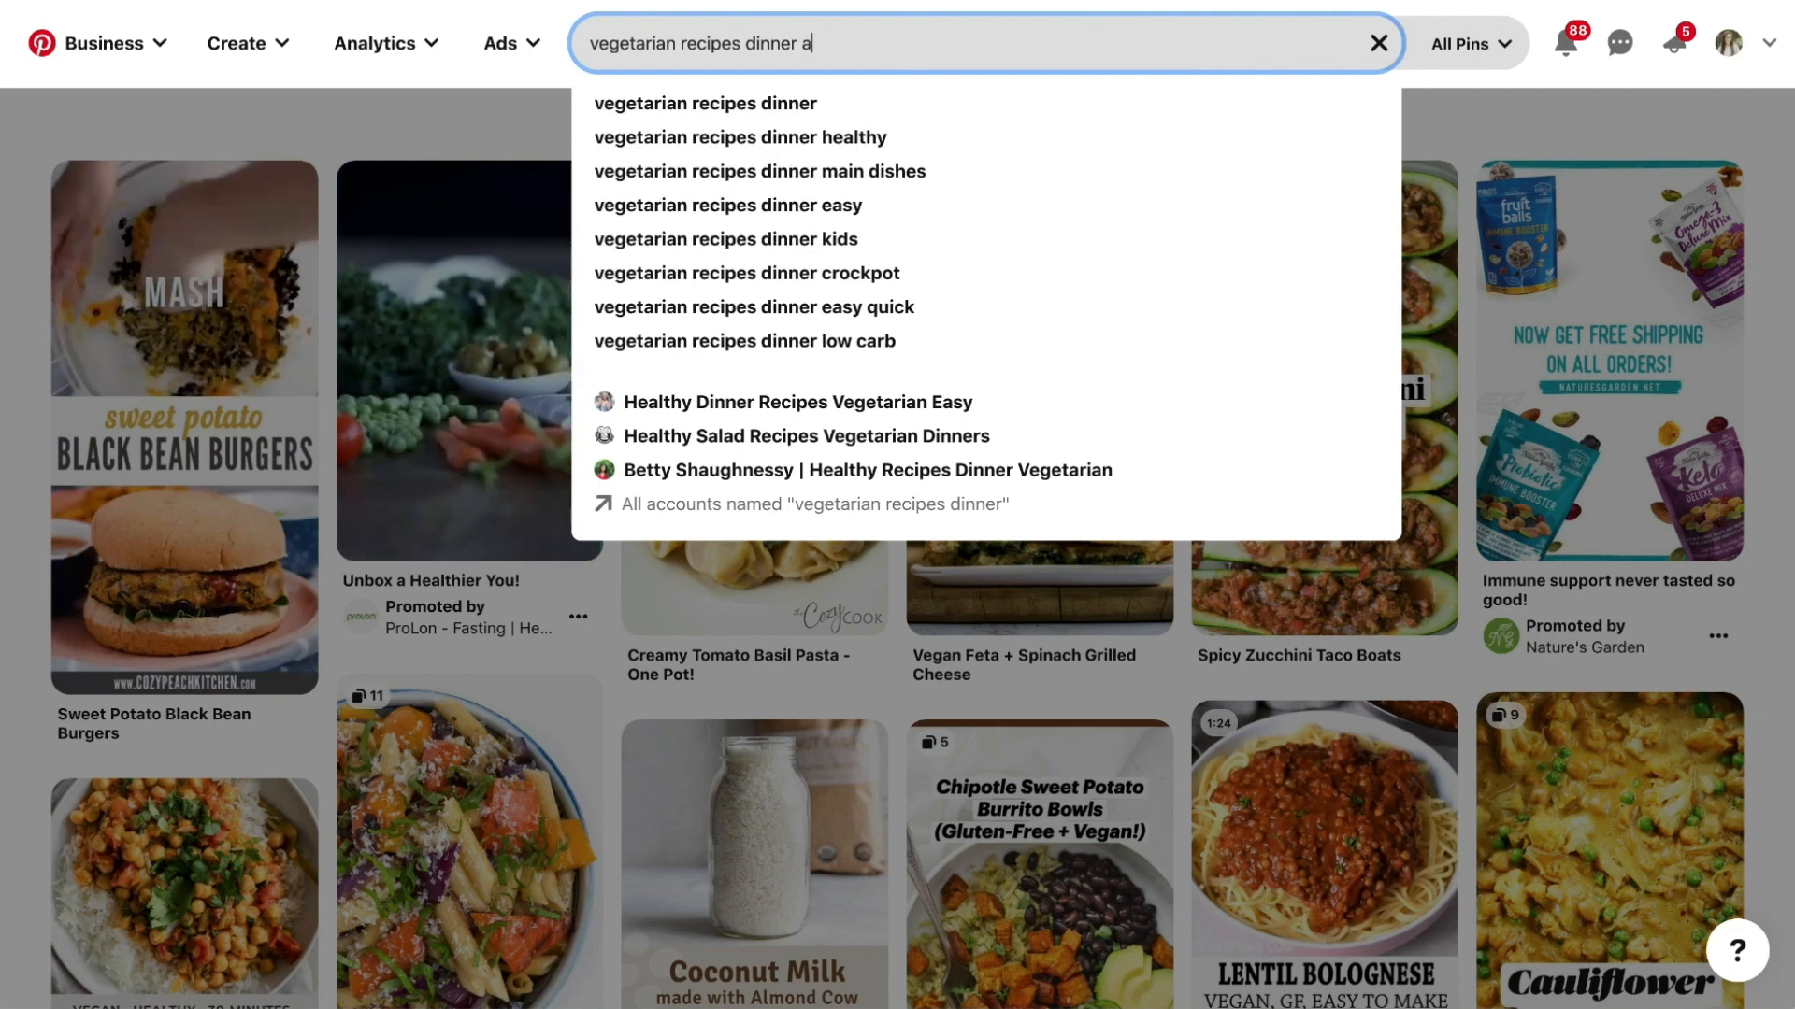
Try letters a–m after 'vegetarian recipes dinner', then search 'vegetarian recipes healthy'.
type("a")
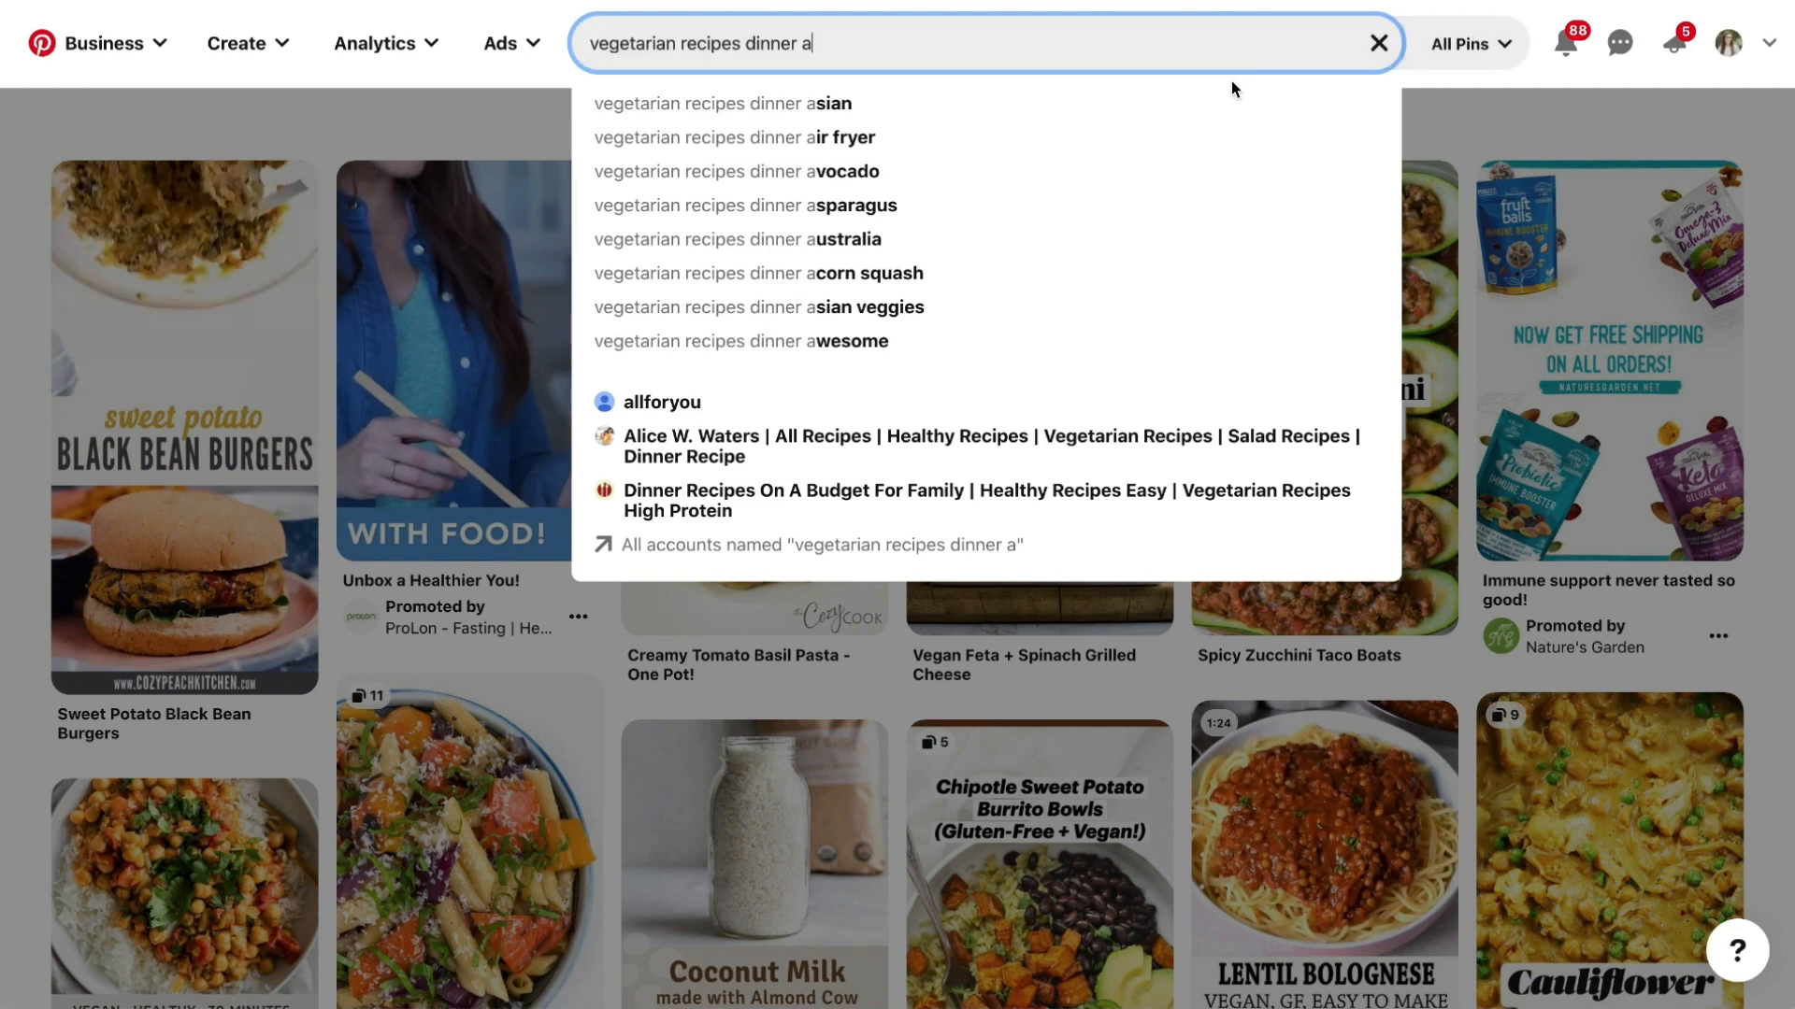
mouse_move(737, 137)
type("b")
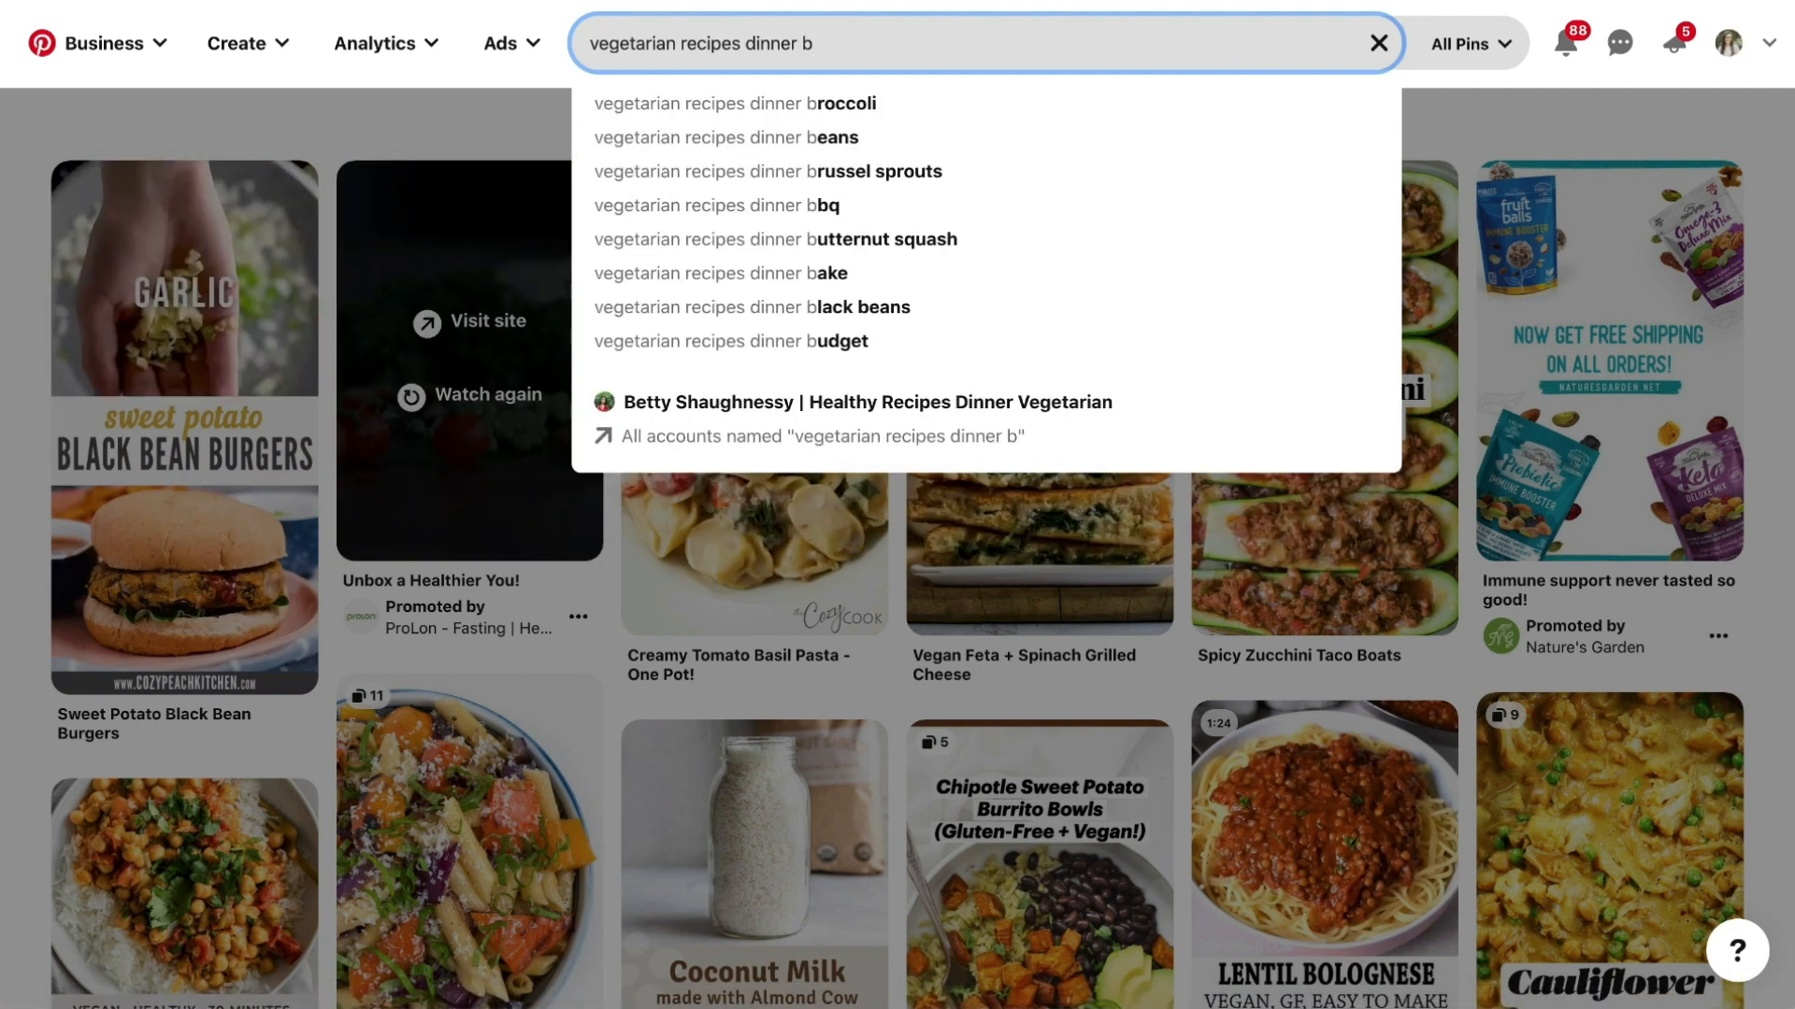
mouse_move(1221, 185)
type("d")
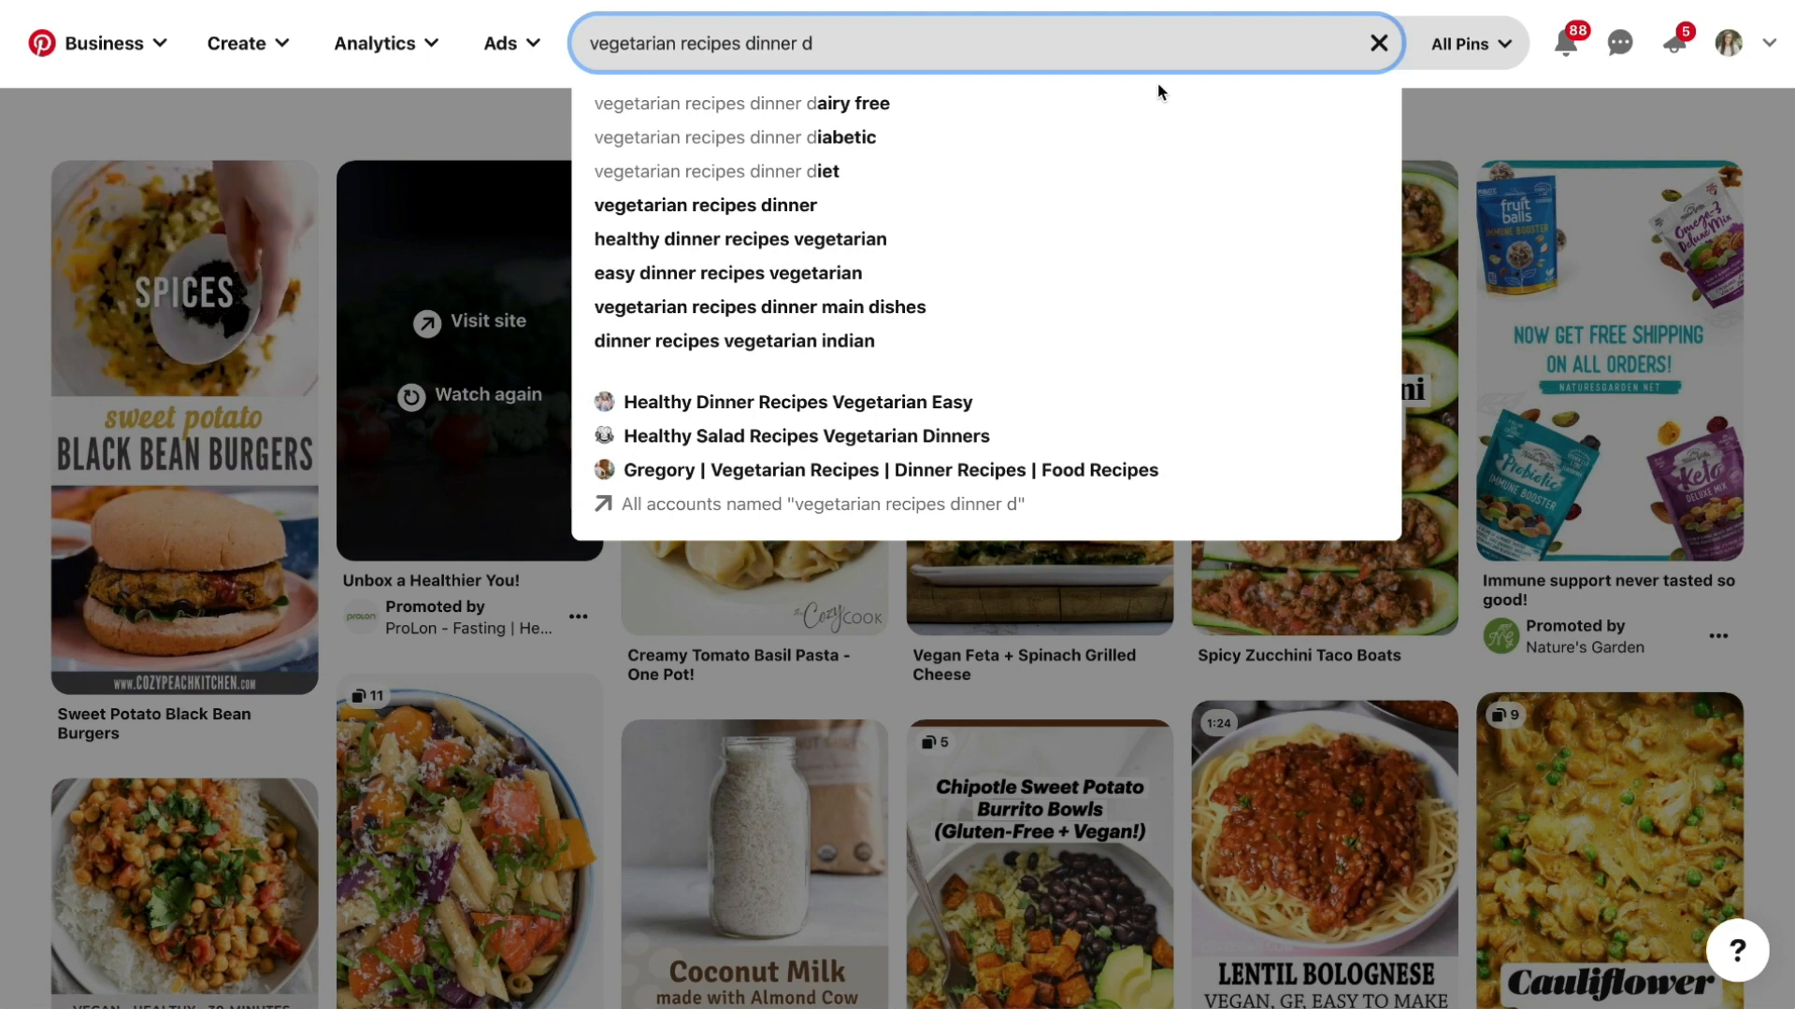
mouse_move(1121, 207)
type("e")
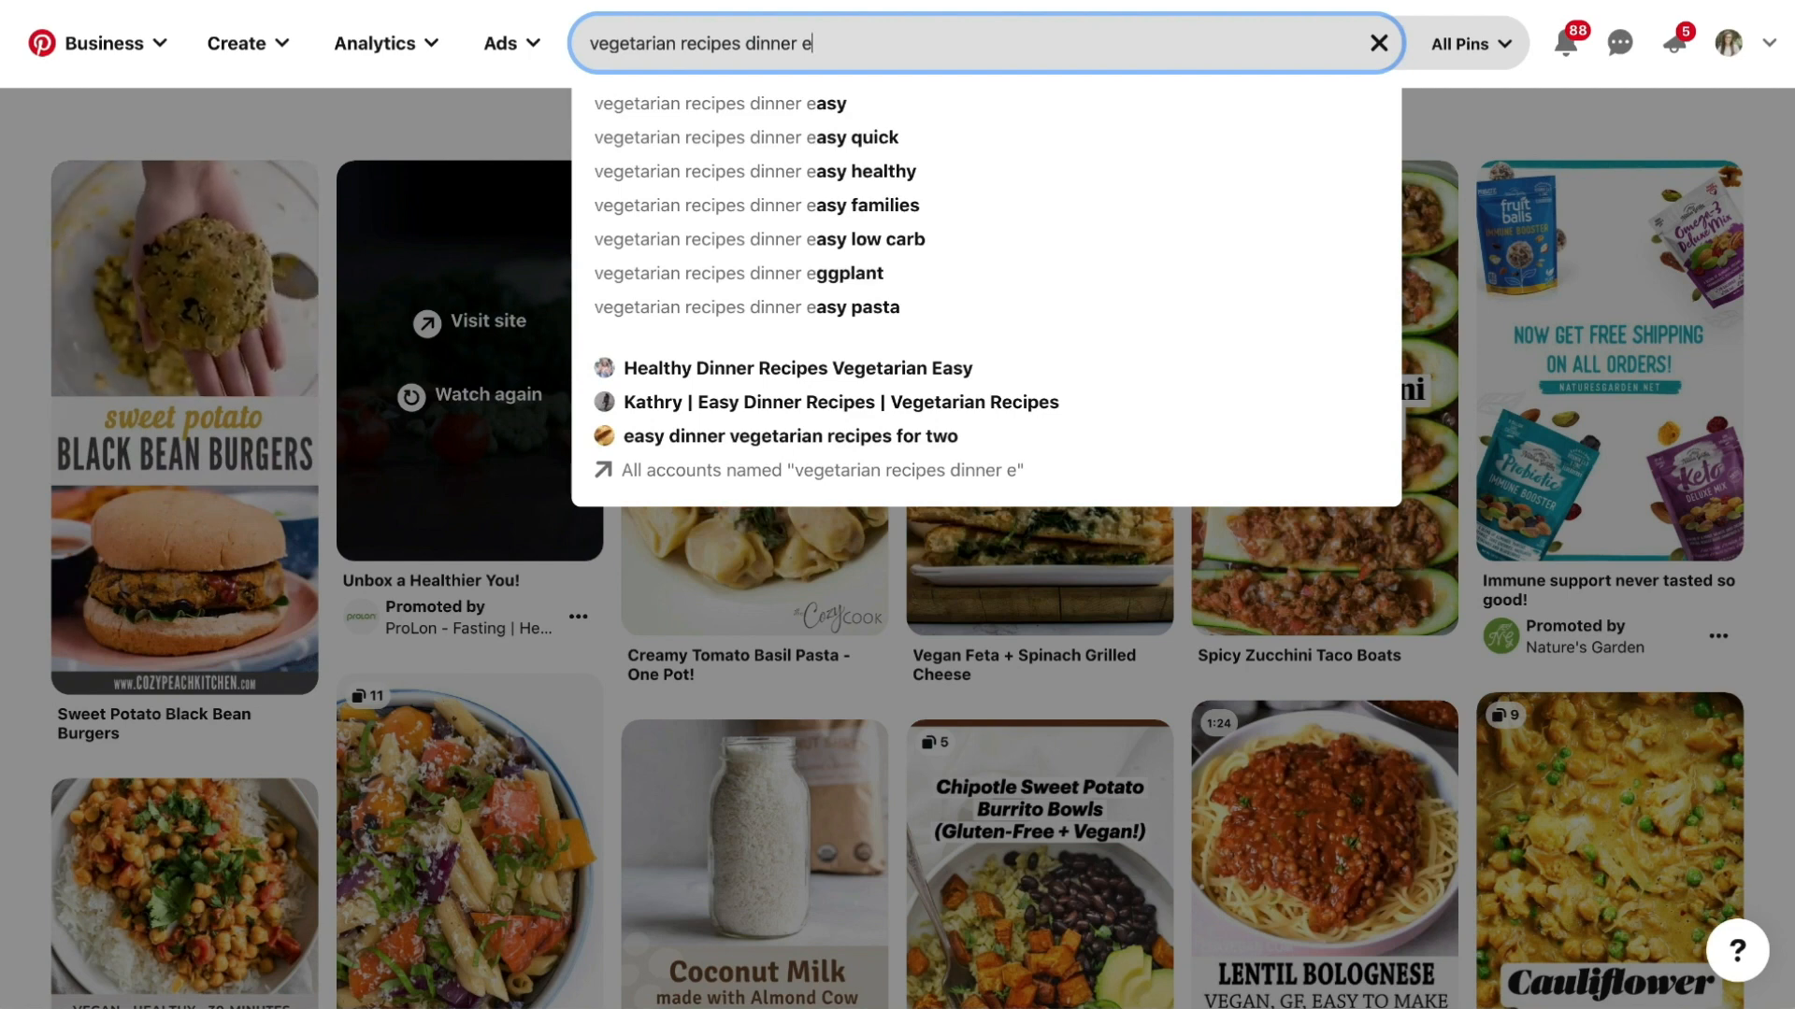
type("f")
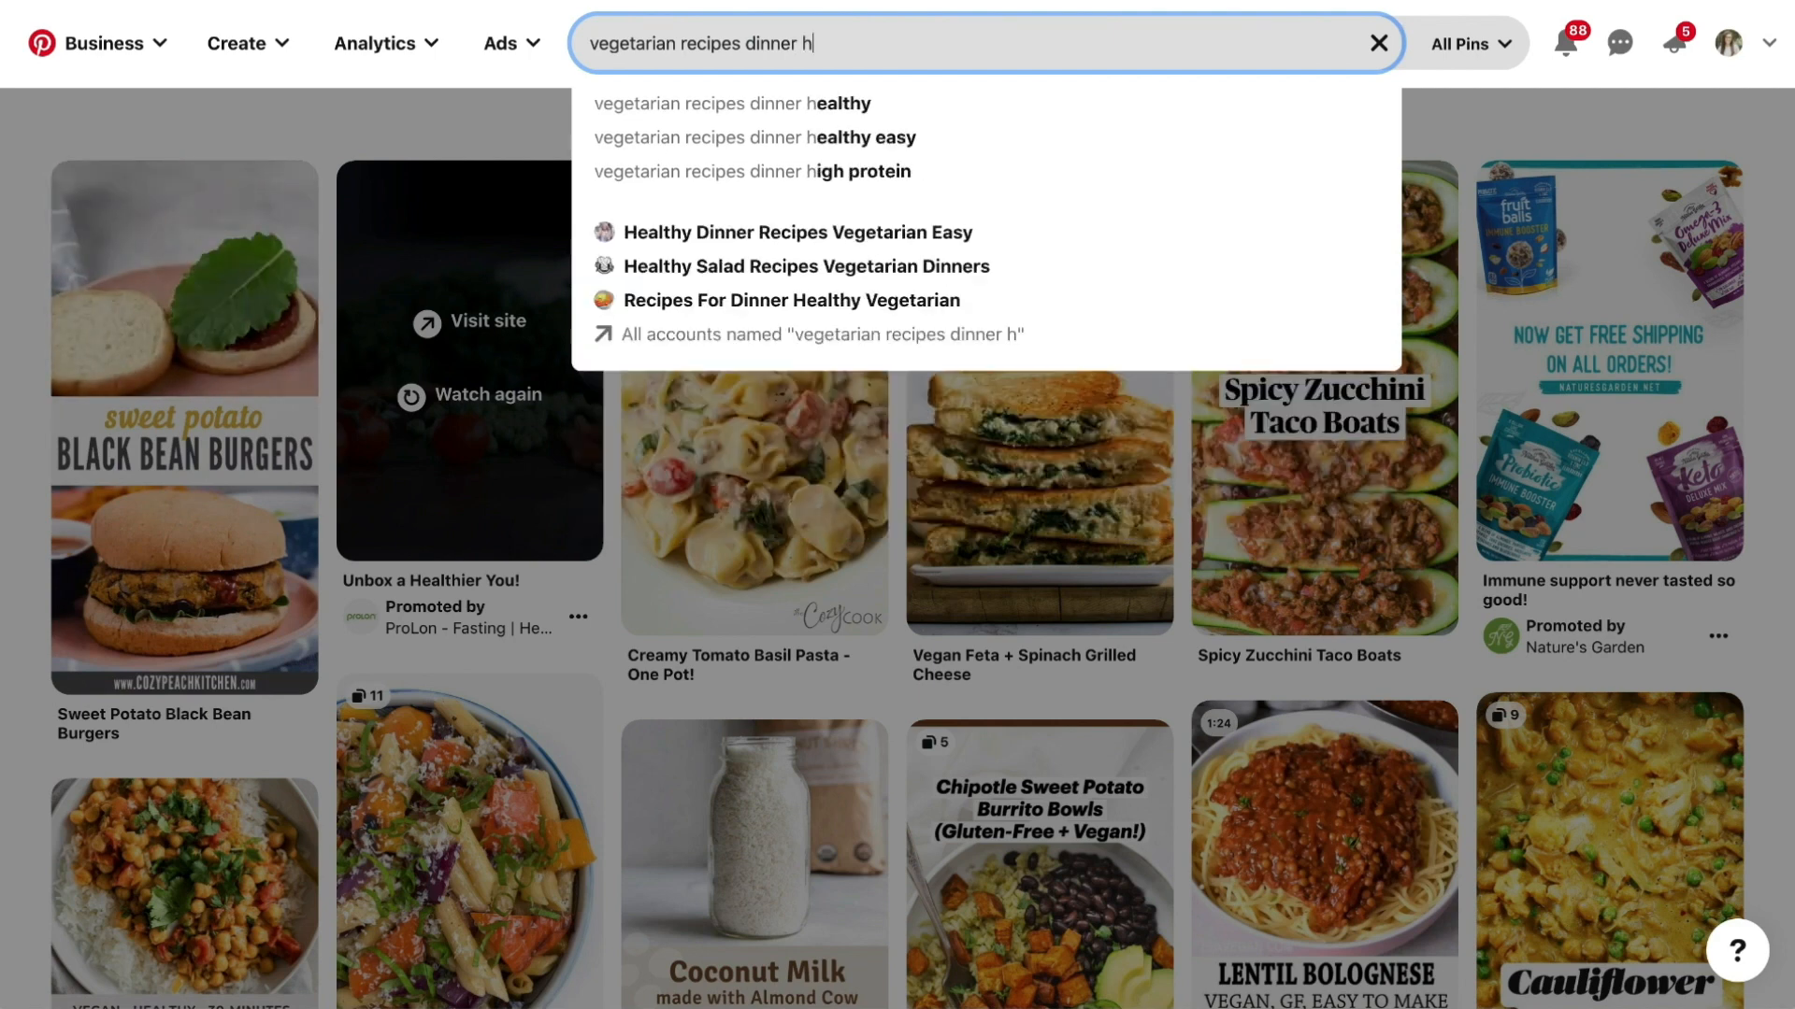
key("Backspace")
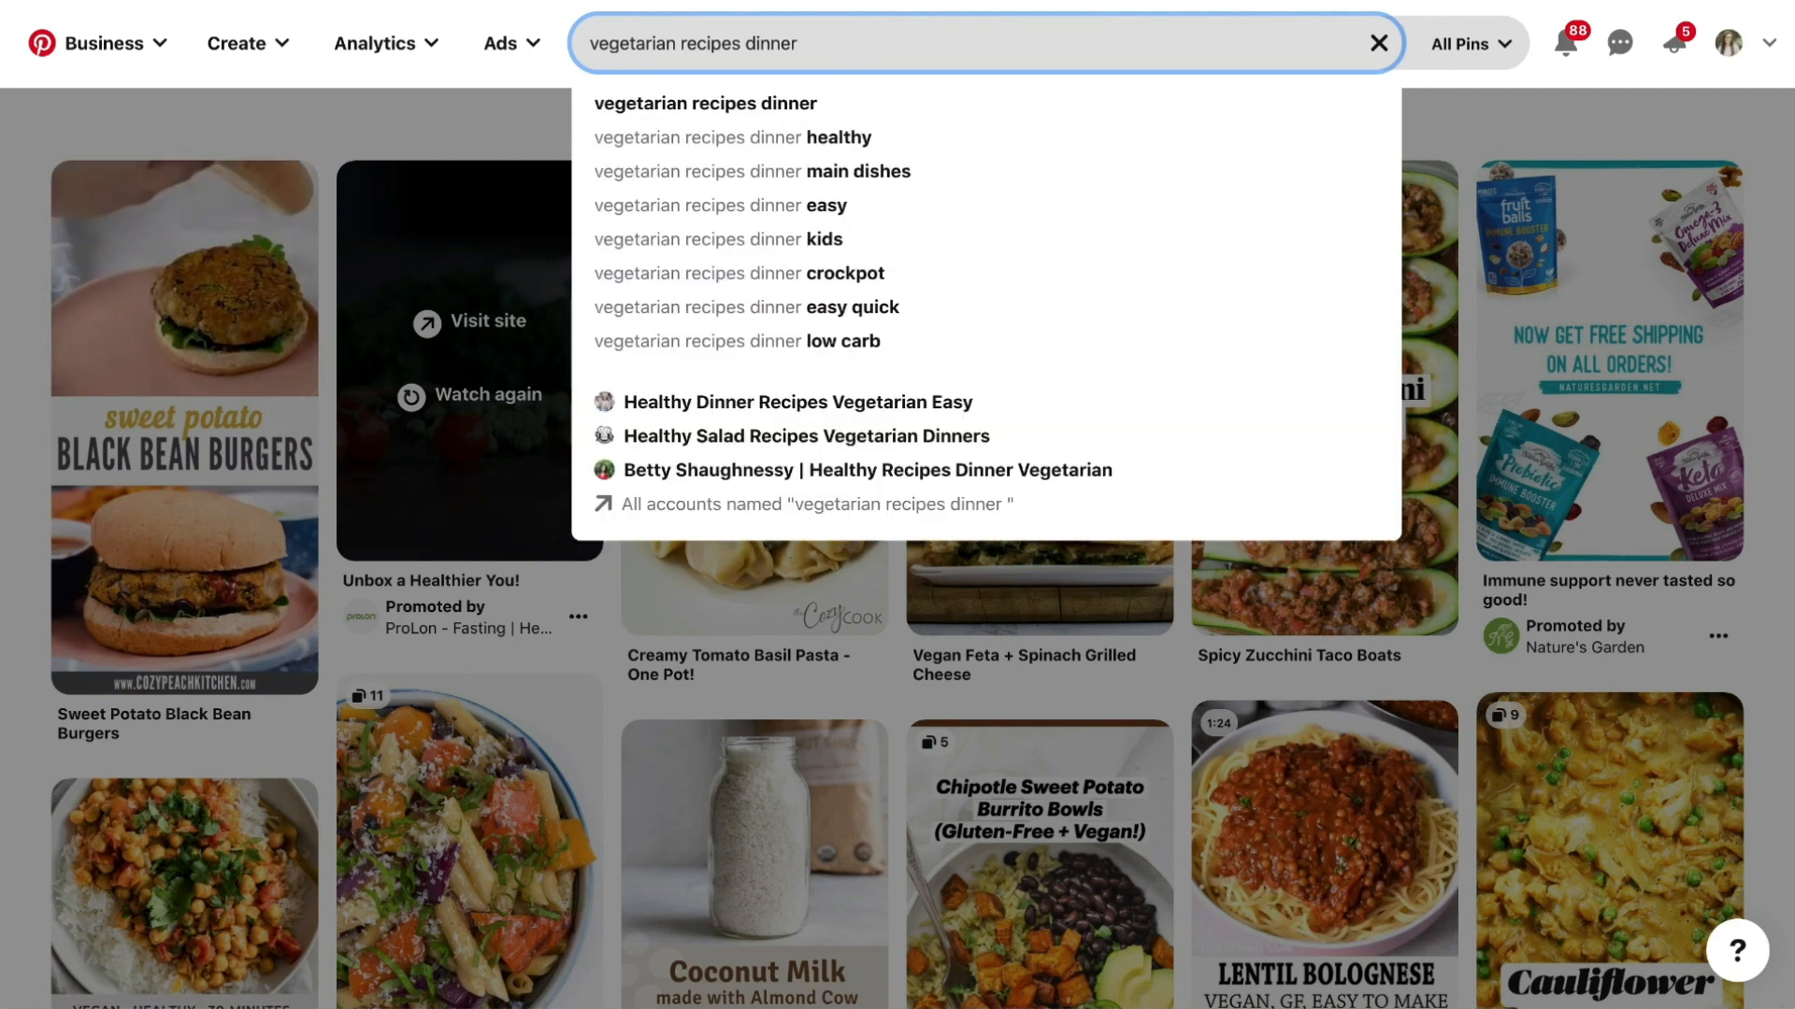
type("k")
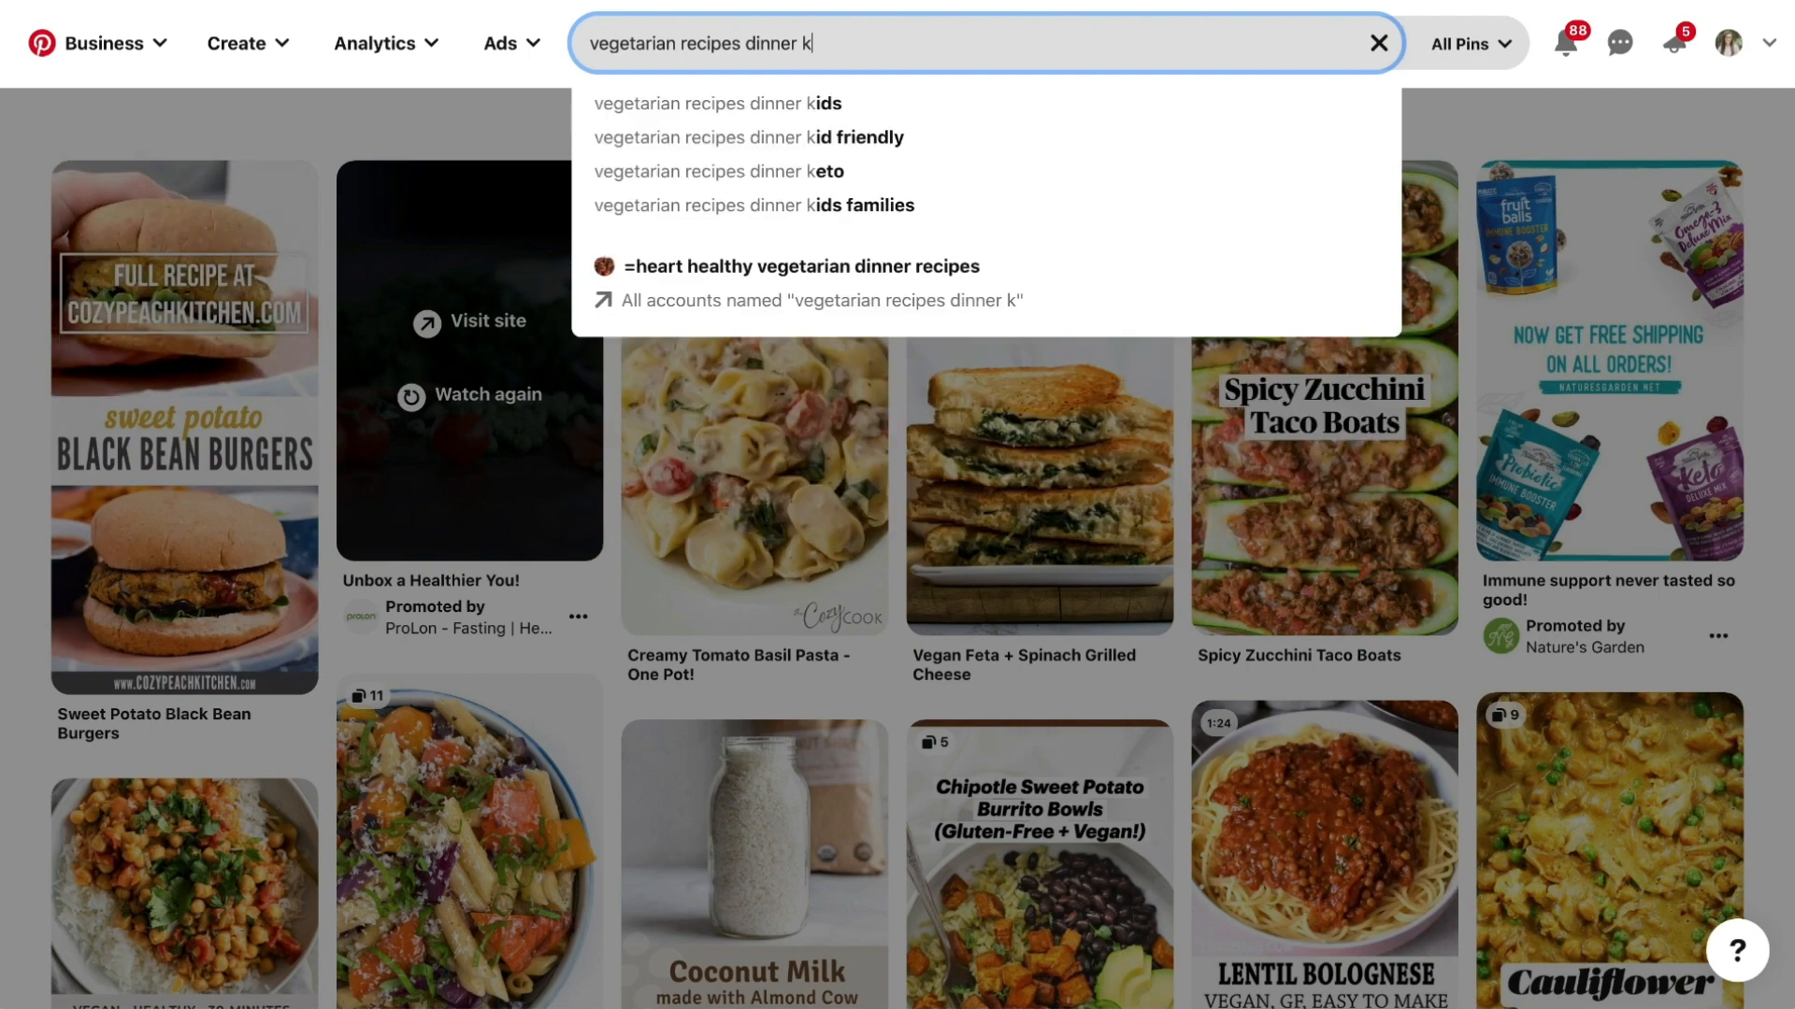
type("l")
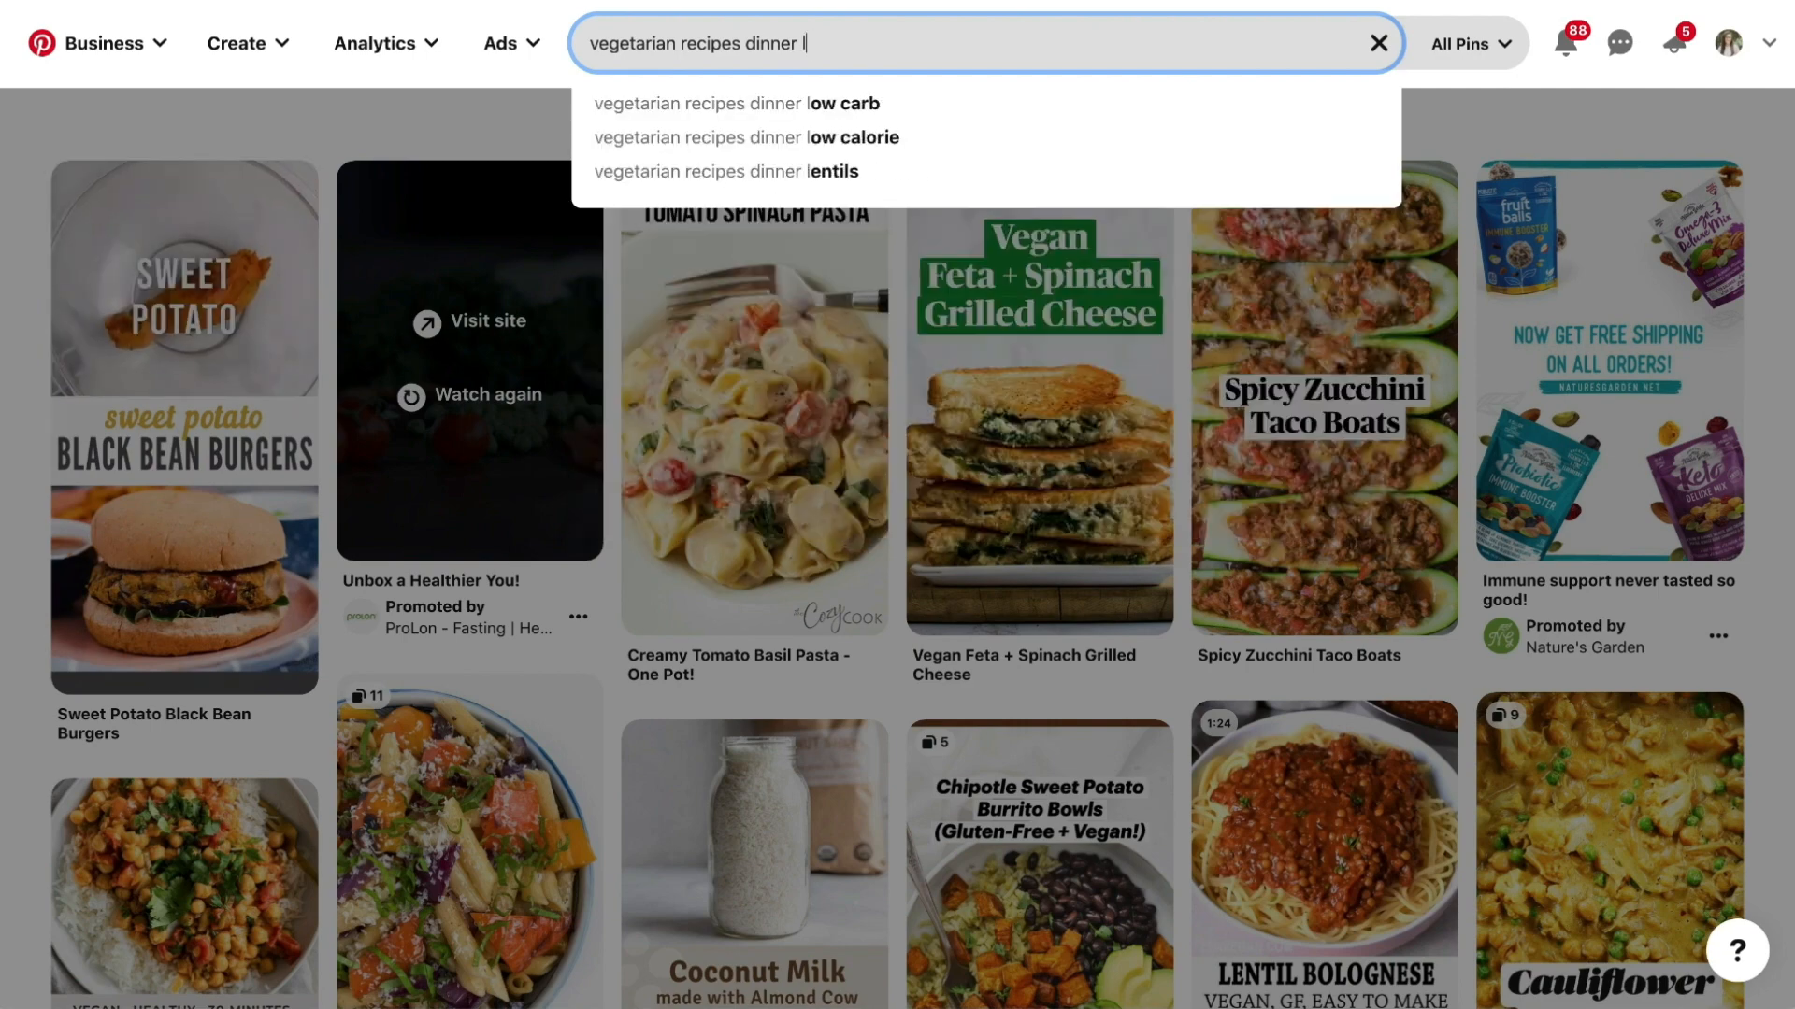
type("m")
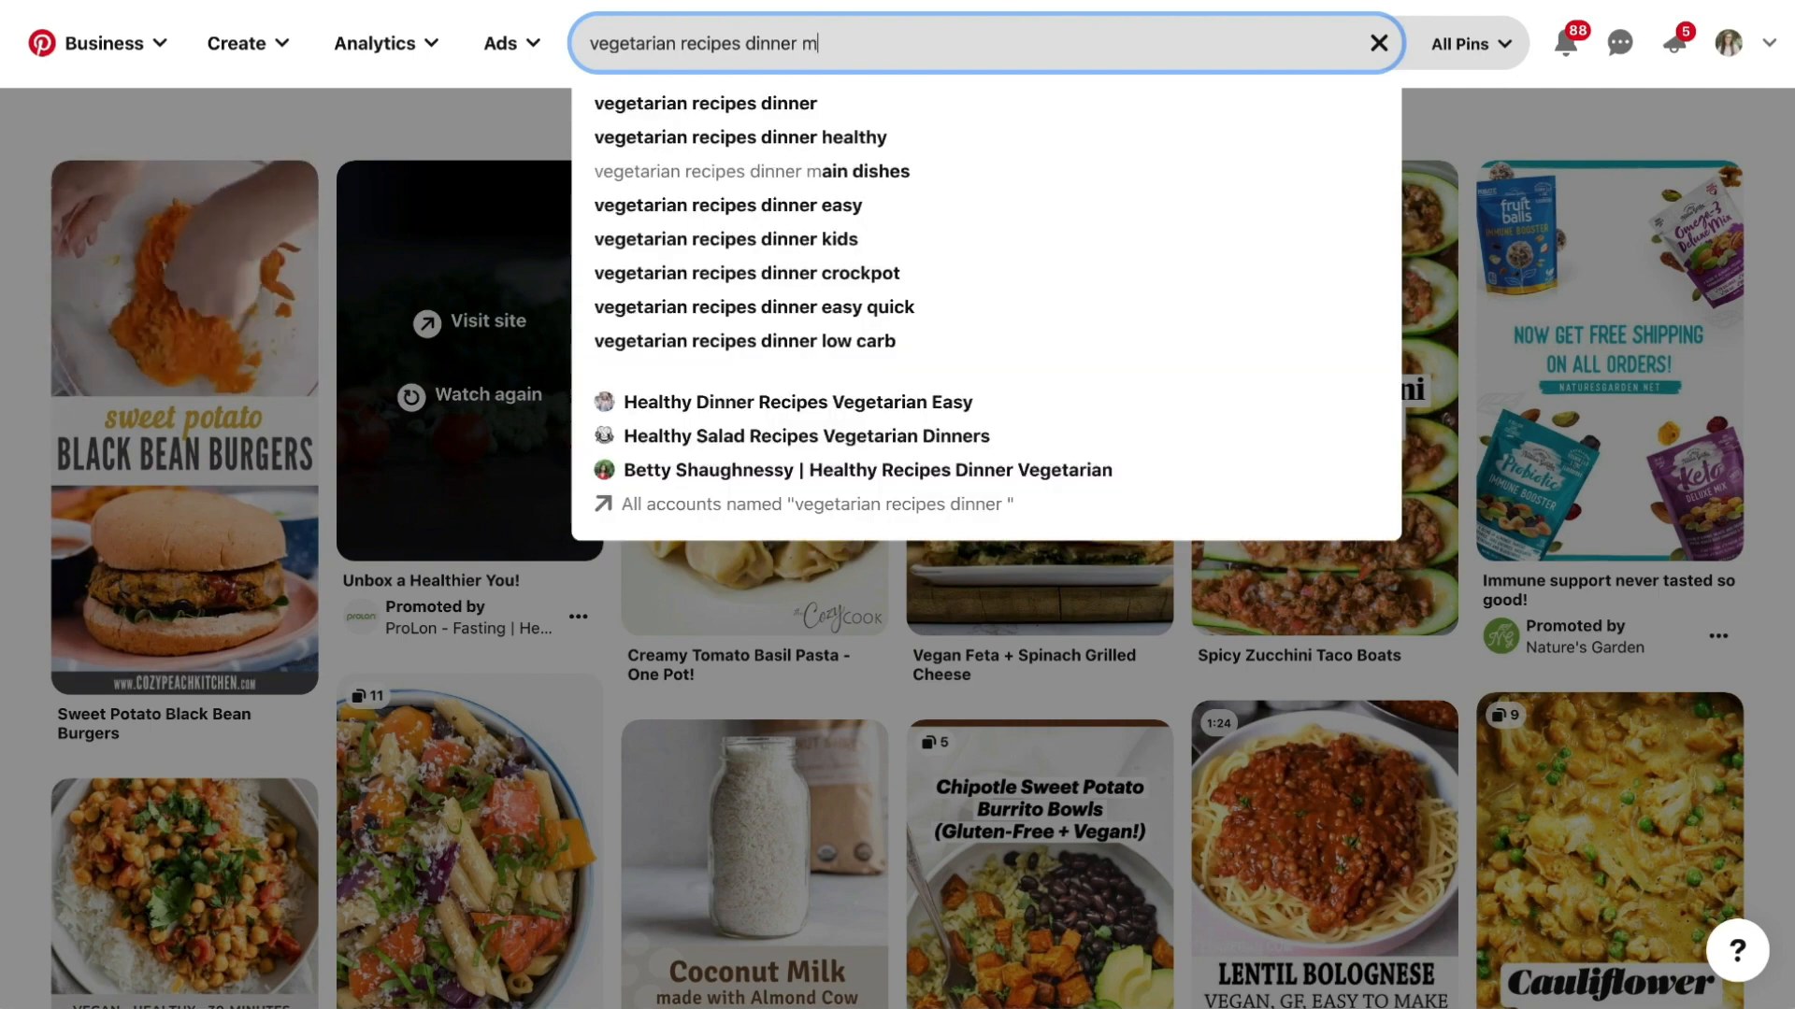
type("vegetarian recipes healthy")
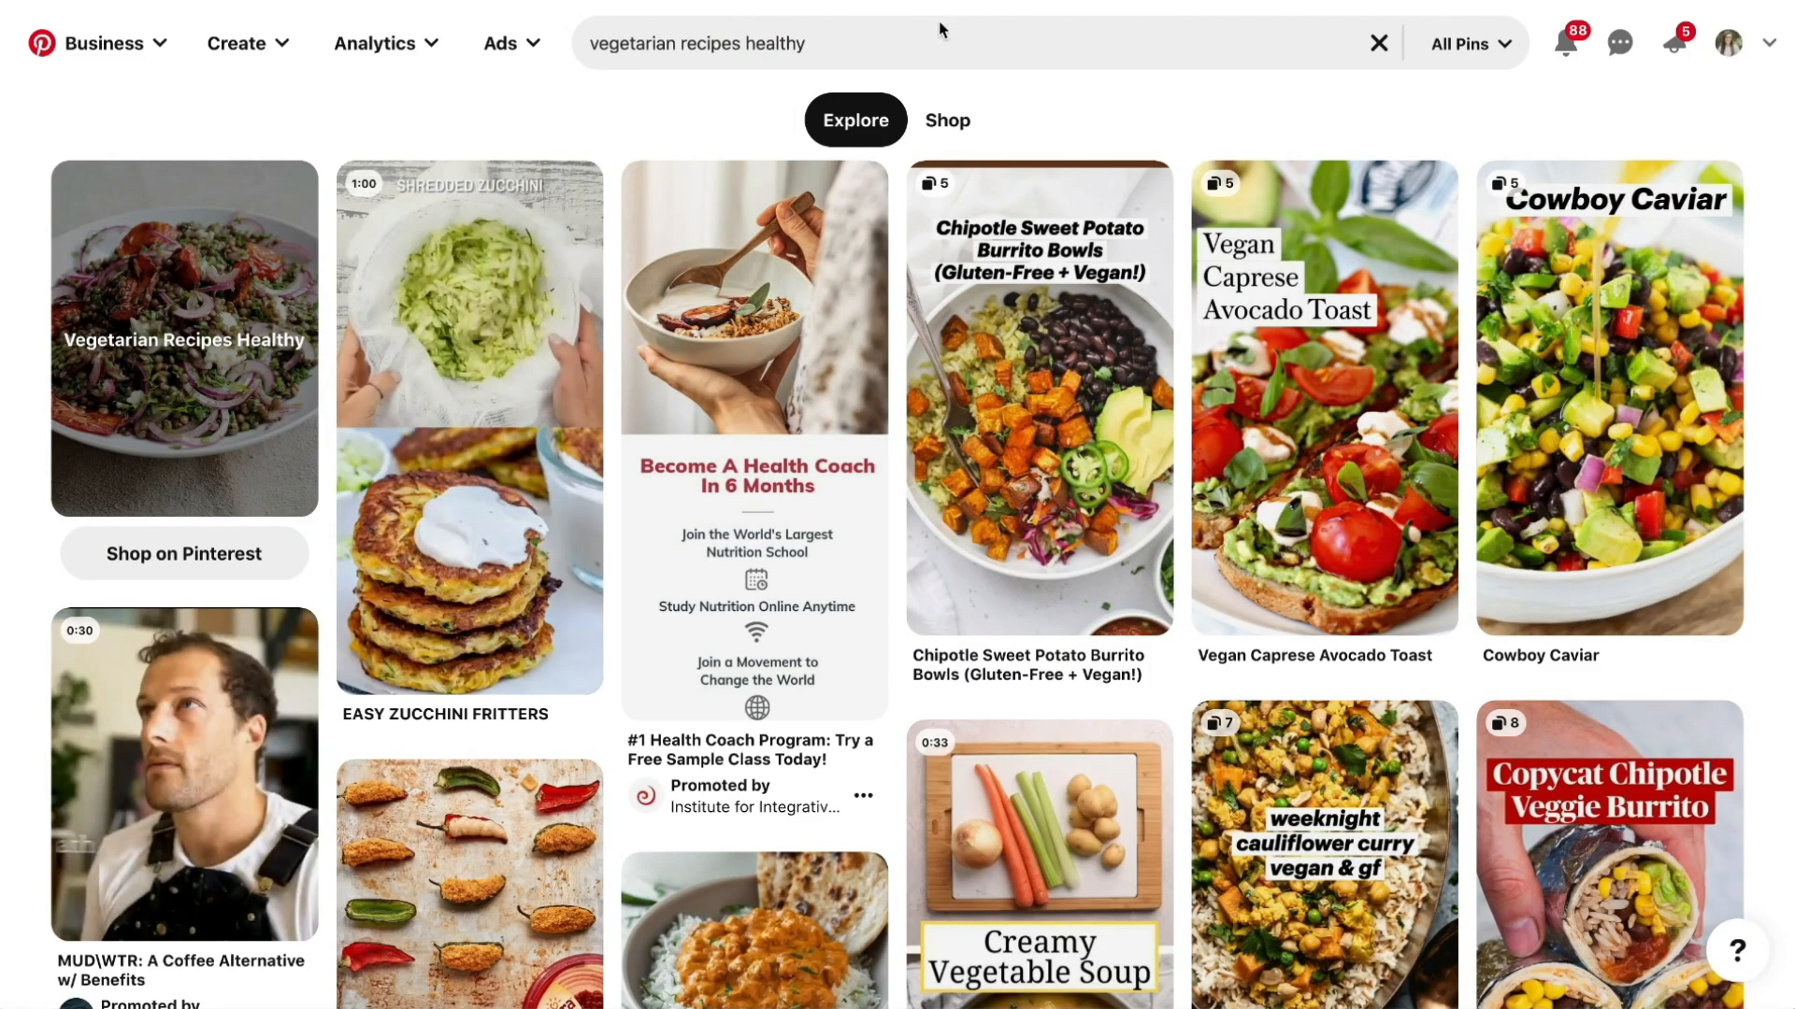
Paste Pinterest topic suggestions like low carb, protein, quick and cheap under the healthy and easy headings.
left_click(972, 43)
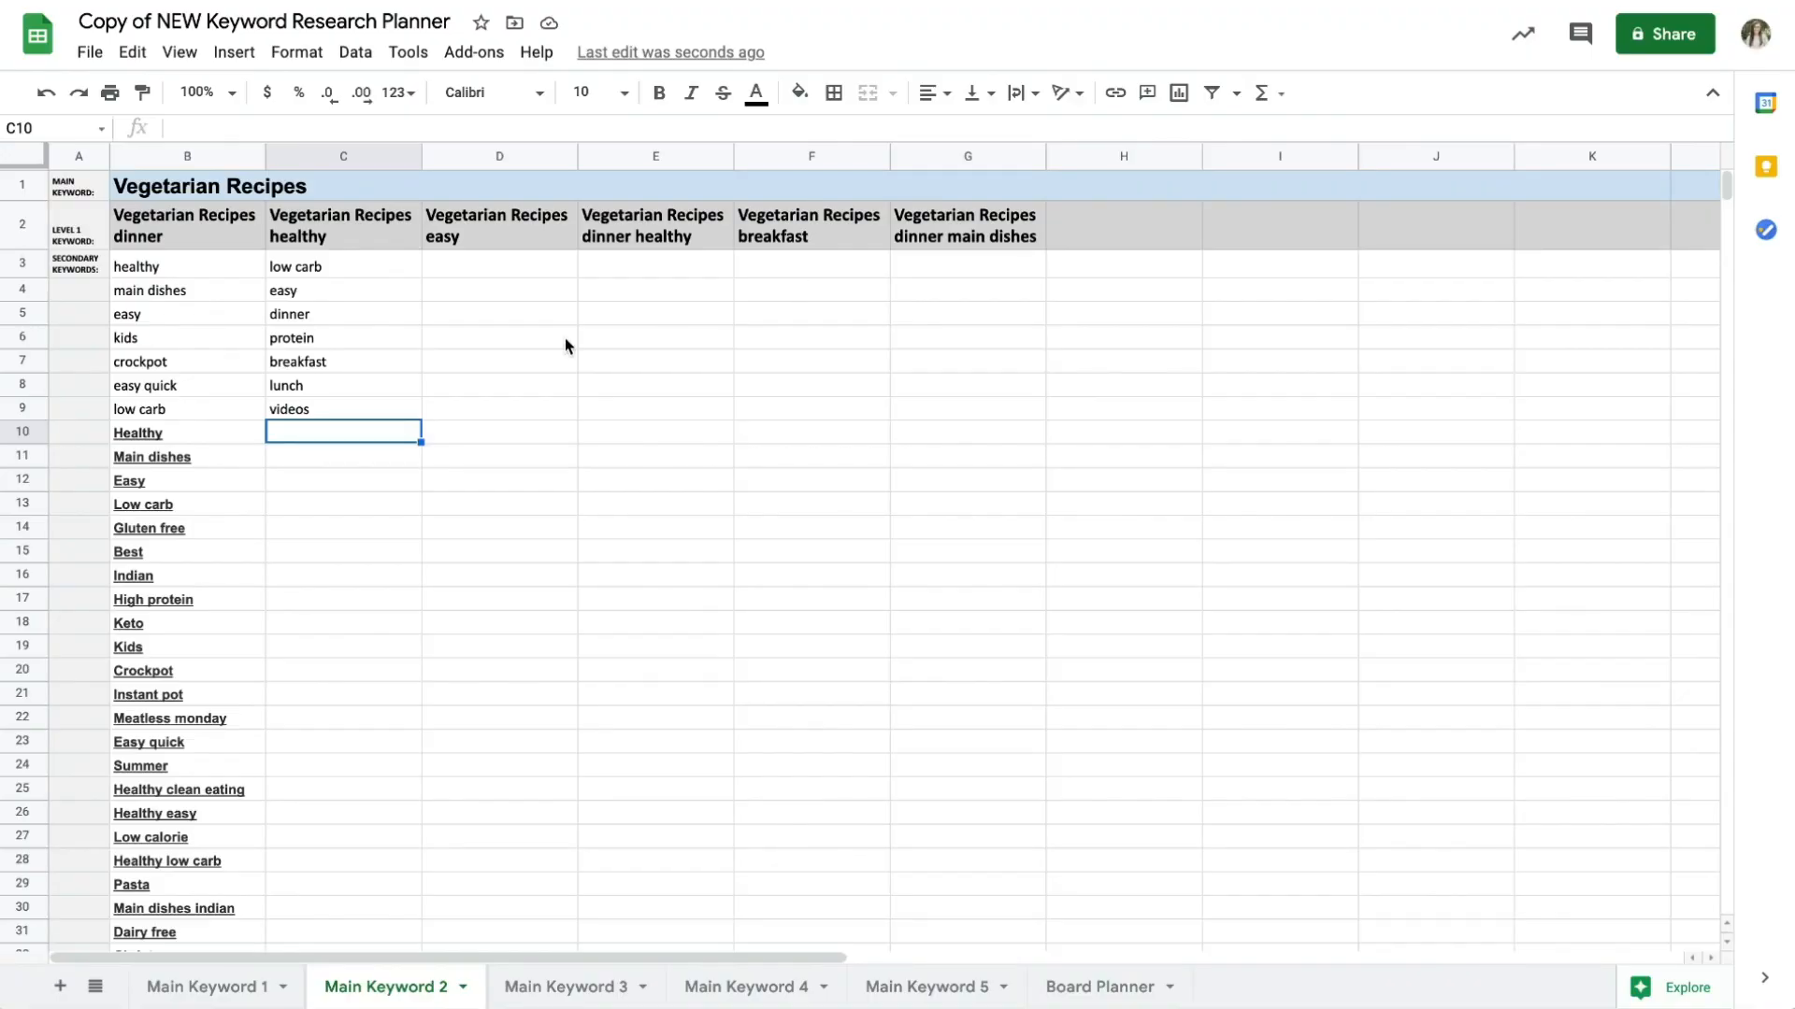
key("ctrl+v")
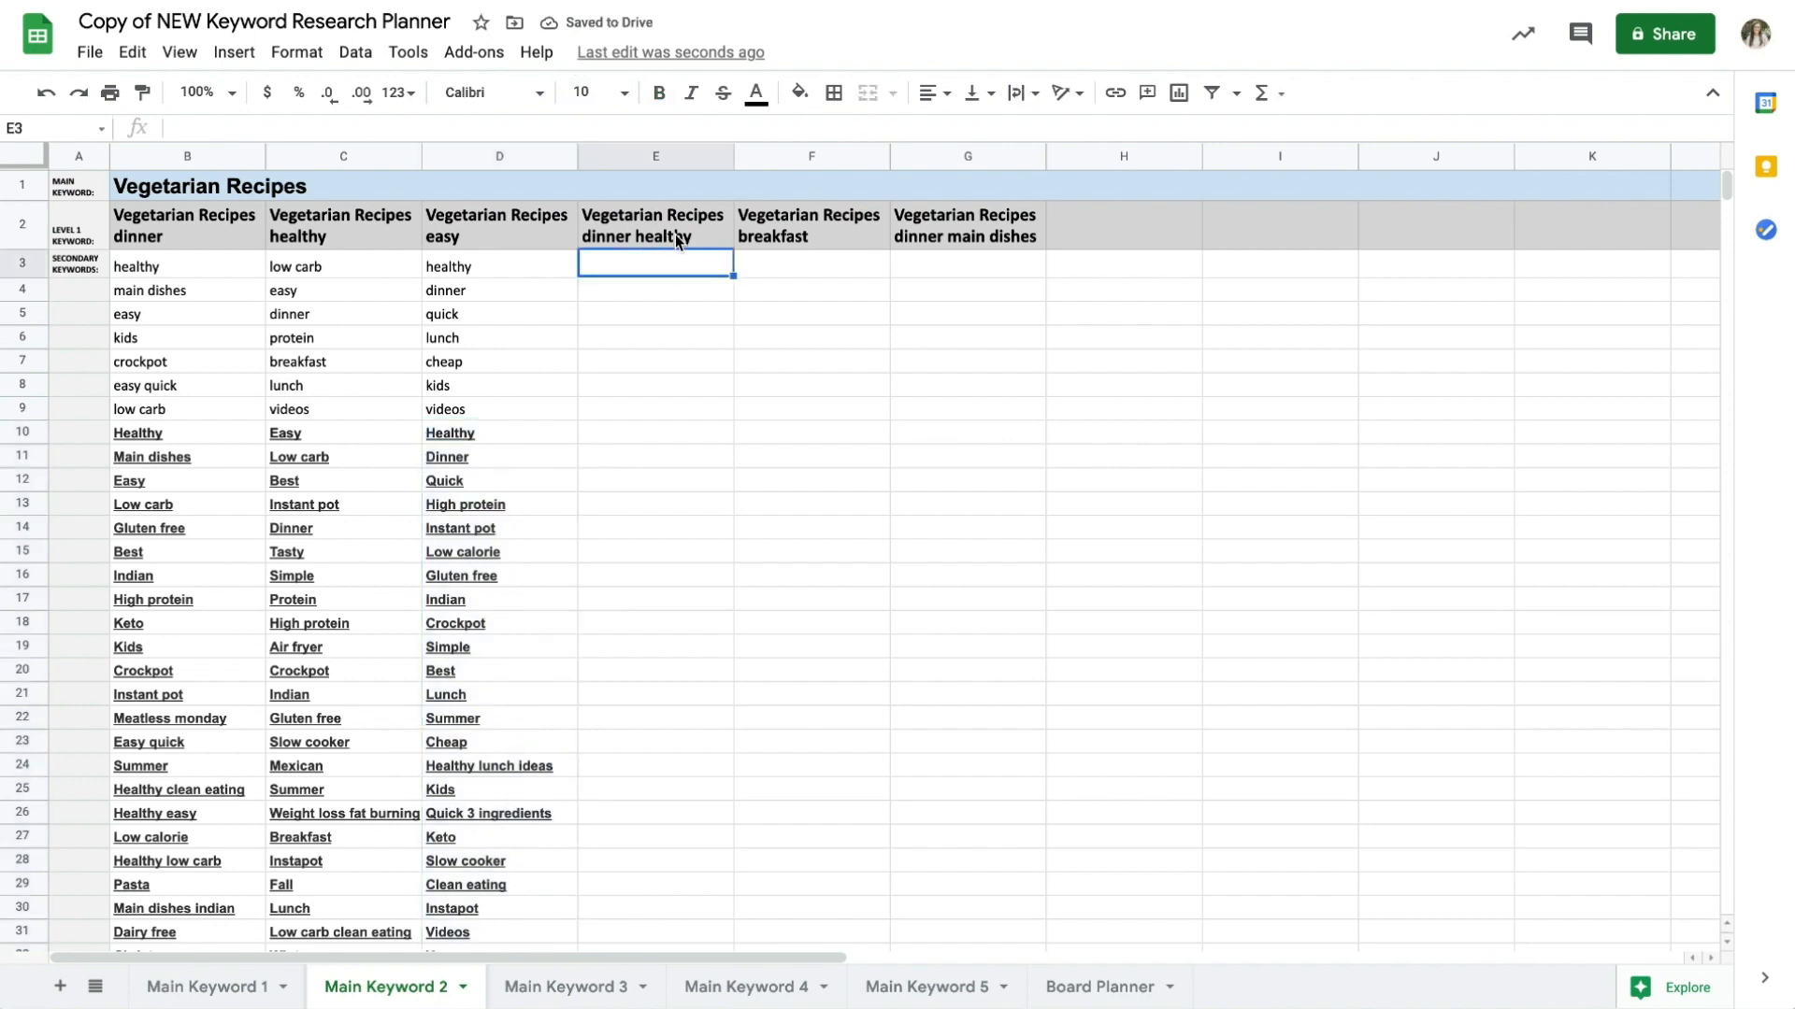
Remove the dinner healthy and dinner main dishes columns and add the 'Vegetarian Recipes Appetizer' heading in F2.
left_click(654, 226)
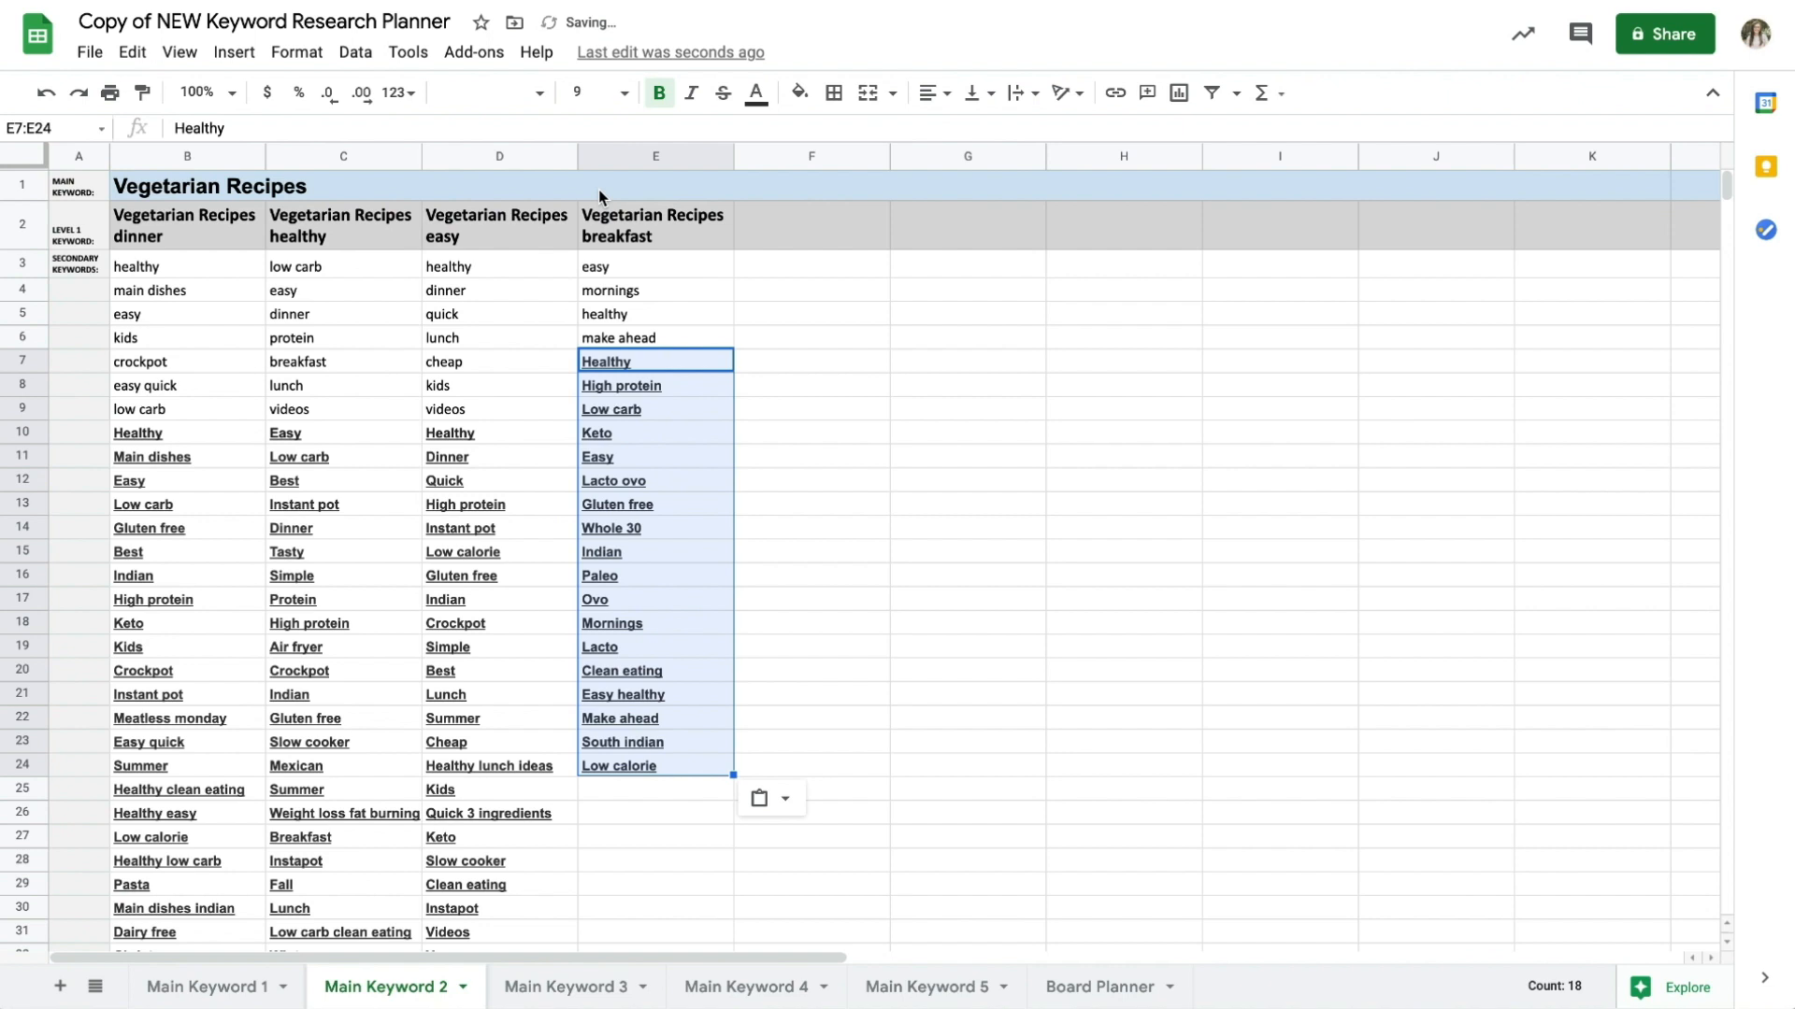
mouse_move(787, 224)
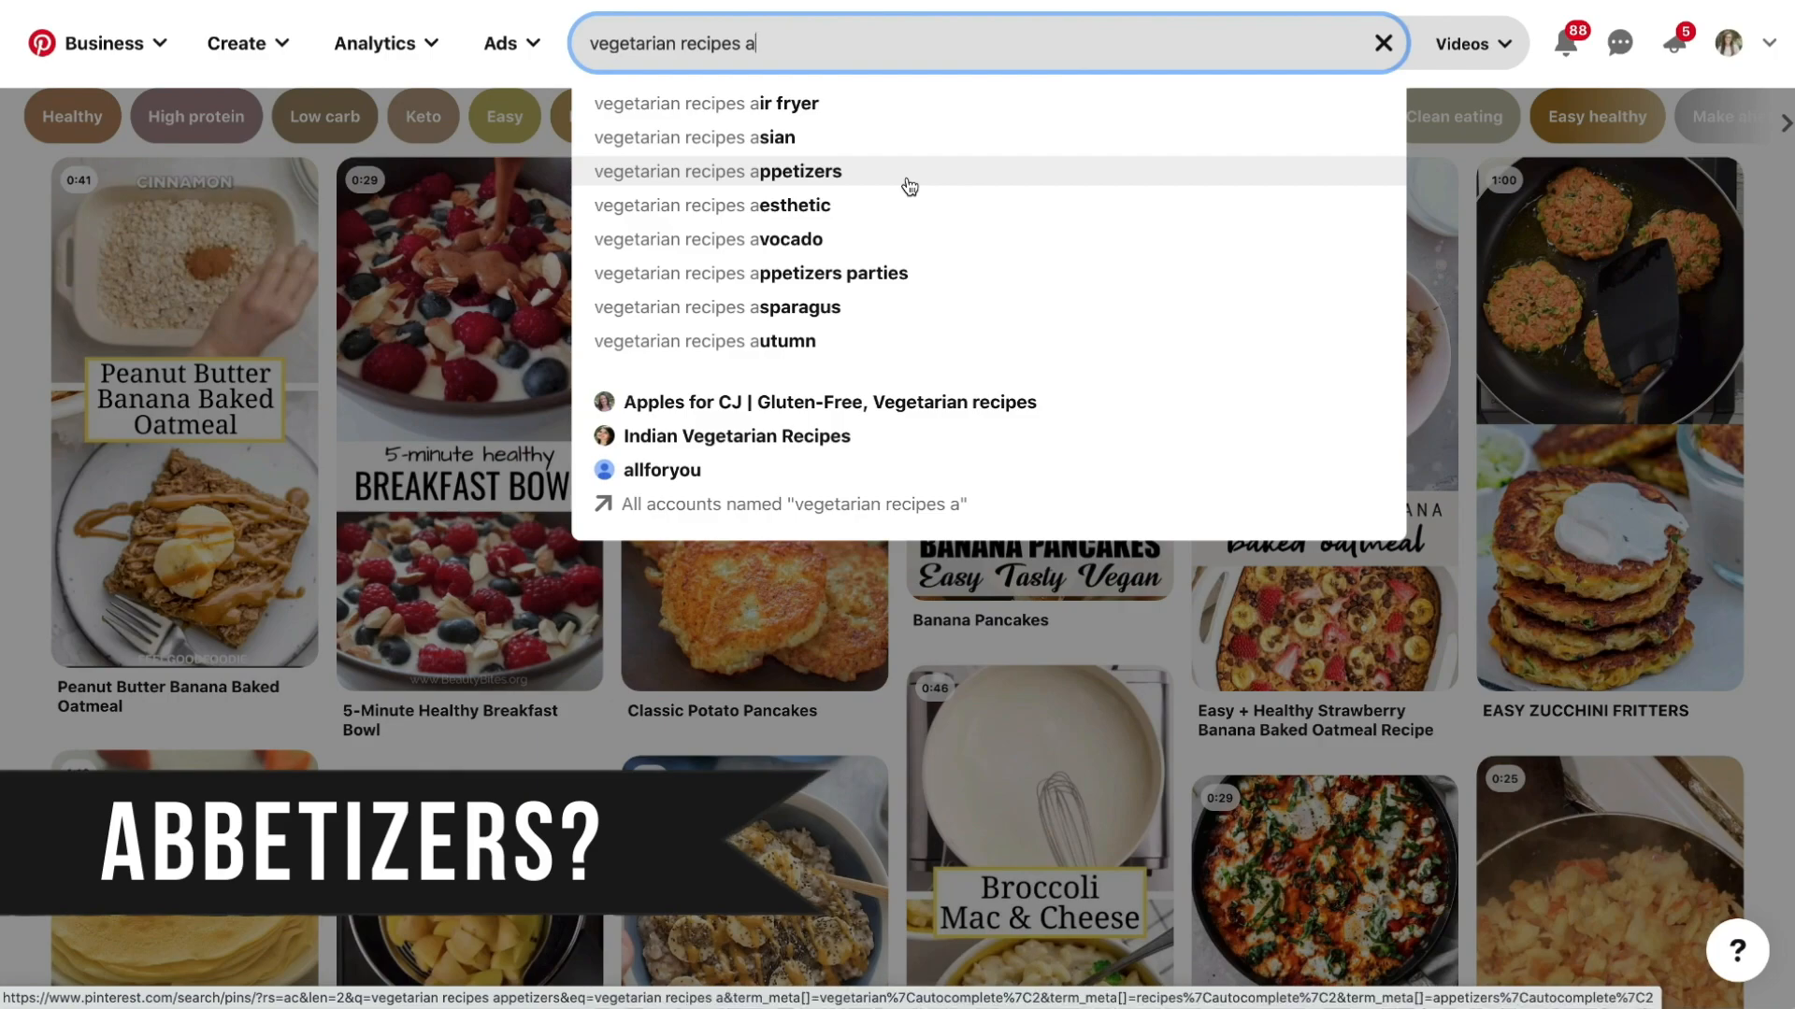
left_click(720, 170)
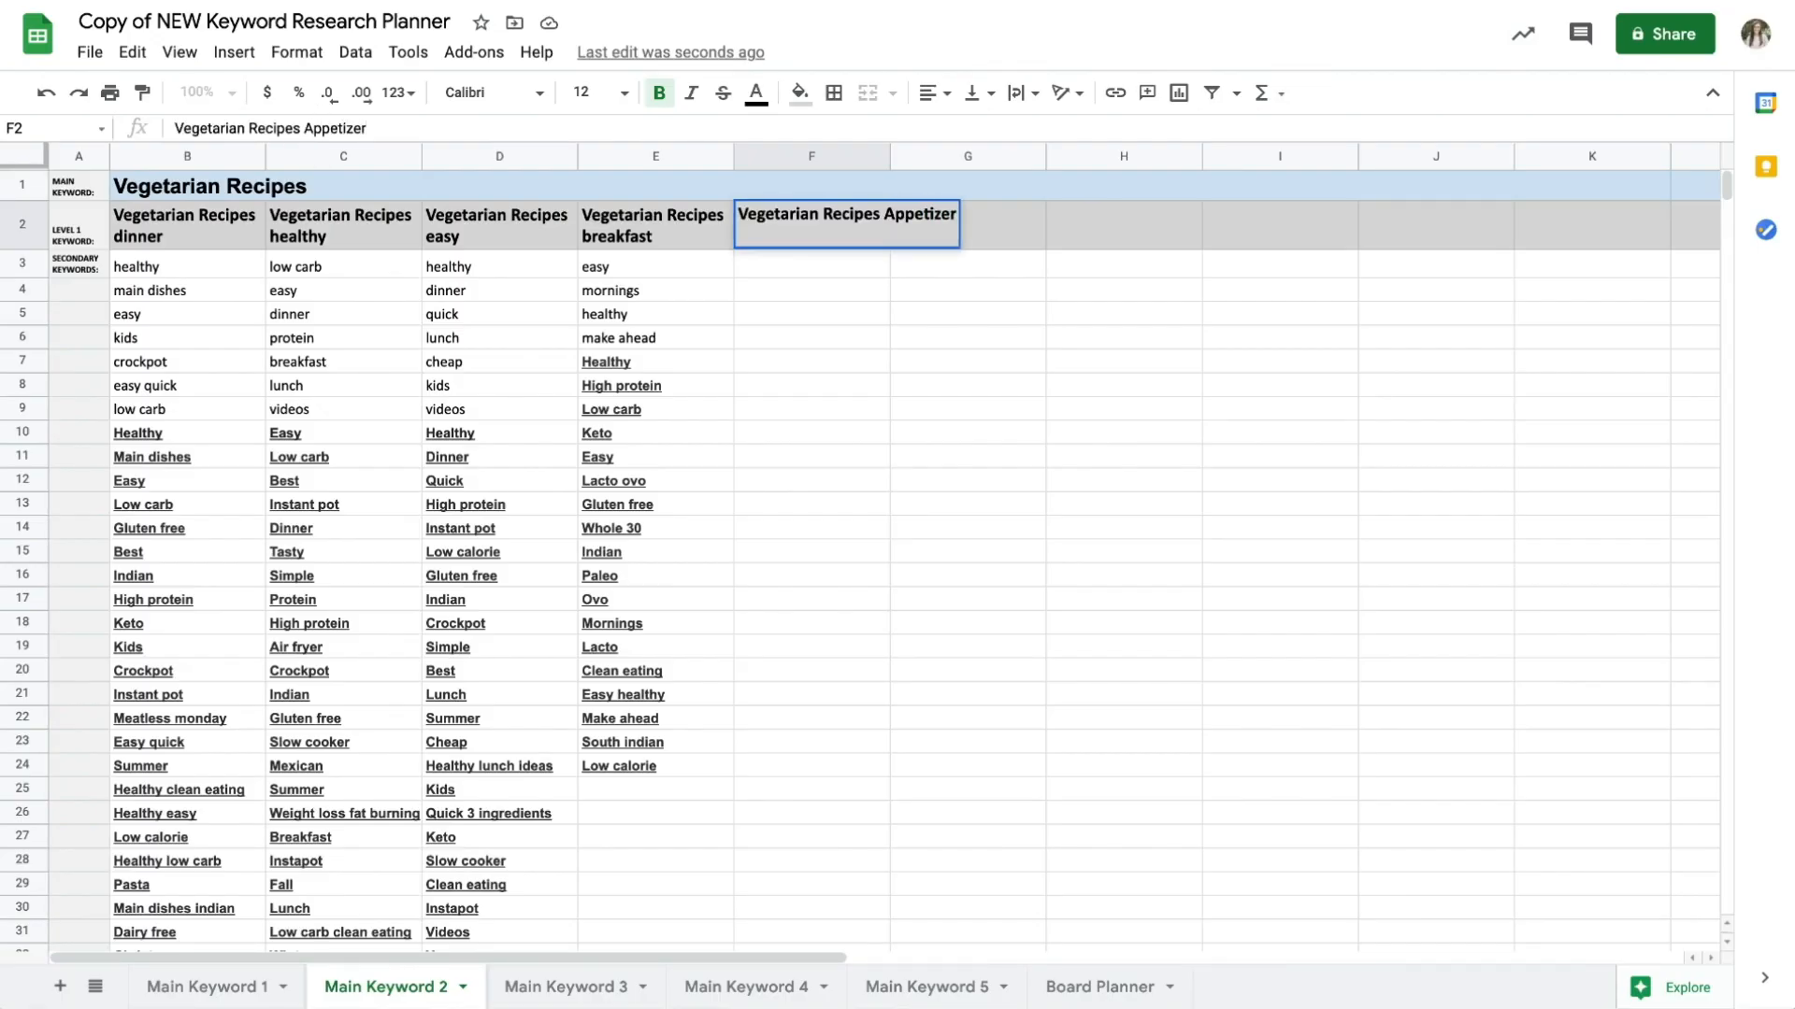
List parties, appetizer ideas, easy snacks, christmas and mexican under Appetizers, then clear the stray grey cell.
type("parti")
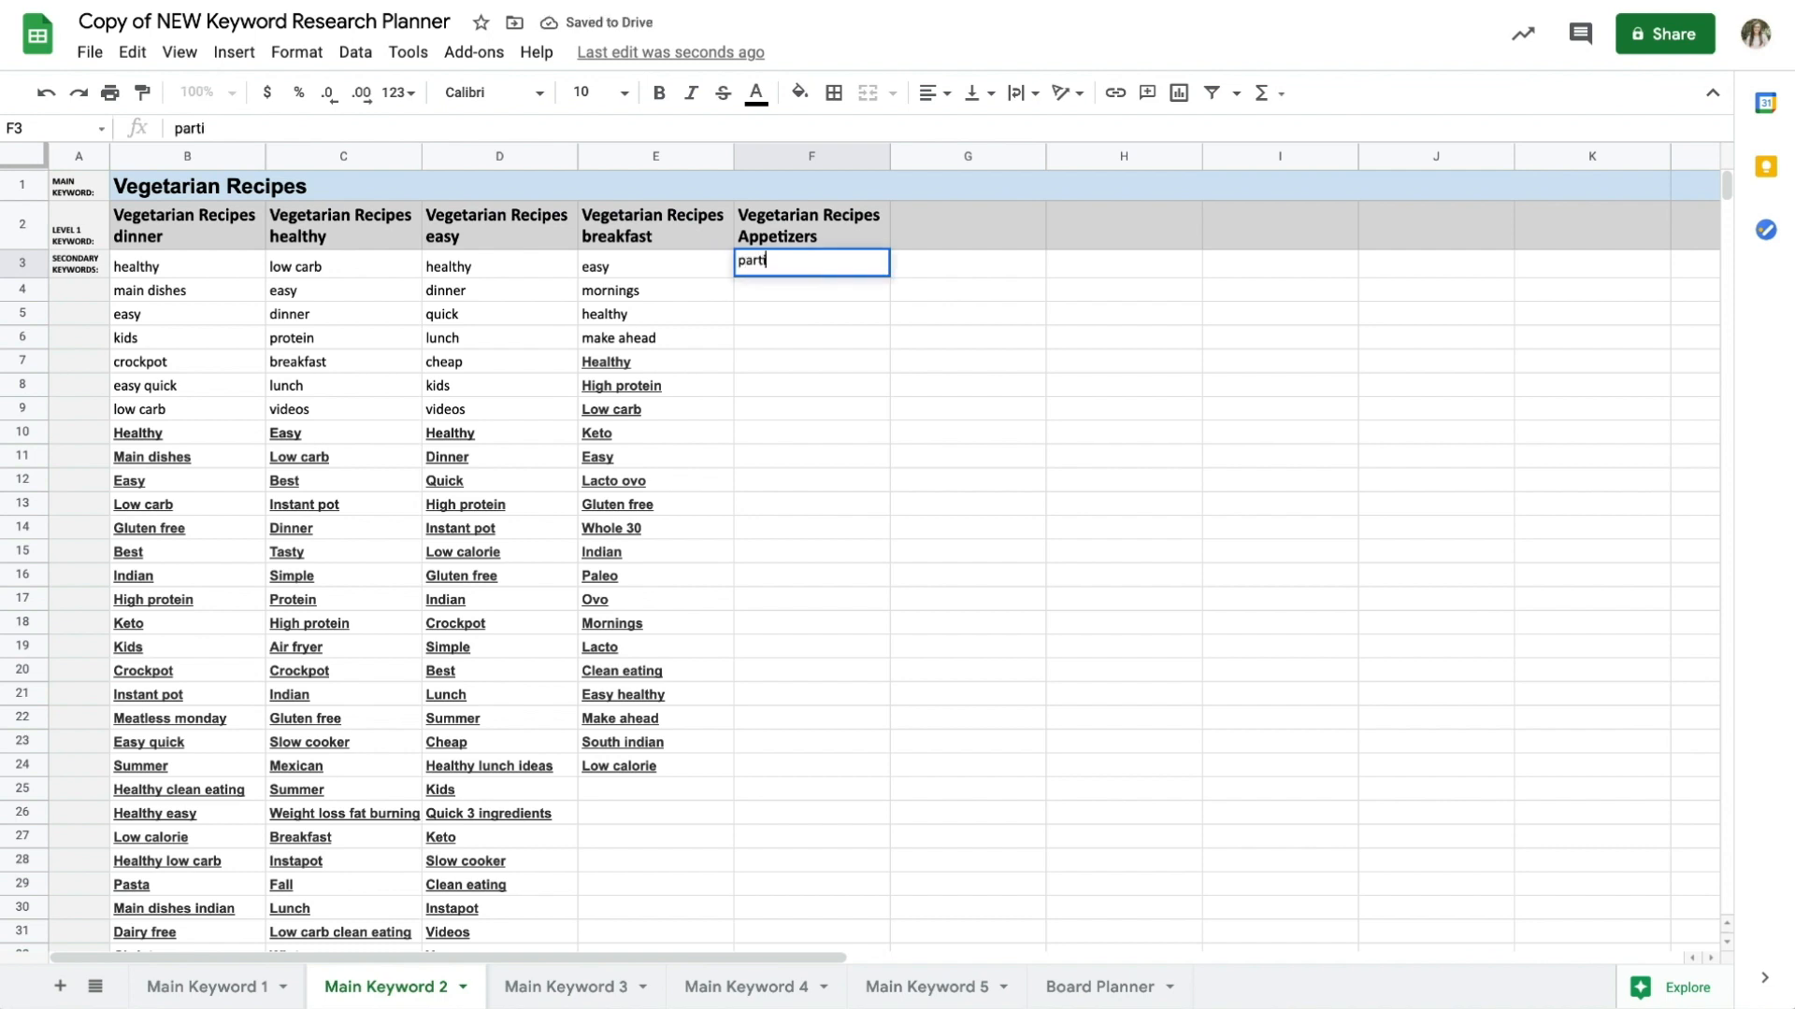
type("appetizer")
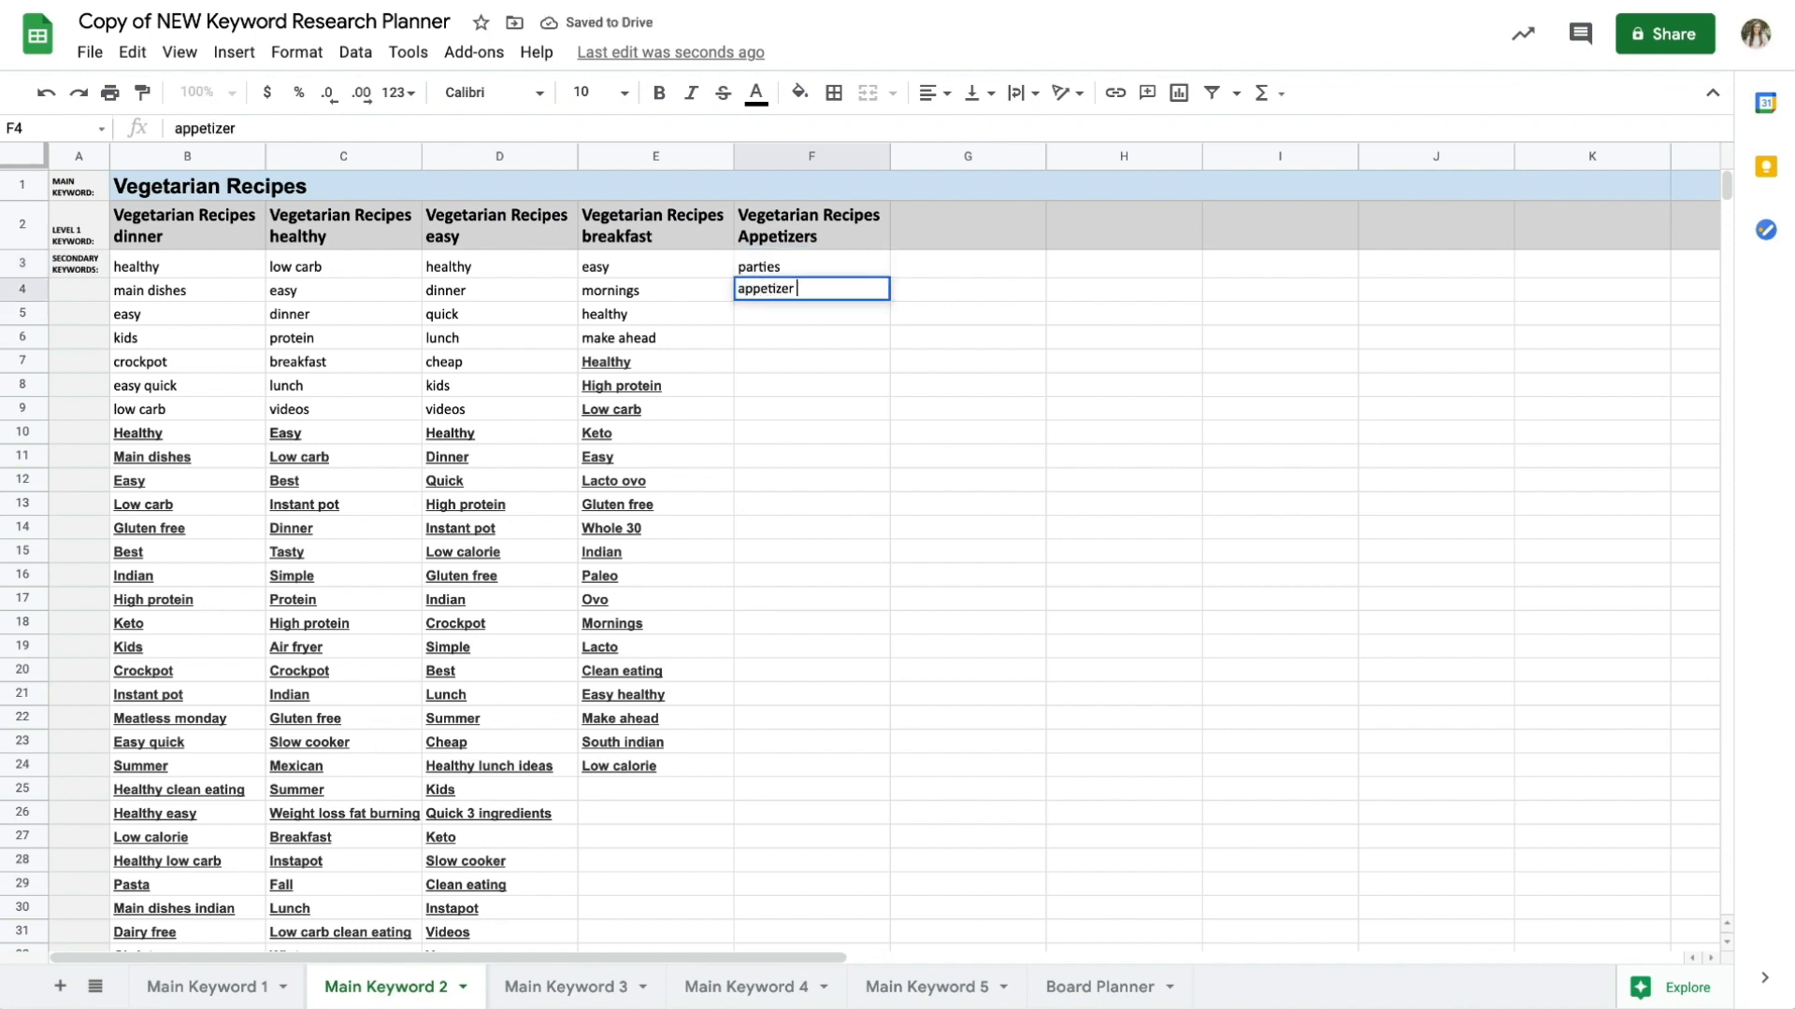
type("easy snacks")
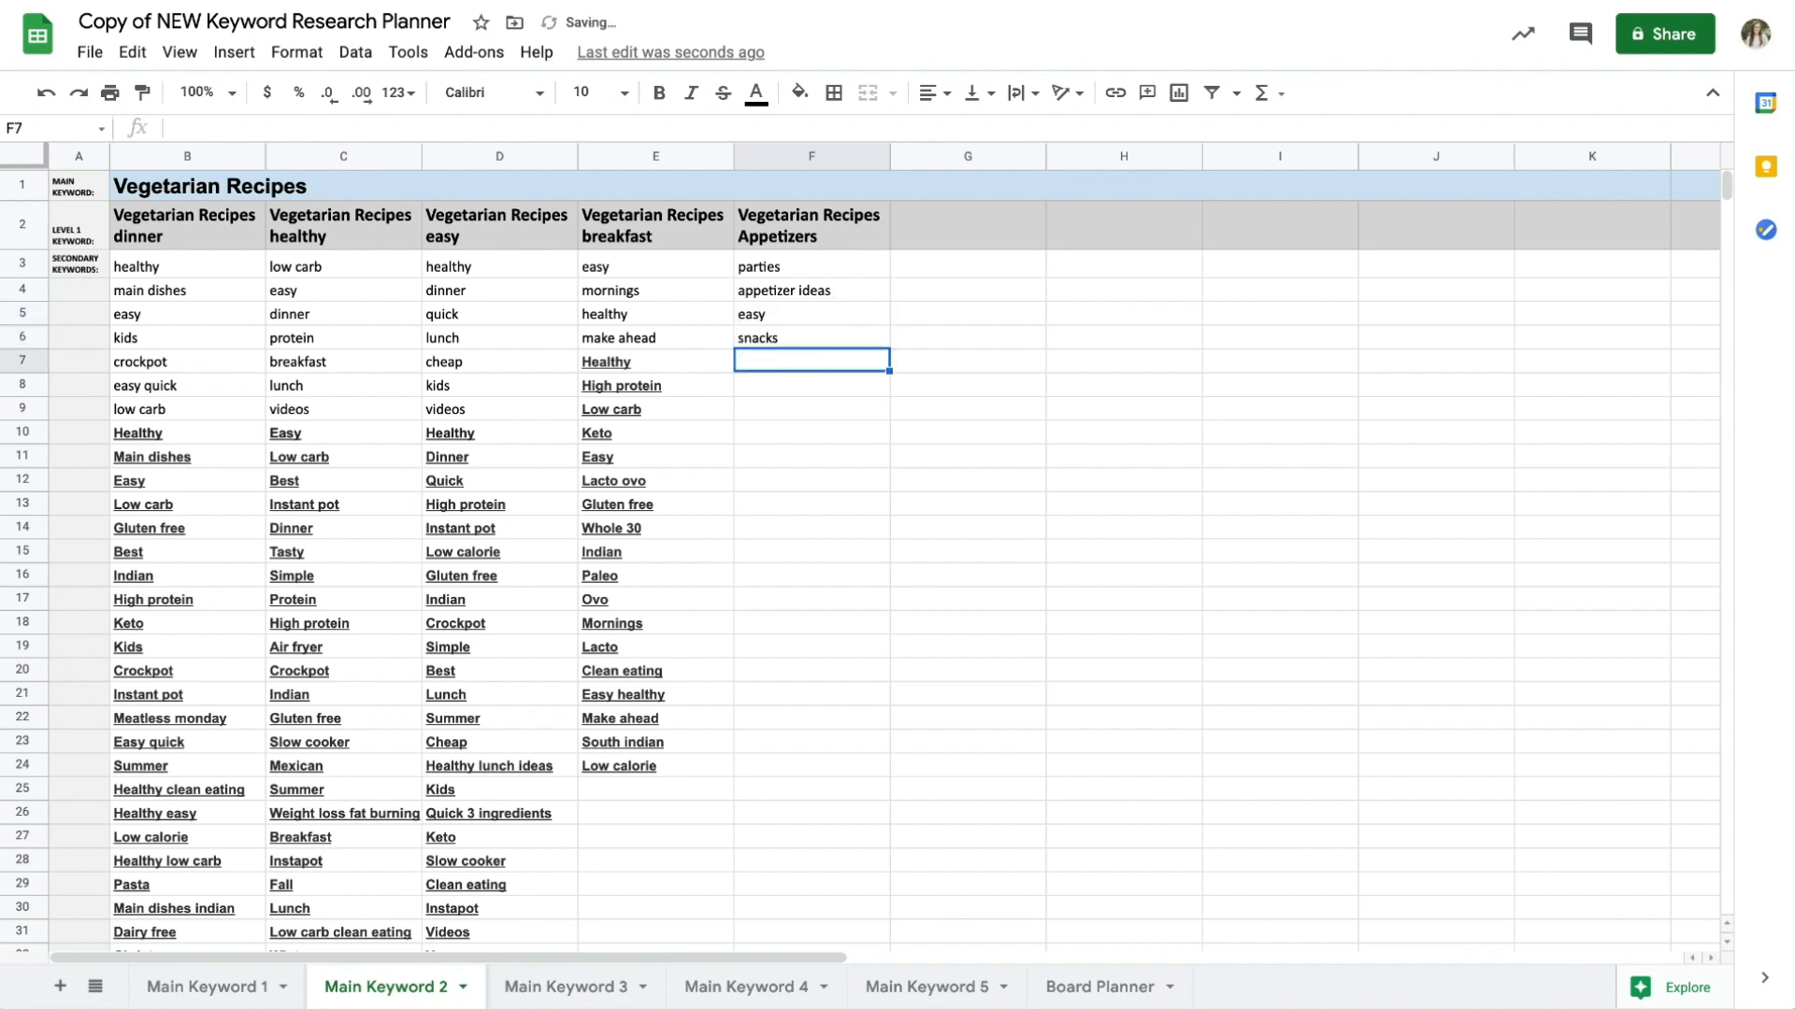
type("christmas")
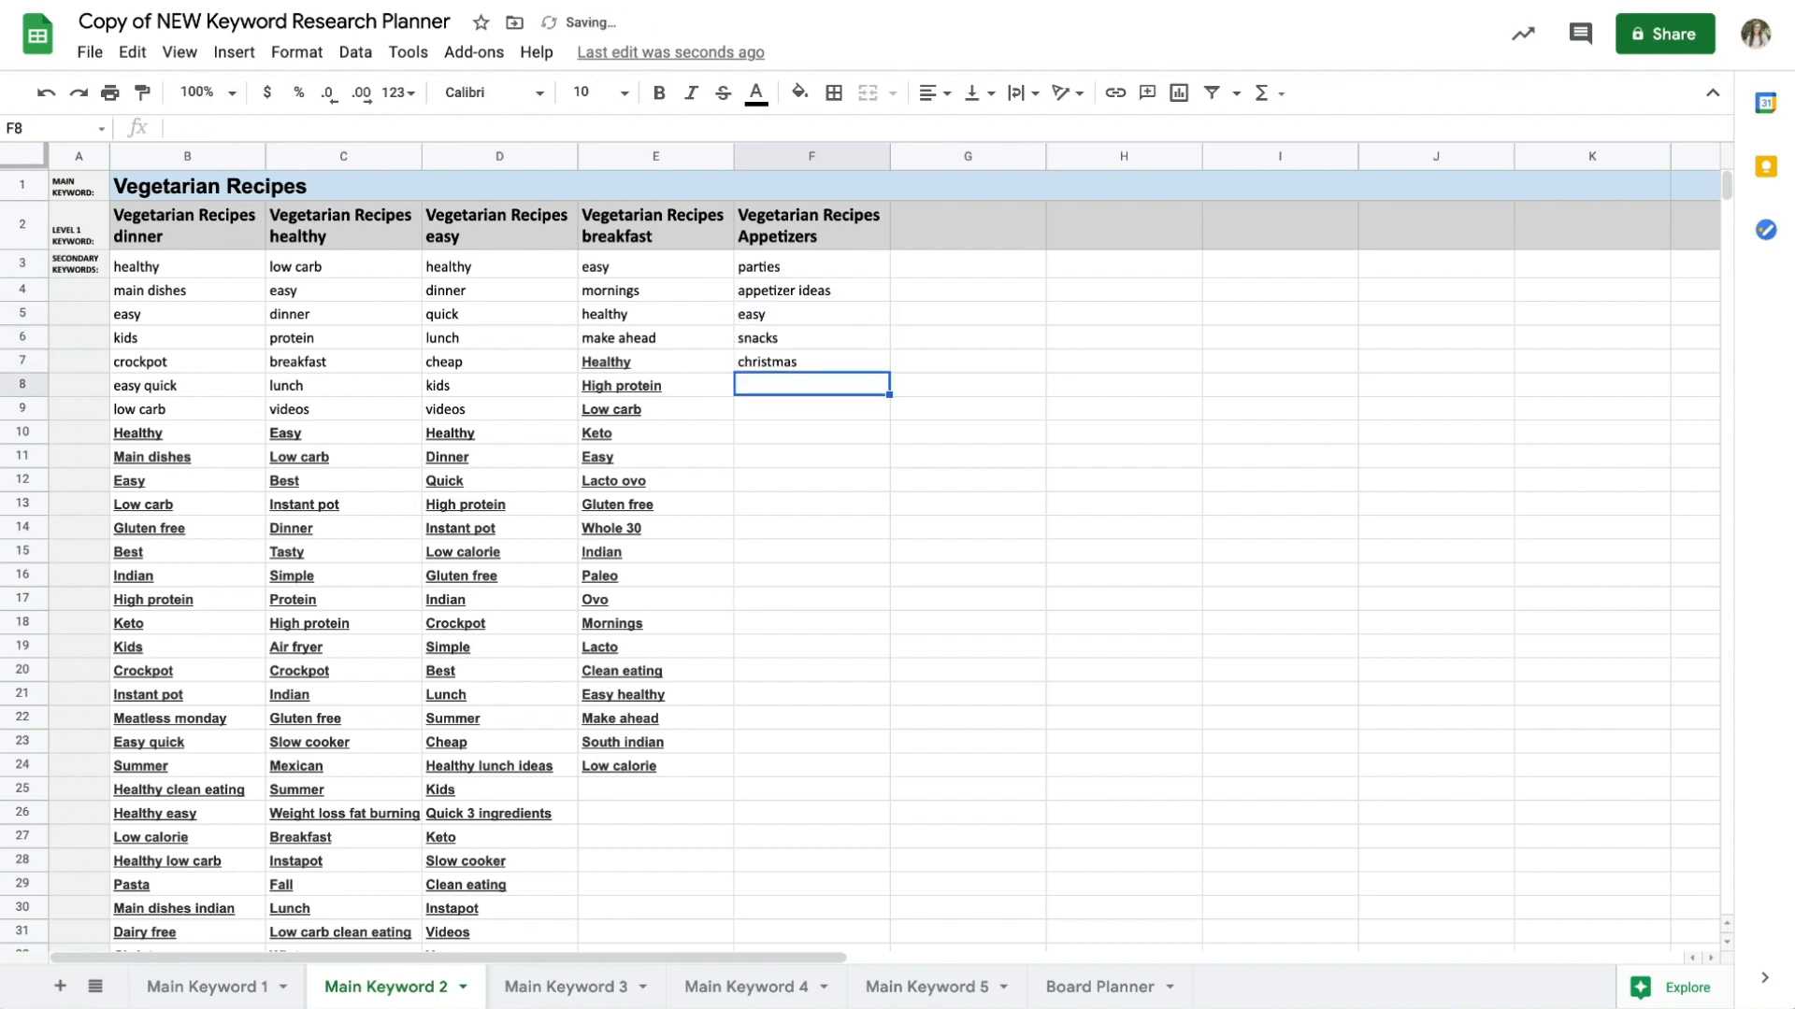
type("mexican food")
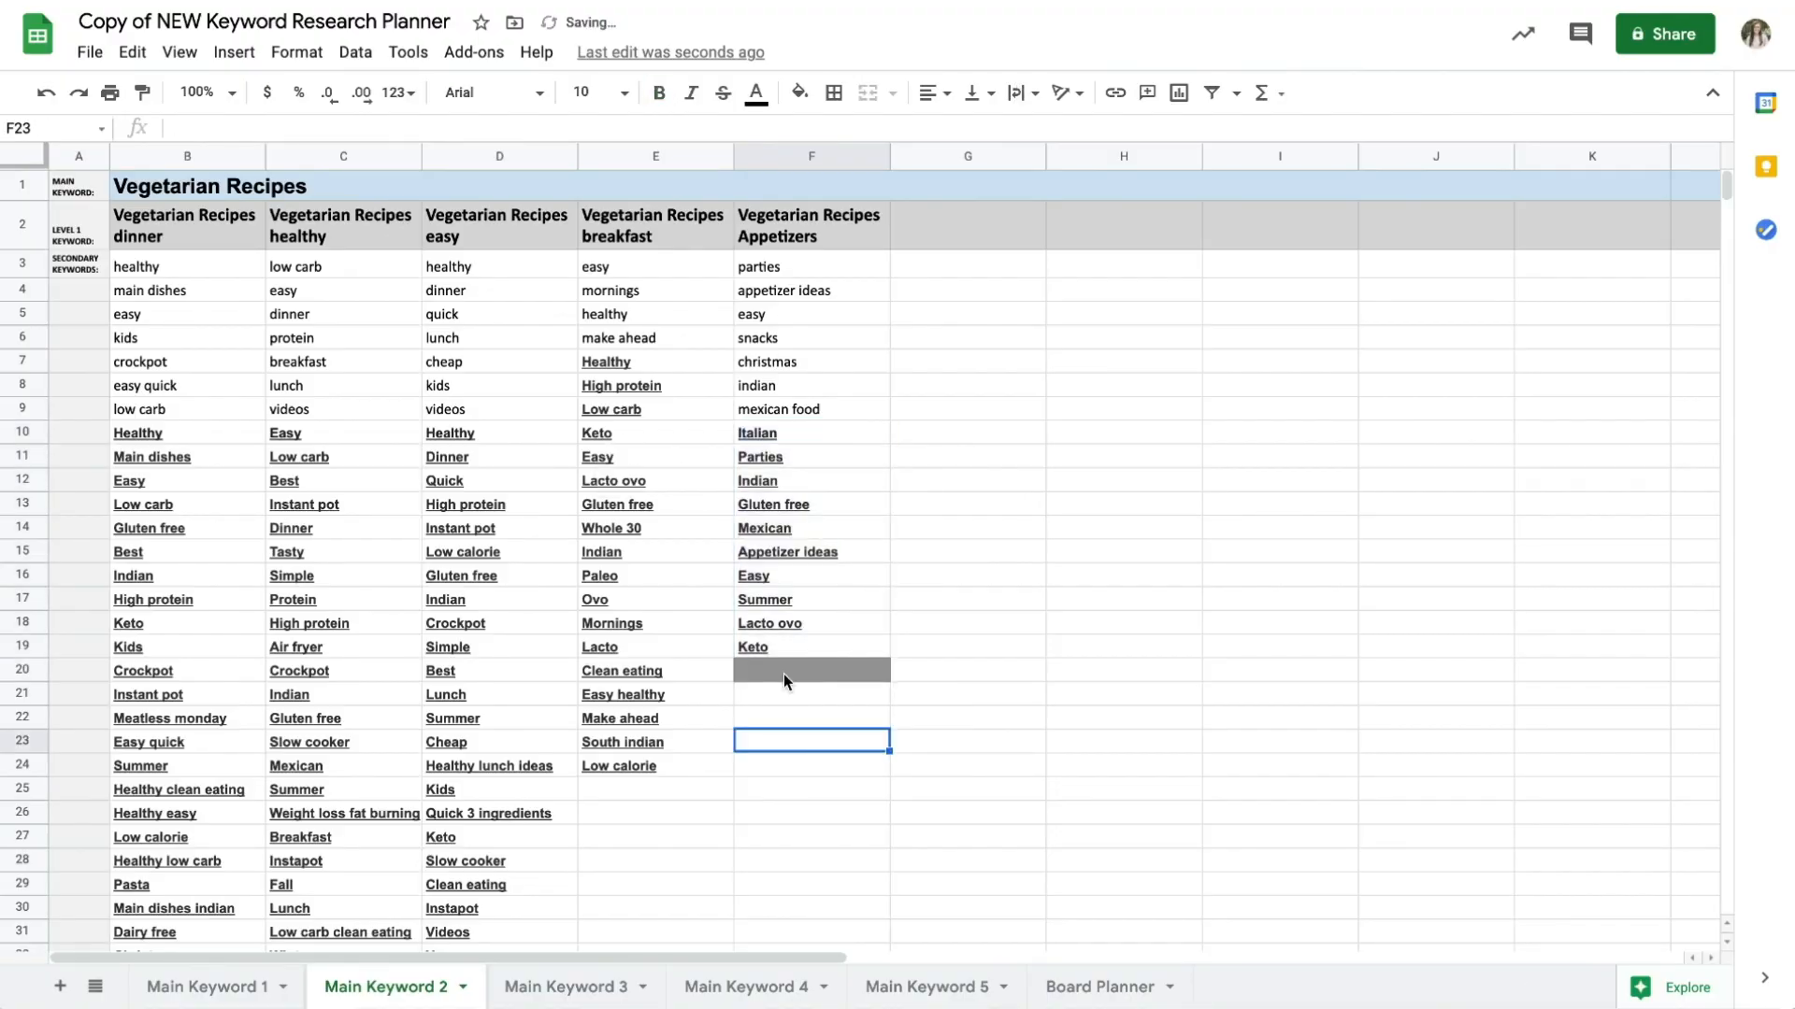
left_click(809, 669)
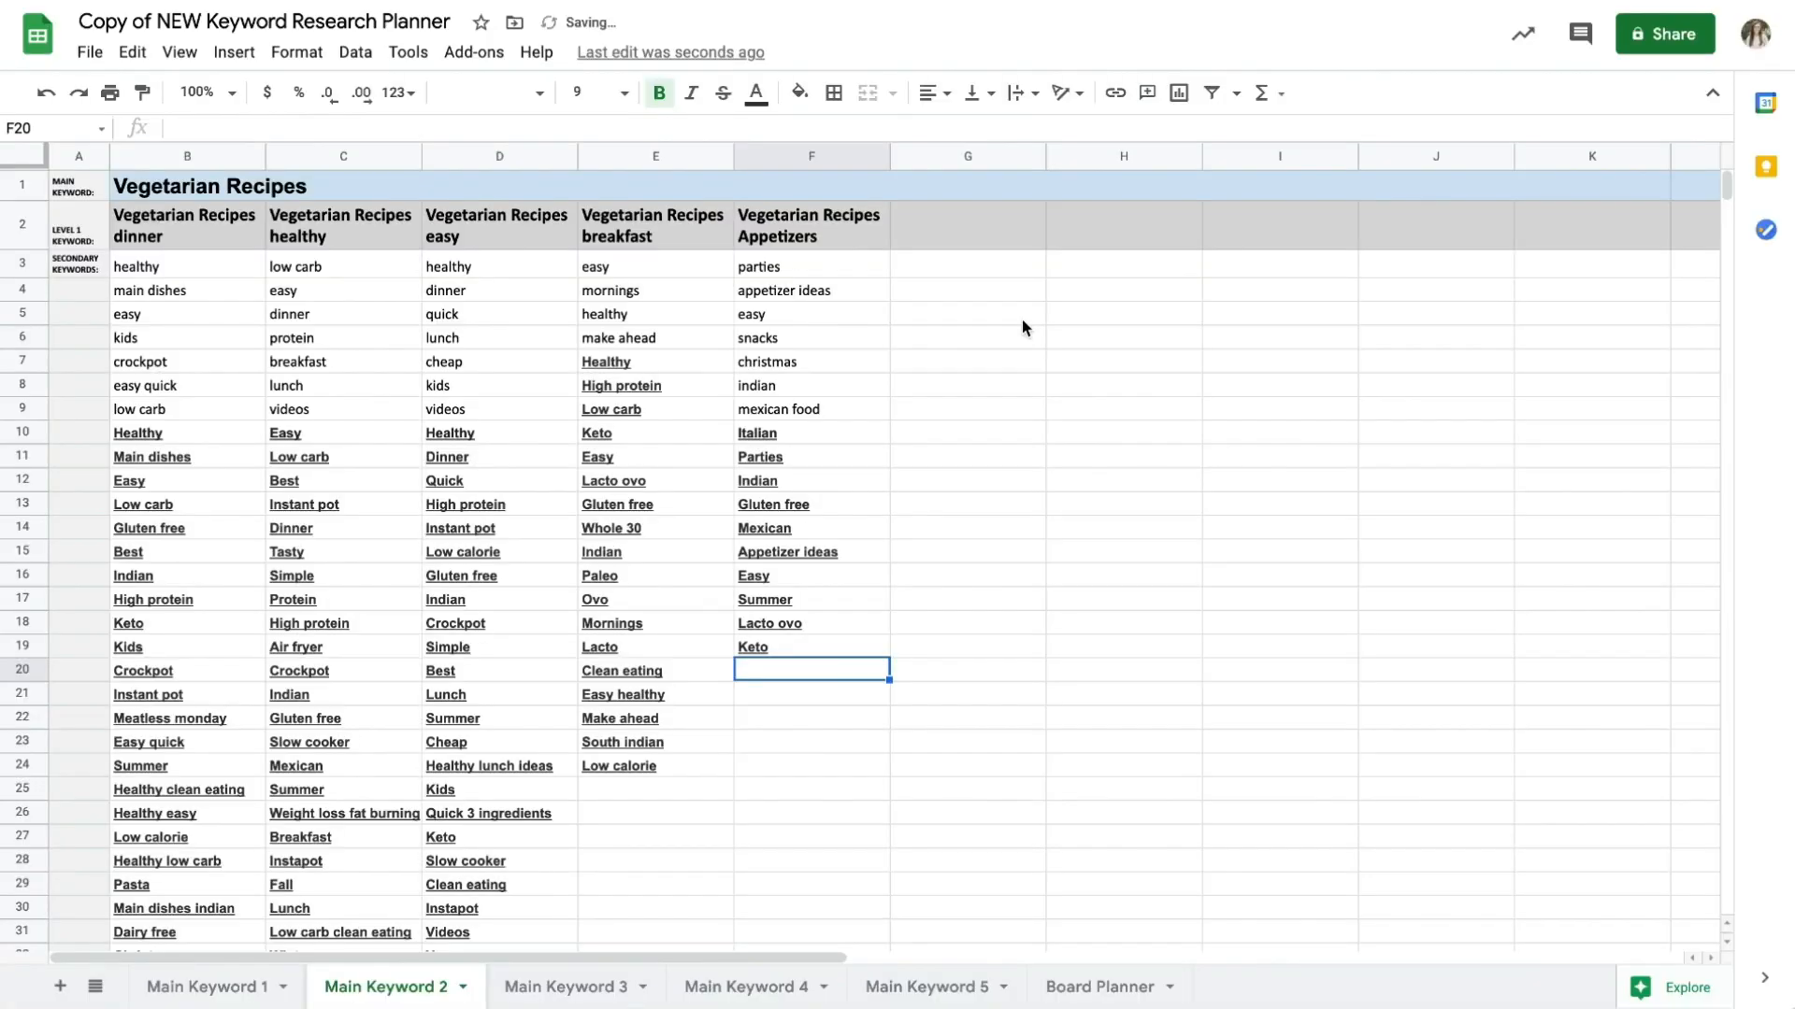